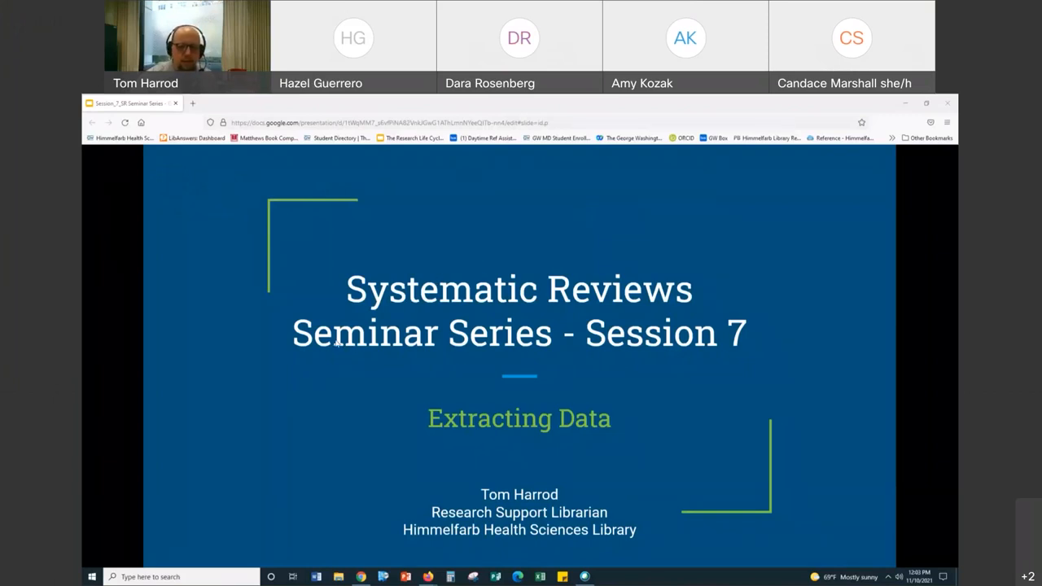
mouse_move(267, 365)
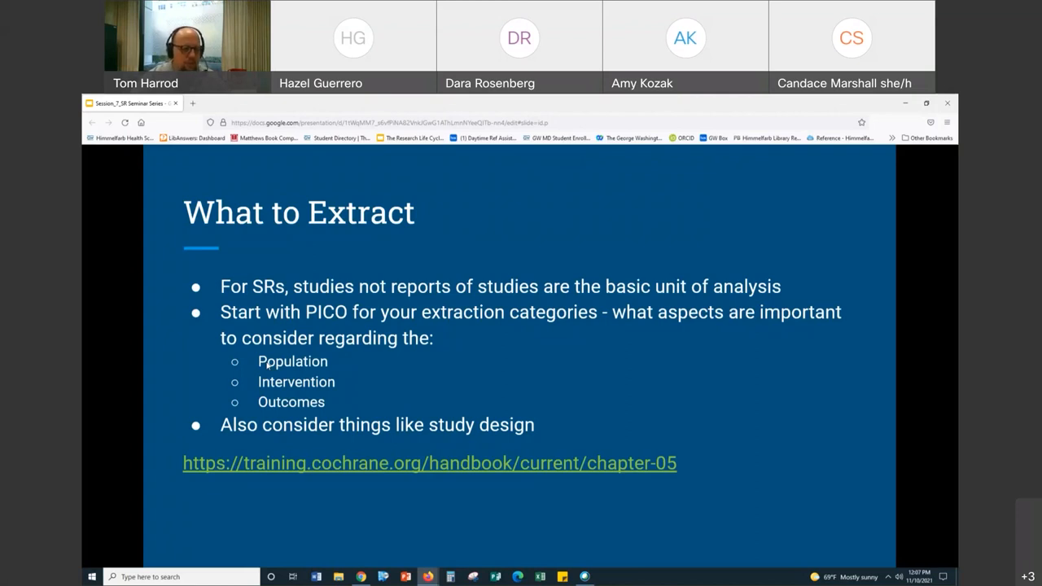
mouse_move(615, 451)
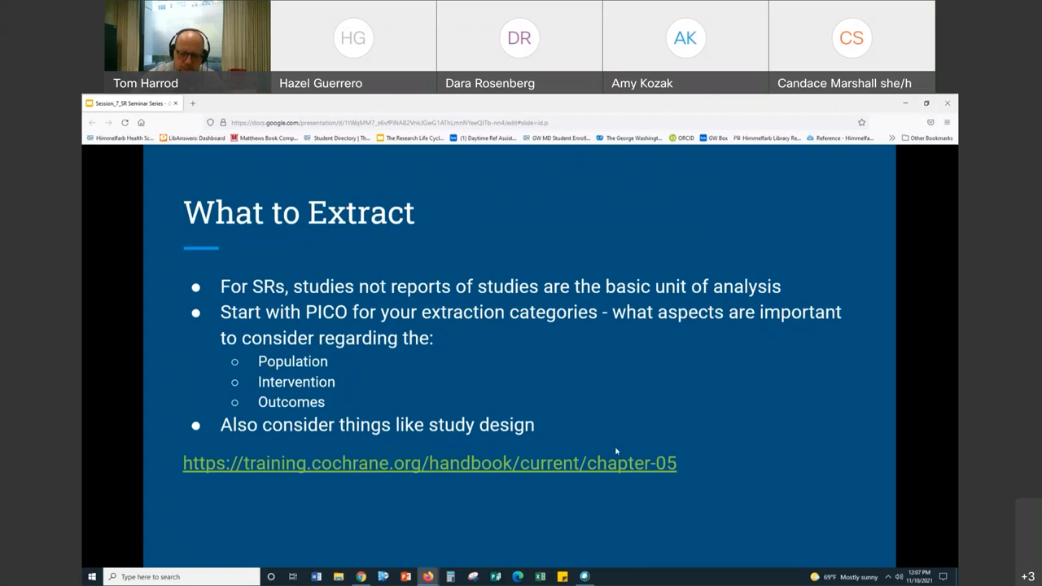
Read Cochrane Handbook Chapter 5, scrolling through sections 5.2 and 5.3 on data sources and what to collect.
left_click(430, 463)
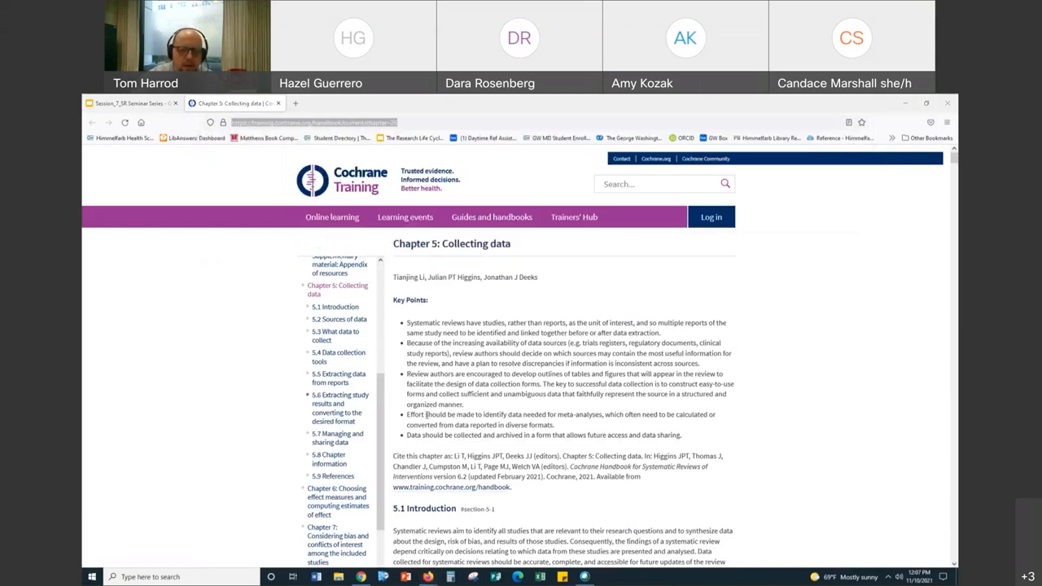
scroll("down", 3)
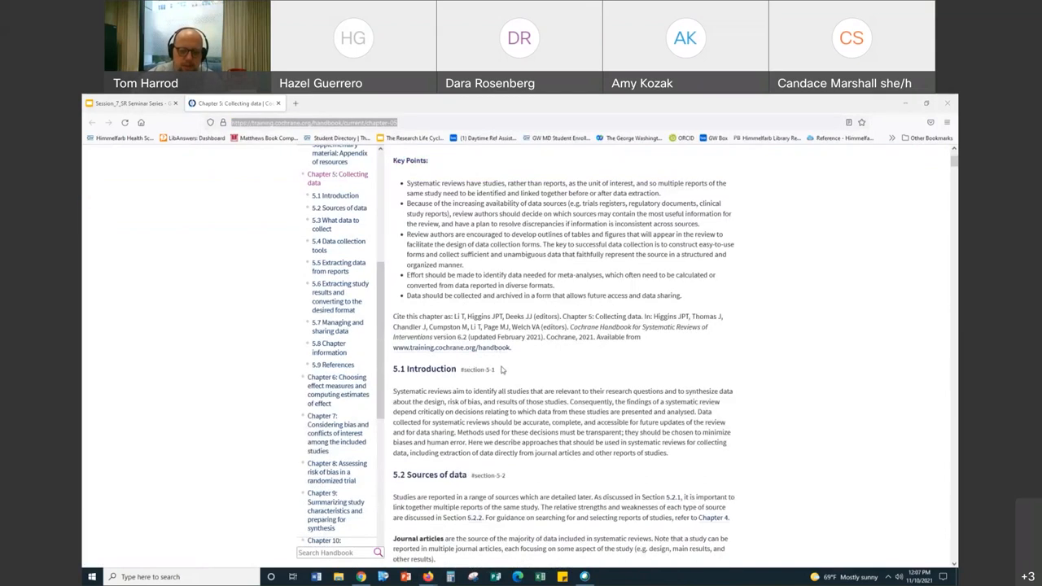
scroll("down", 3)
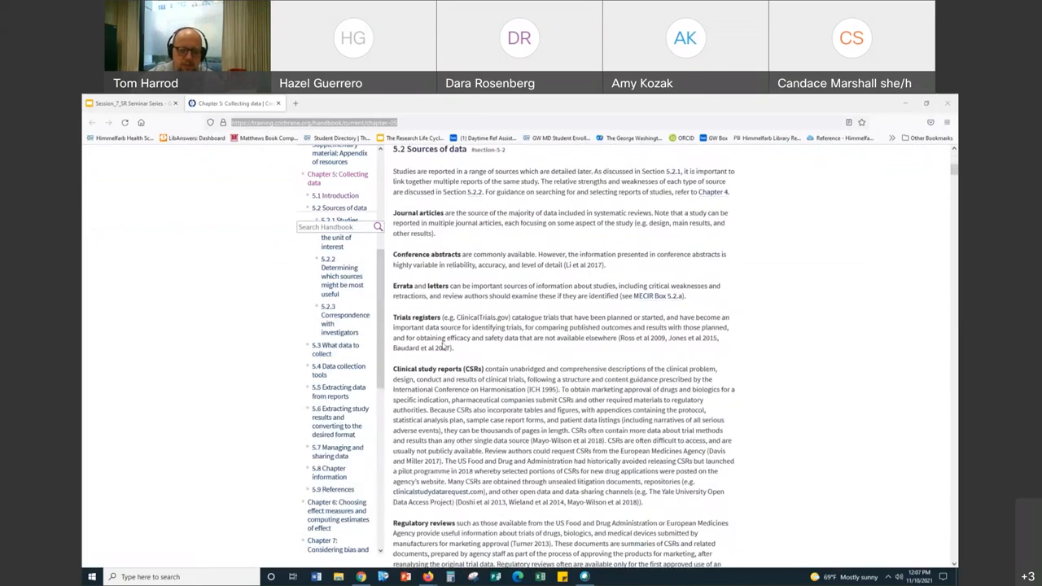
scroll("down", 3)
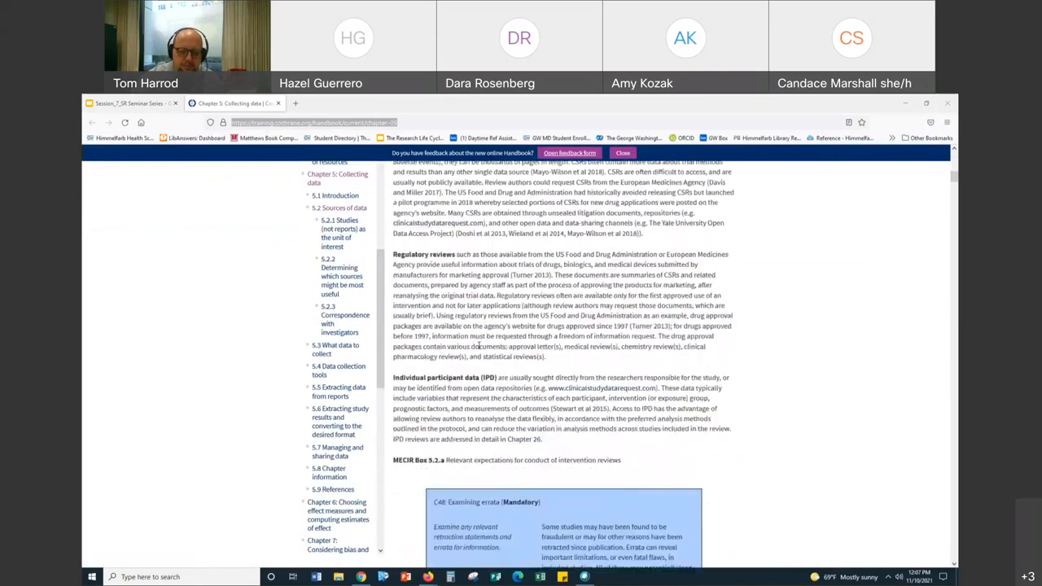
scroll("down", 3)
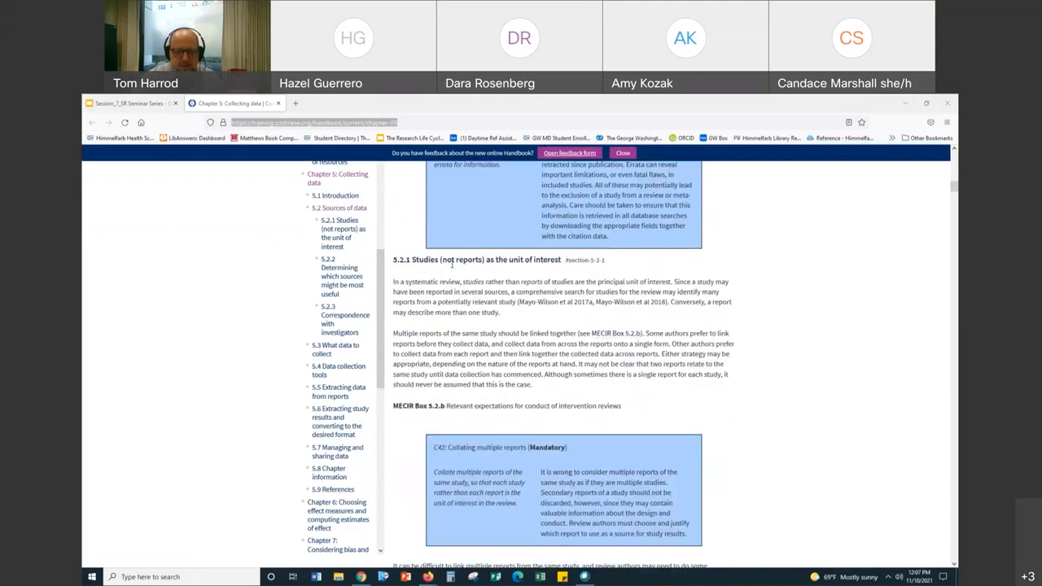
scroll("down", 3)
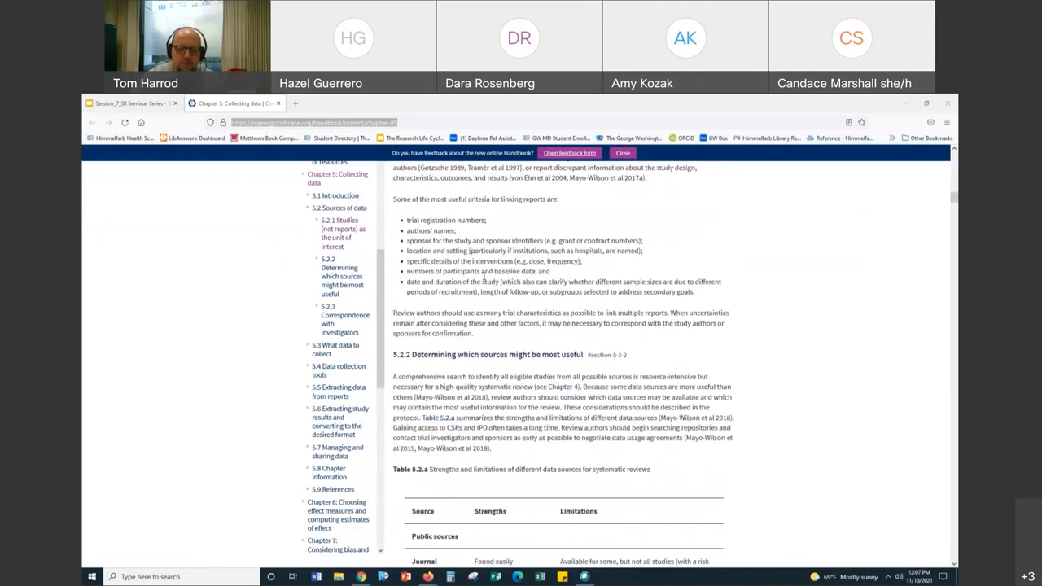
scroll("down", 3)
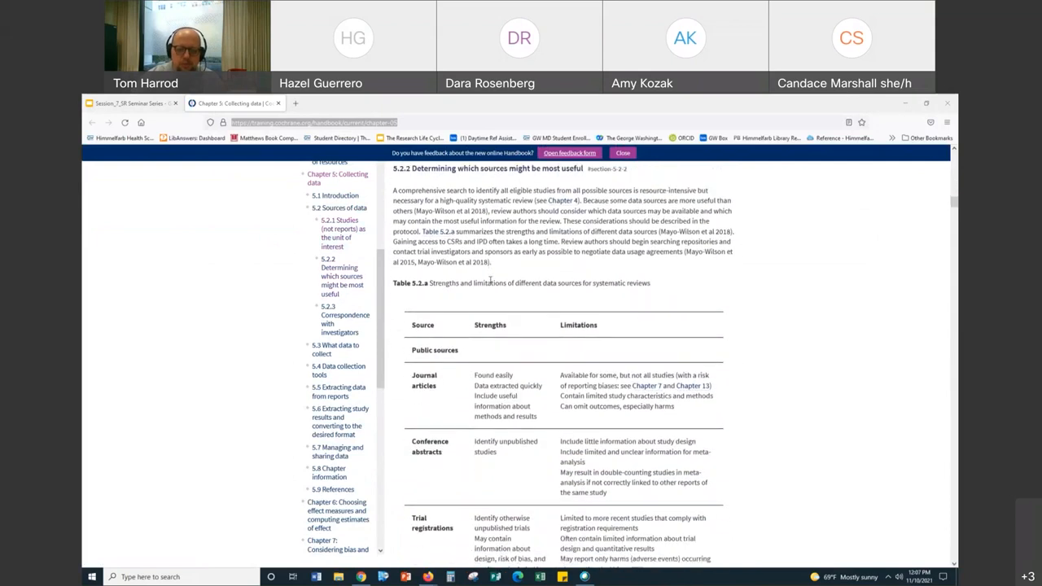
scroll("down", 3)
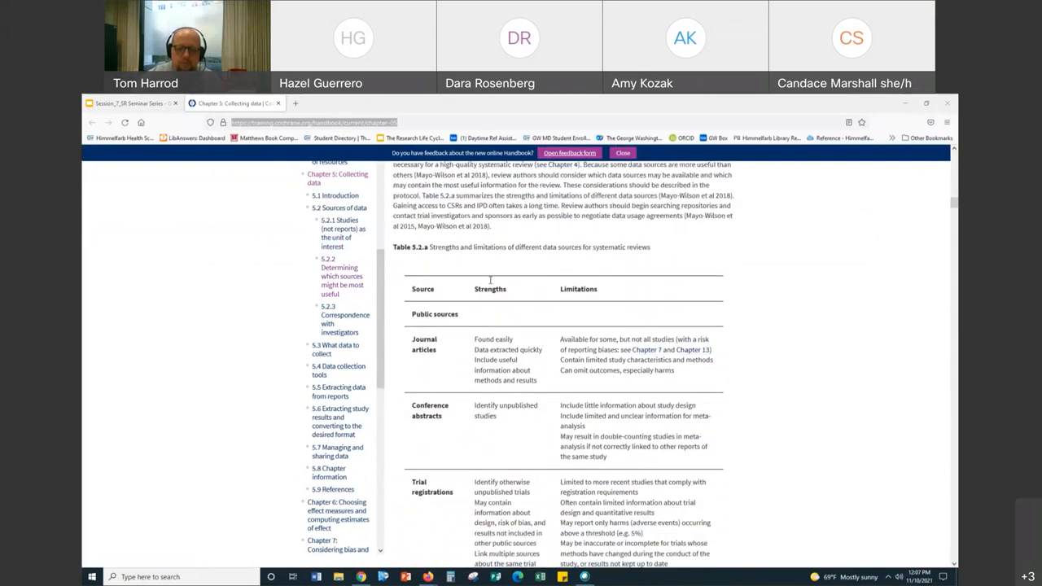
scroll("down", 3)
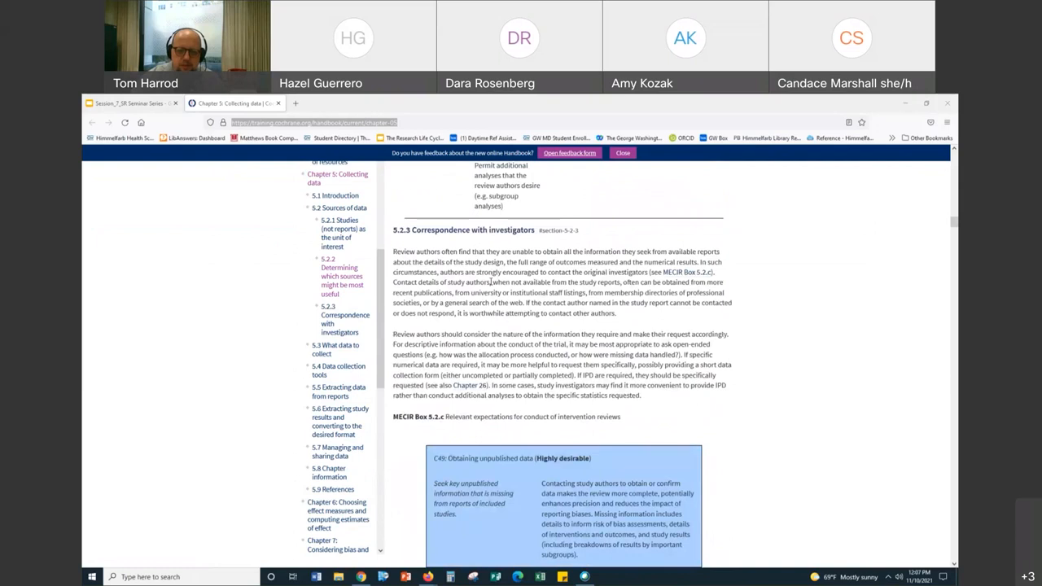
scroll("down", 3)
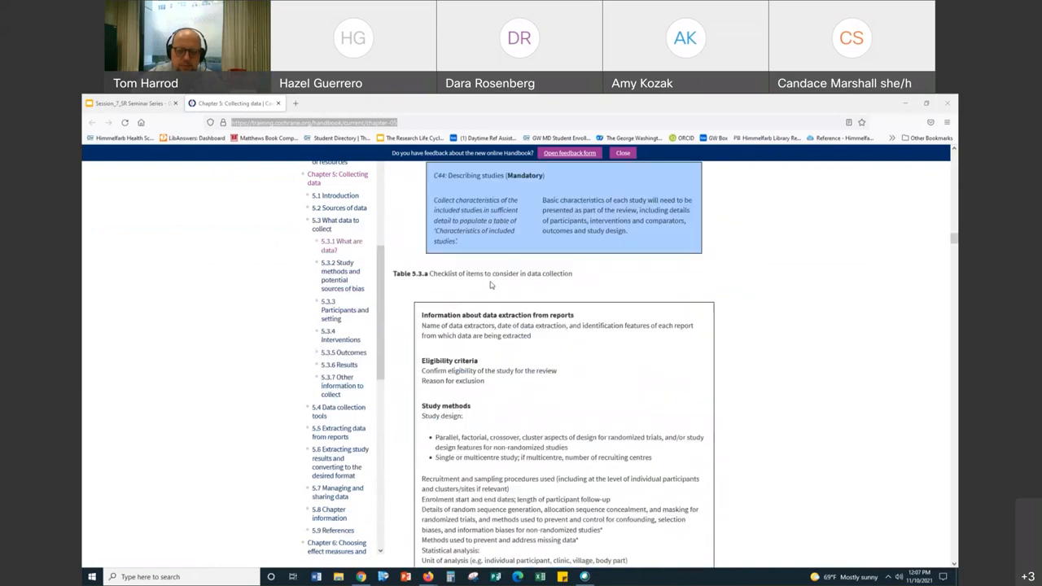
scroll("down", 3)
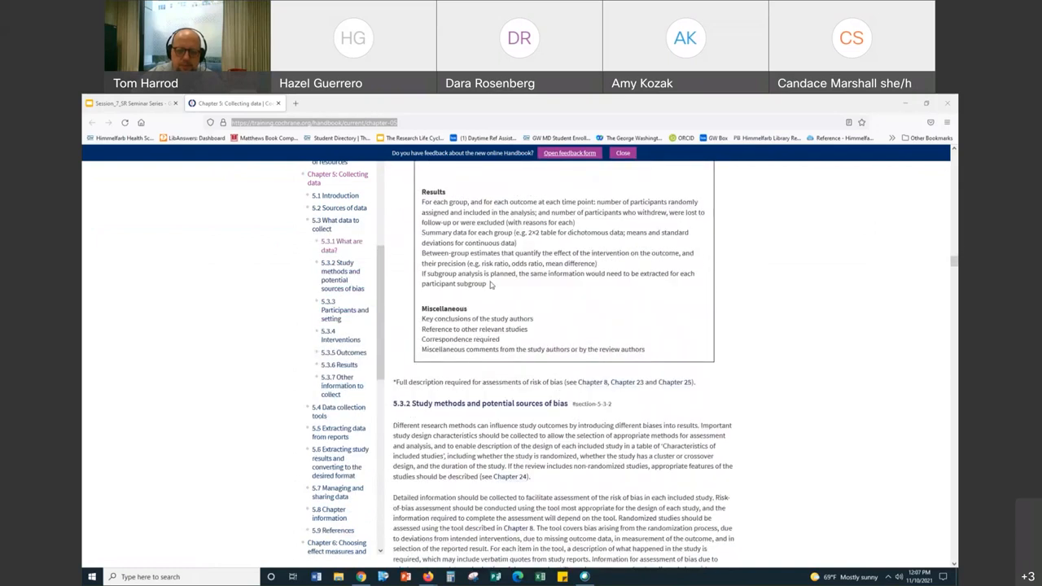
scroll("down", 3)
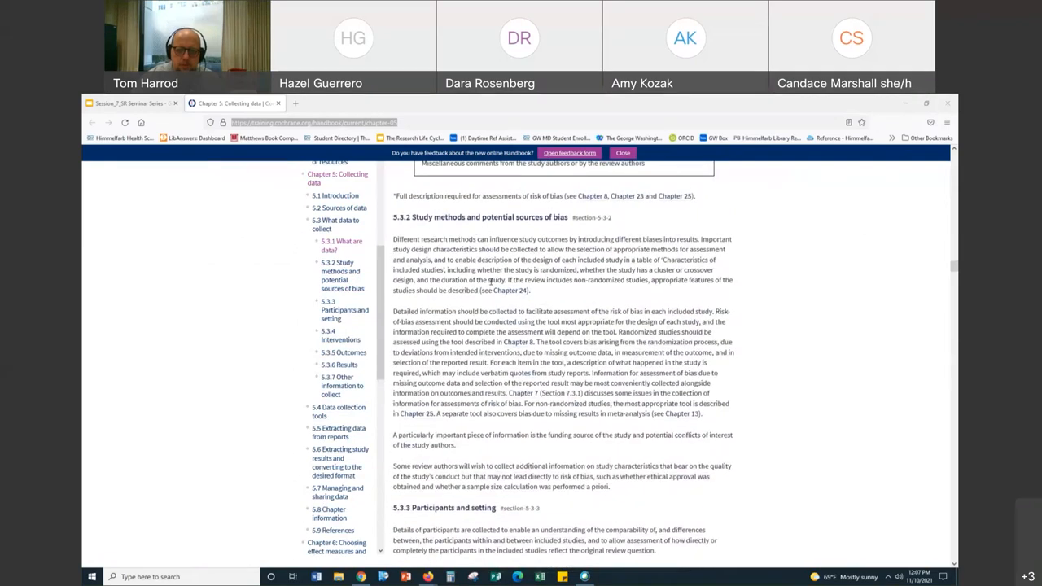
scroll("down", 3)
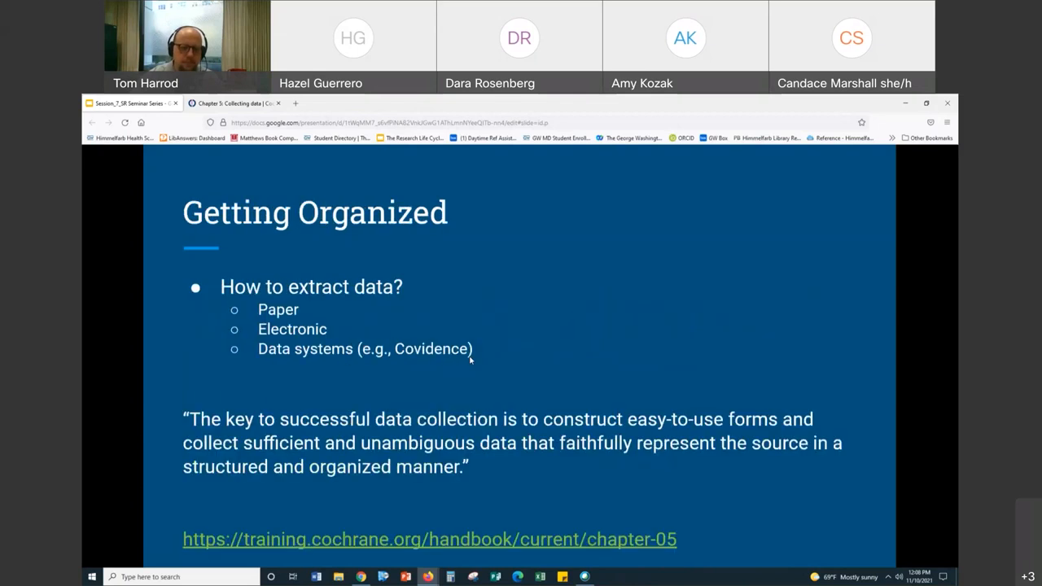
mouse_move(502, 342)
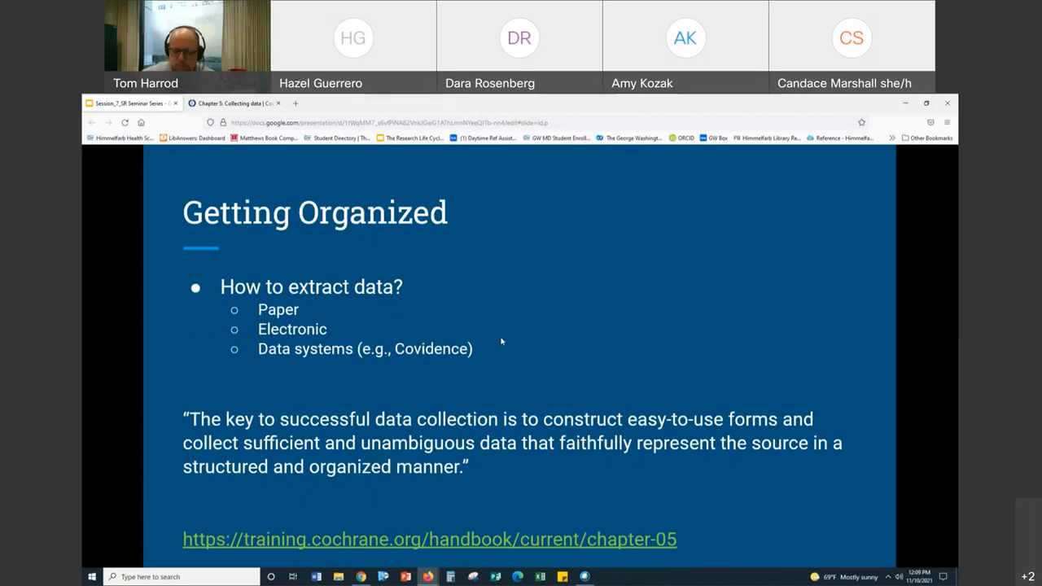
mouse_move(502, 122)
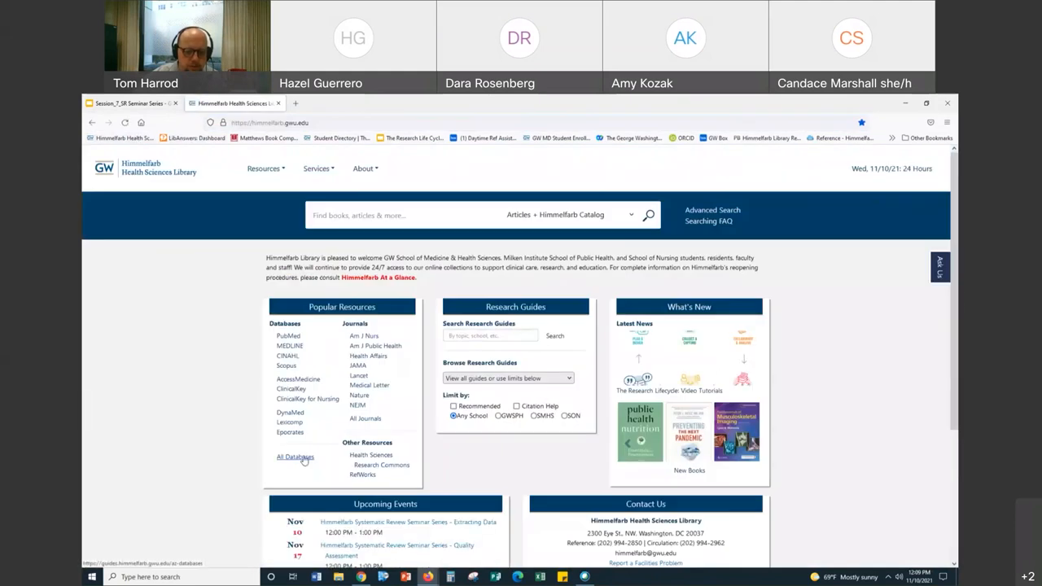
Reach Covidence from the library's A-Z database list and dismiss the survey prompt.
left_click(295, 456)
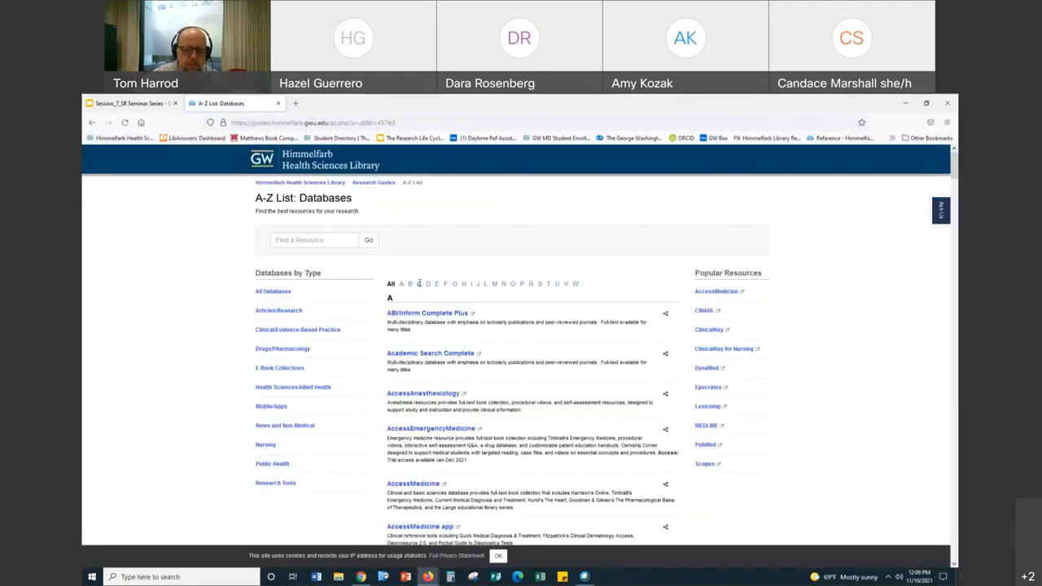
scroll("down", 3)
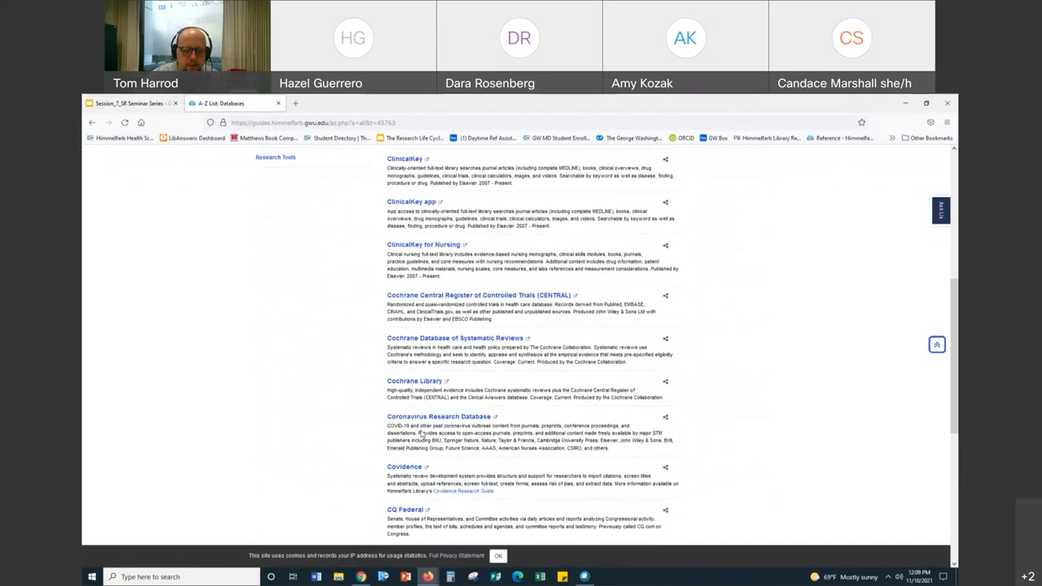
left_click(404, 466)
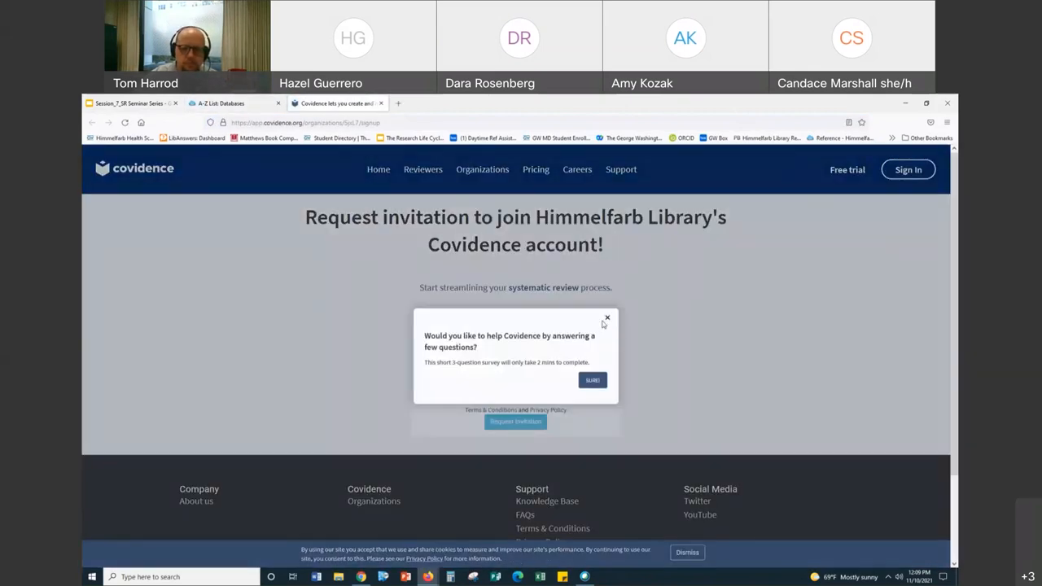
left_click(606, 318)
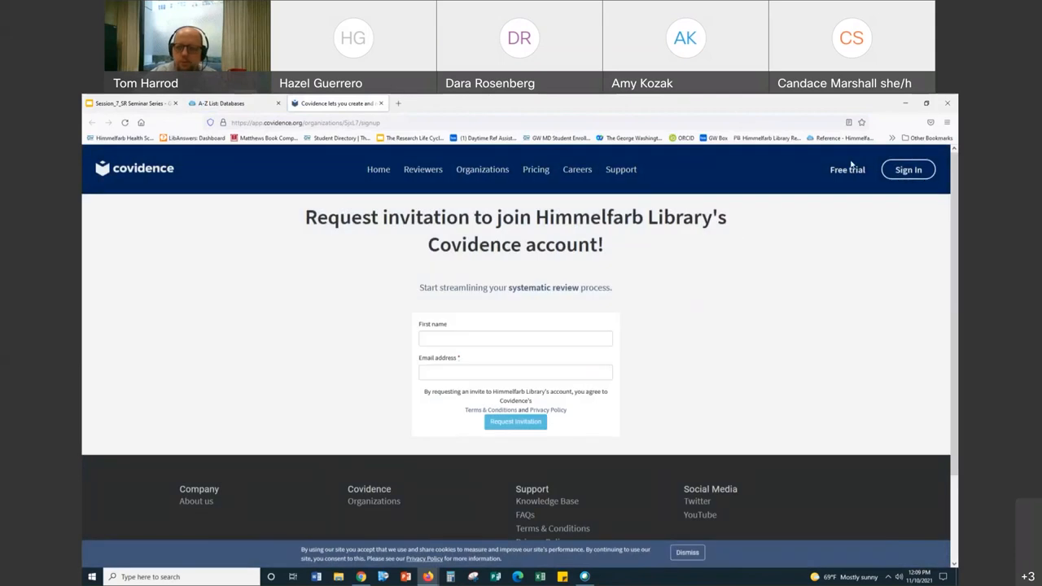
Sign in to Covidence and open Practice Review TH #1's studies awaiting extraction.
left_click(909, 169)
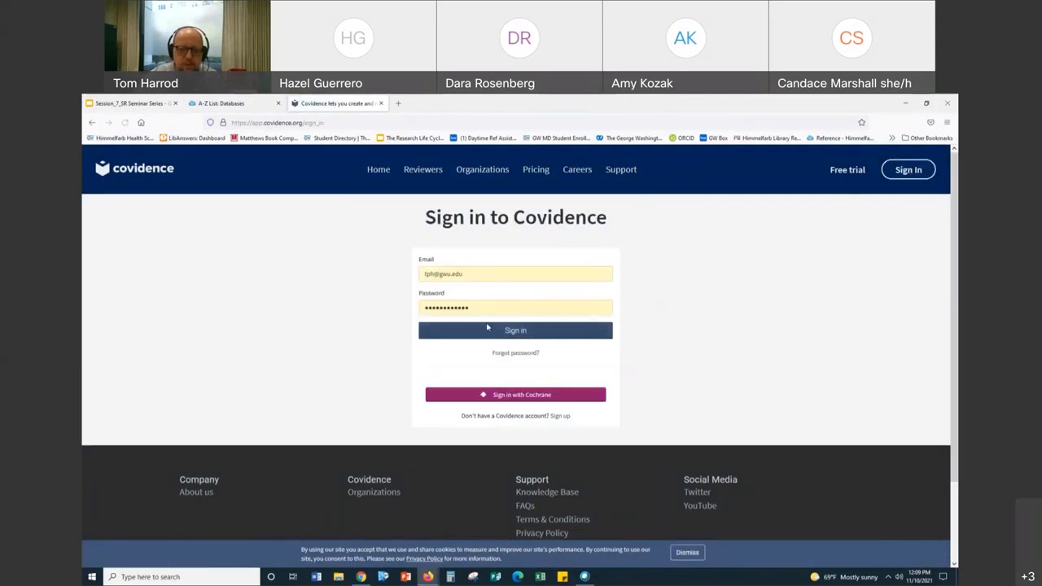
left_click(515, 331)
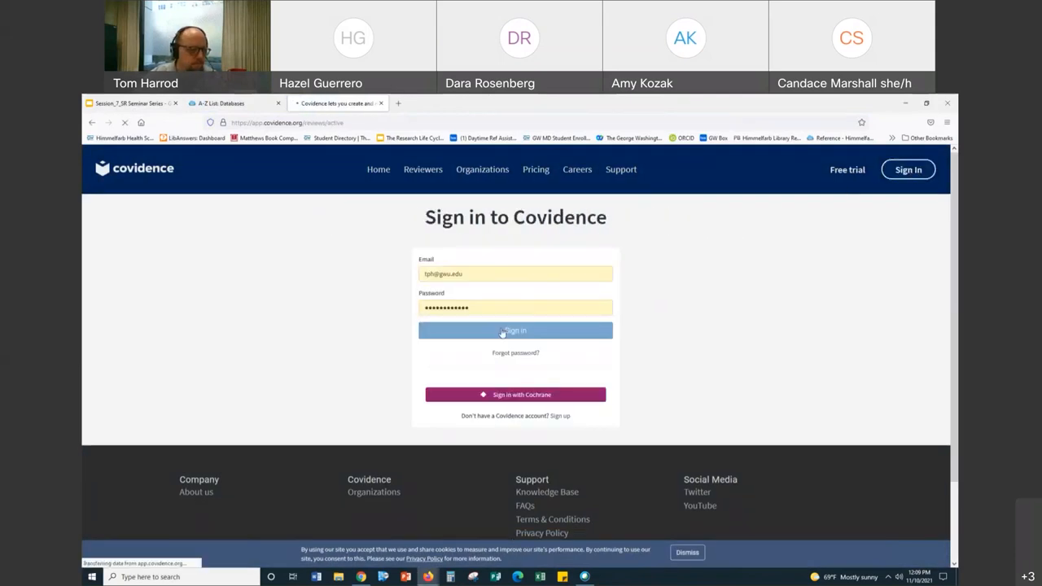
left_click(514, 331)
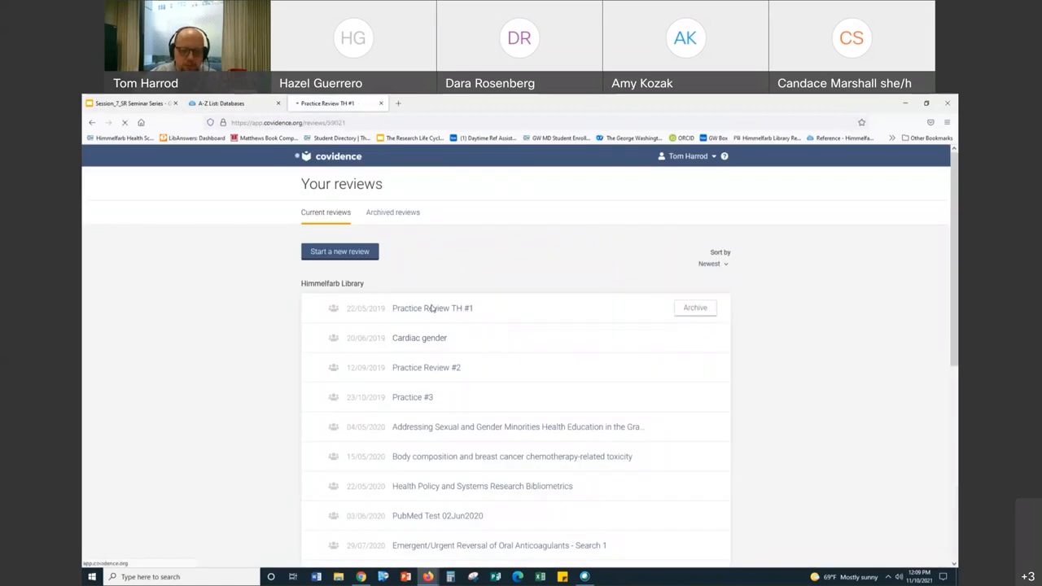
left_click(433, 308)
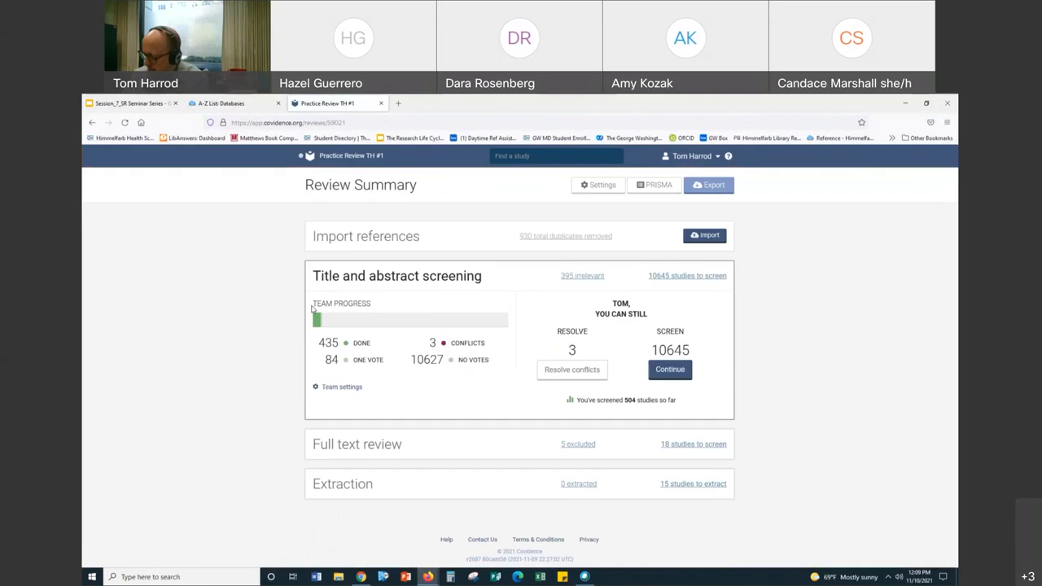
mouse_move(446, 407)
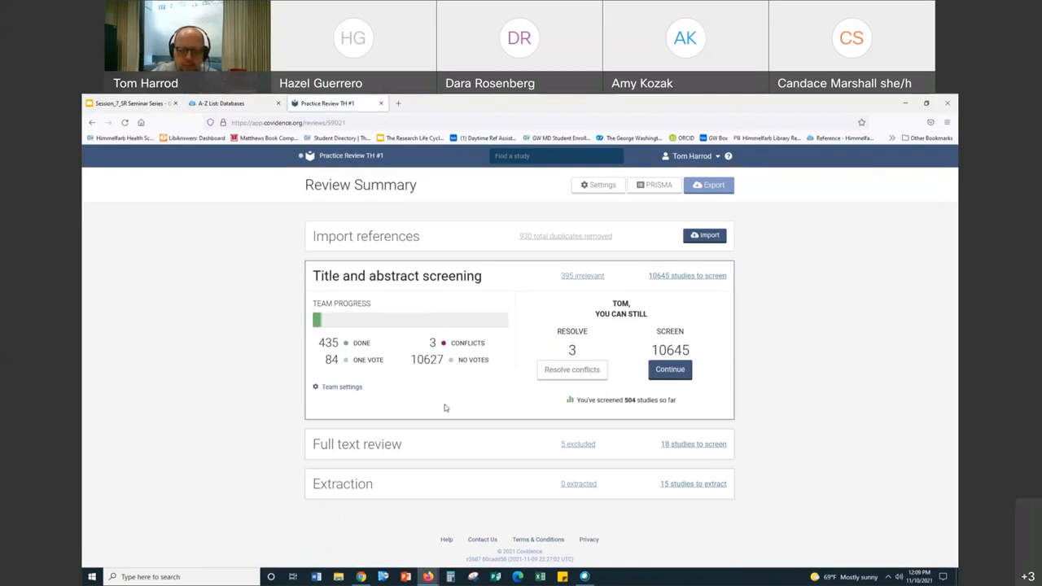
mouse_move(339, 325)
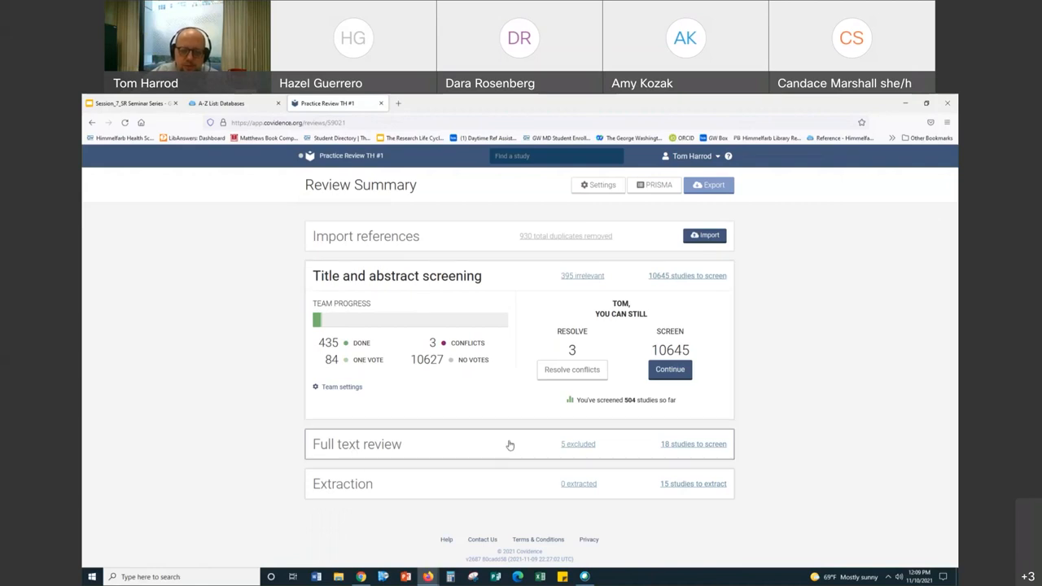
mouse_move(693, 489)
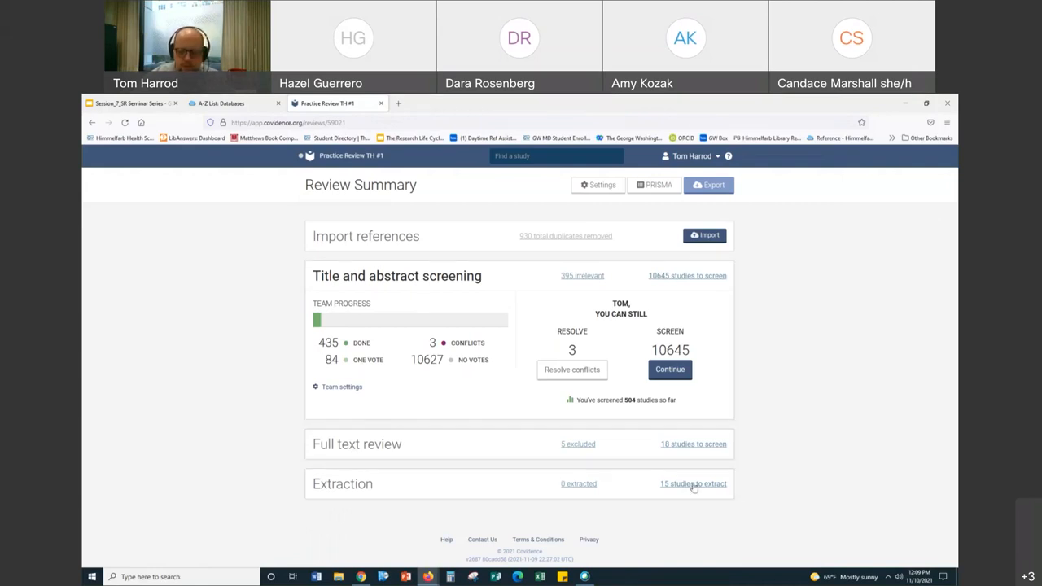
left_click(693, 484)
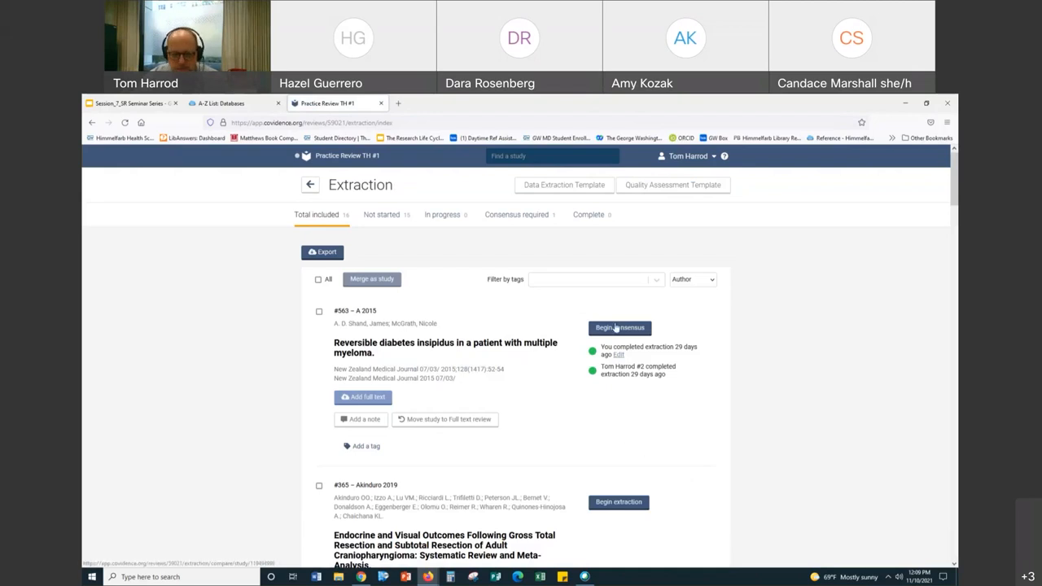
mouse_move(622, 358)
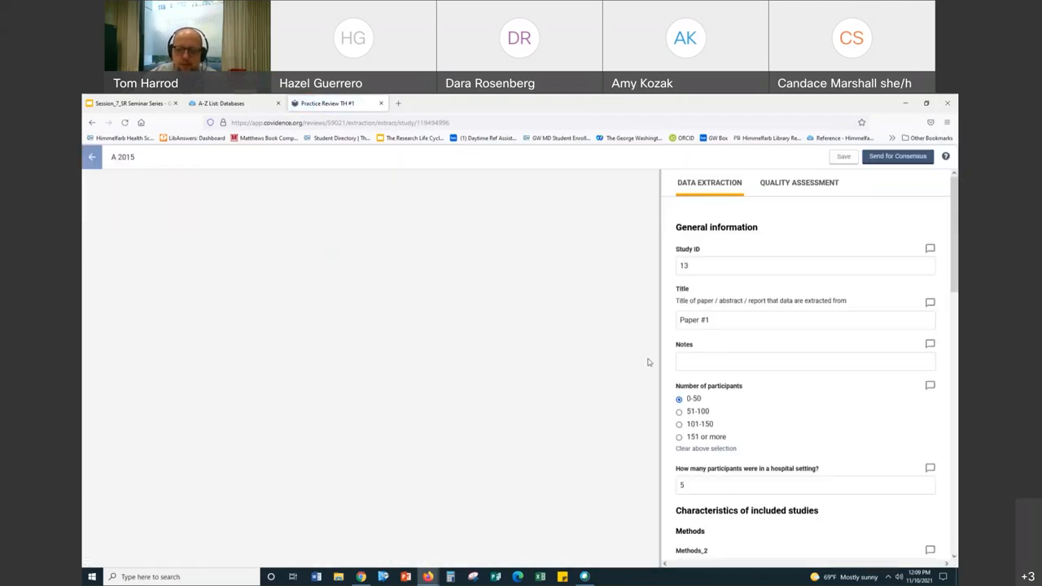
mouse_move(845, 260)
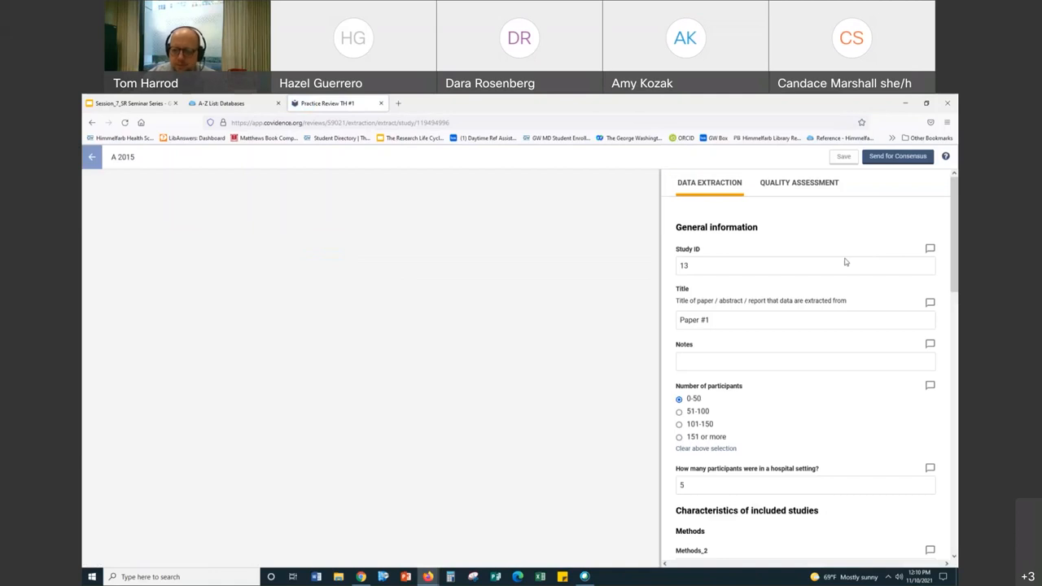
scroll("down", 3)
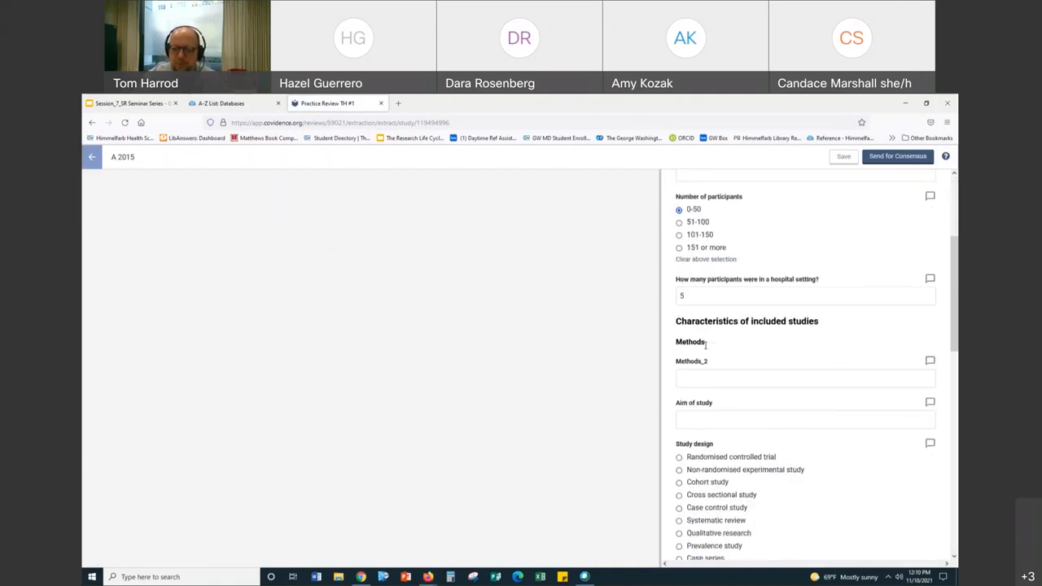
scroll("up", 3)
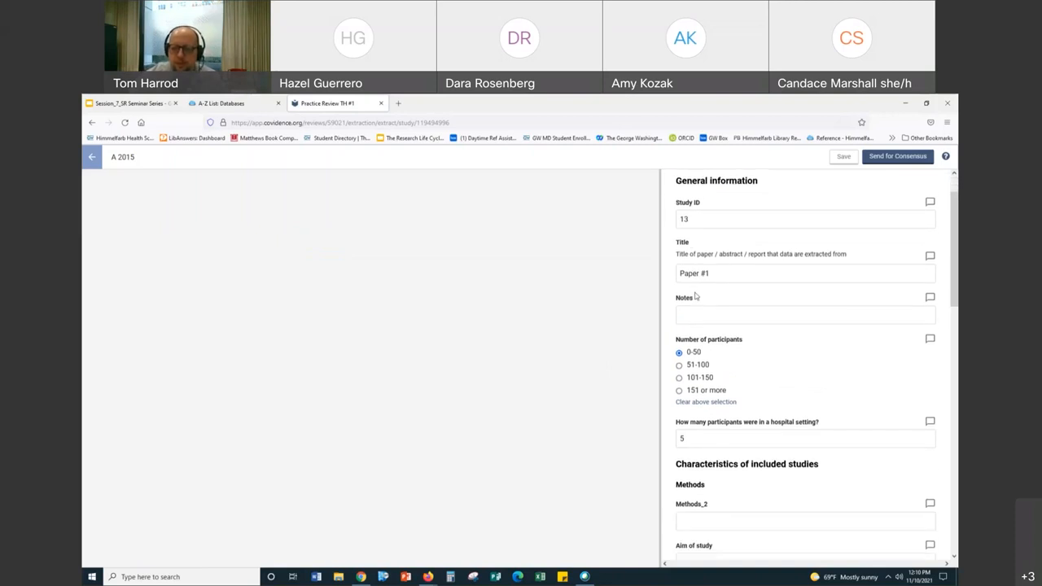
scroll("down", 3)
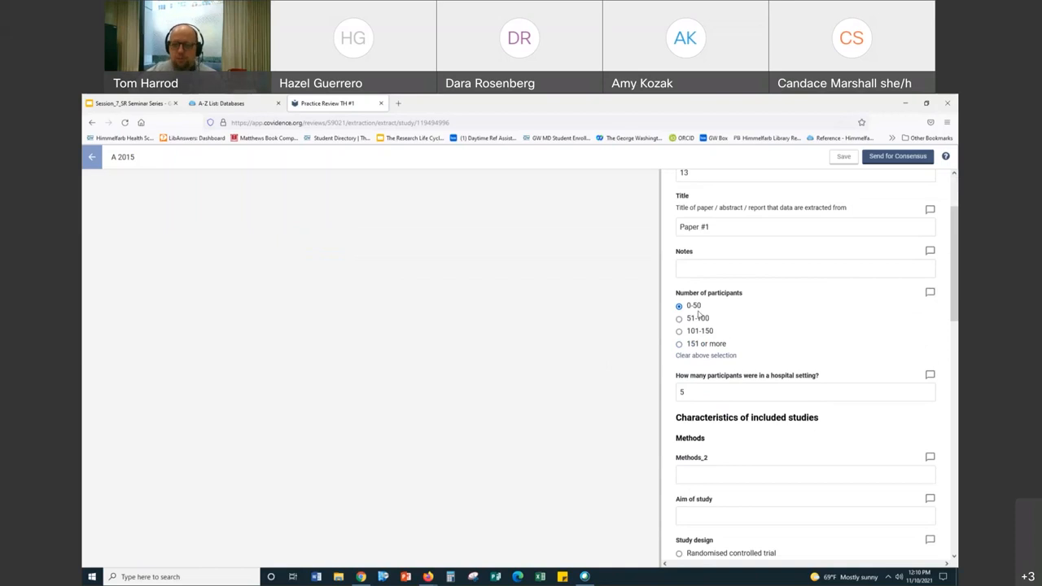
scroll("down", 3)
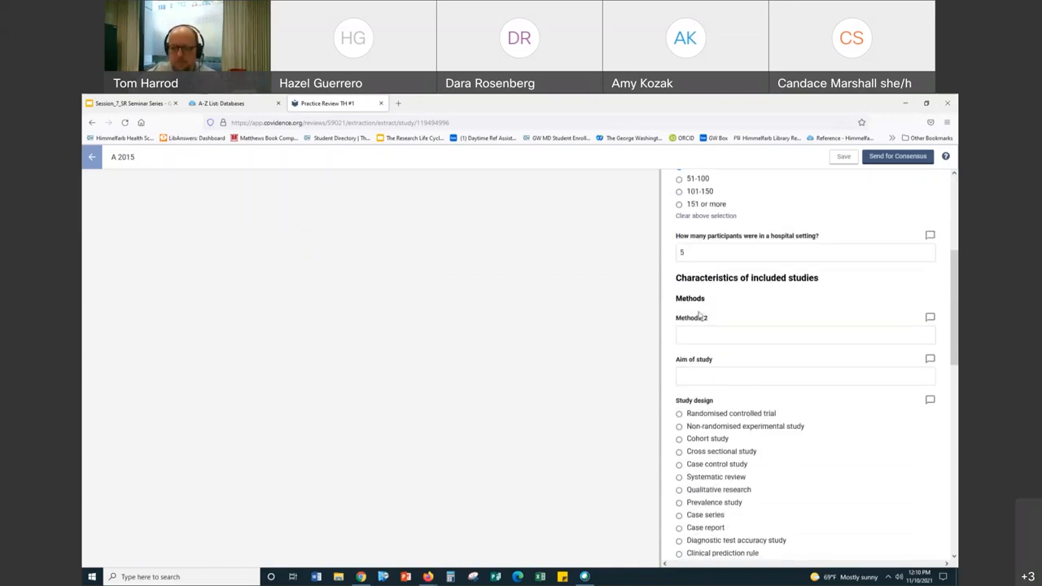
scroll("down", 3)
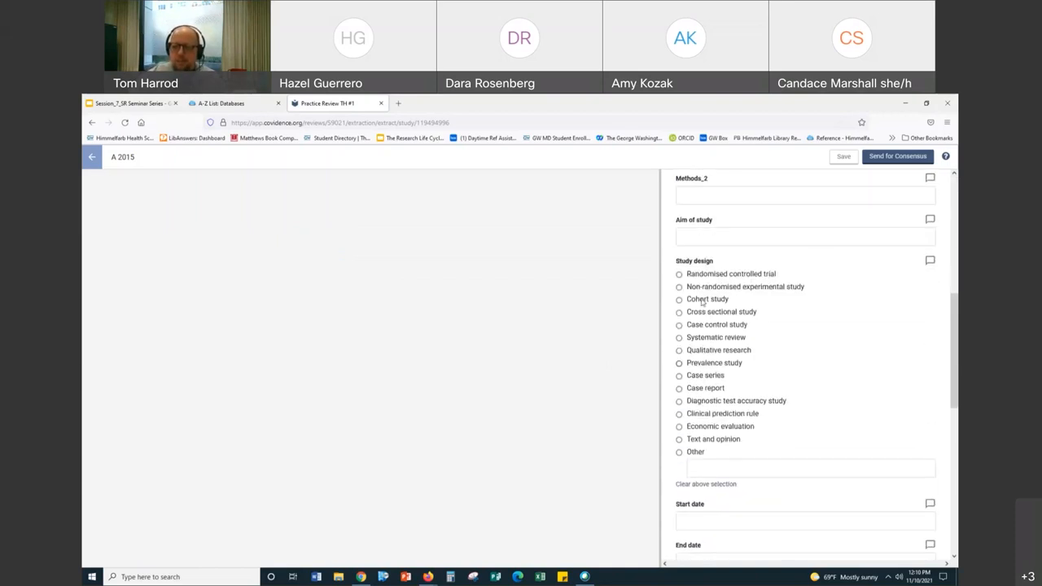
scroll("down", 3)
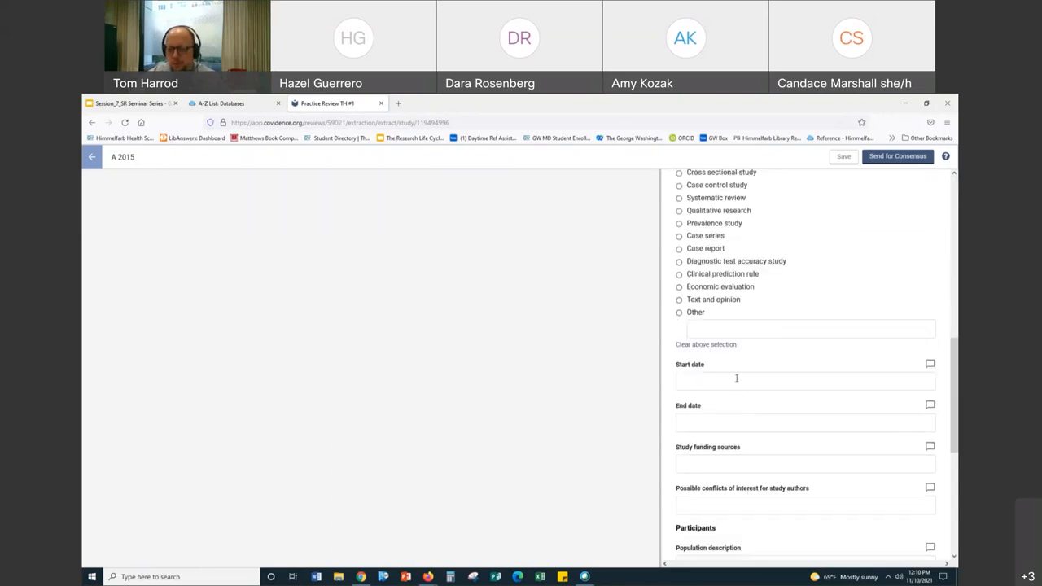
scroll("down", 3)
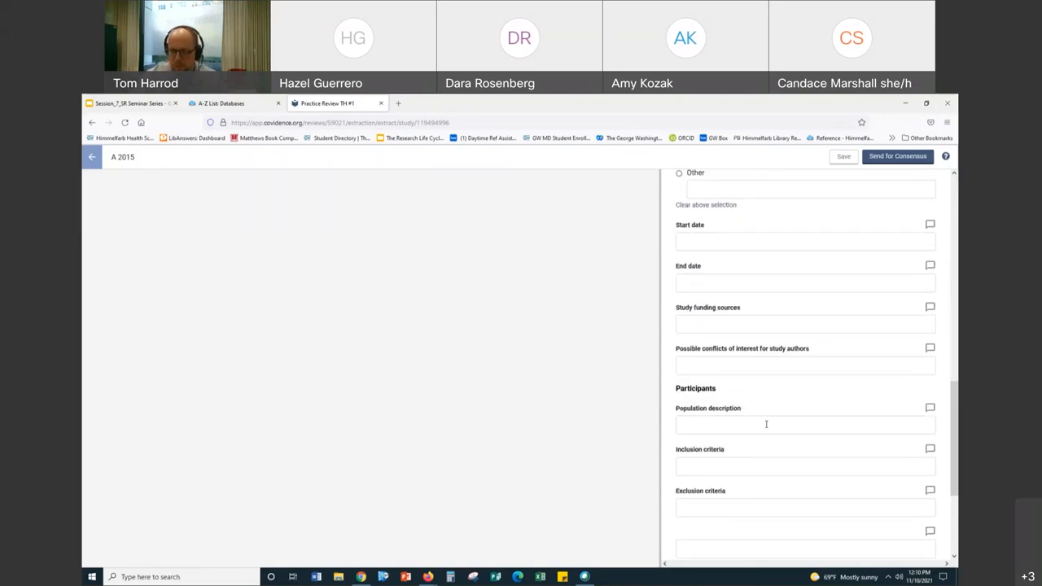
scroll("down", 3)
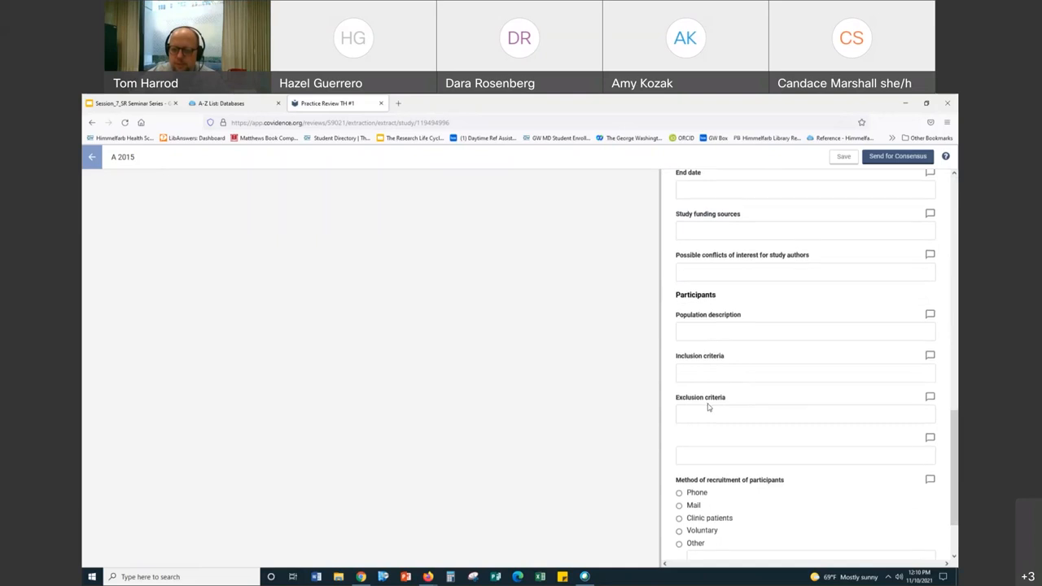
scroll("down", 3)
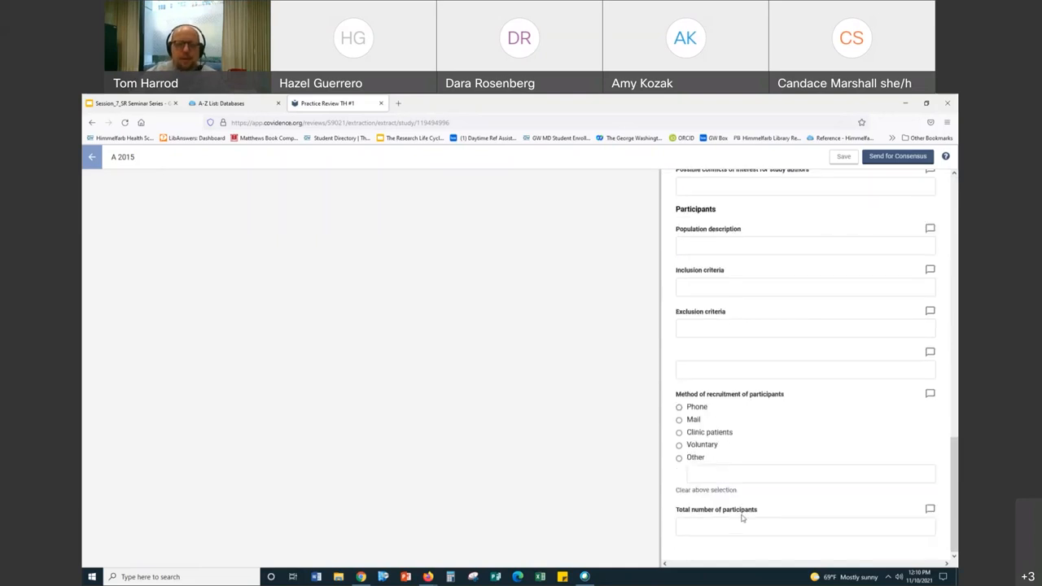
left_click(92, 157)
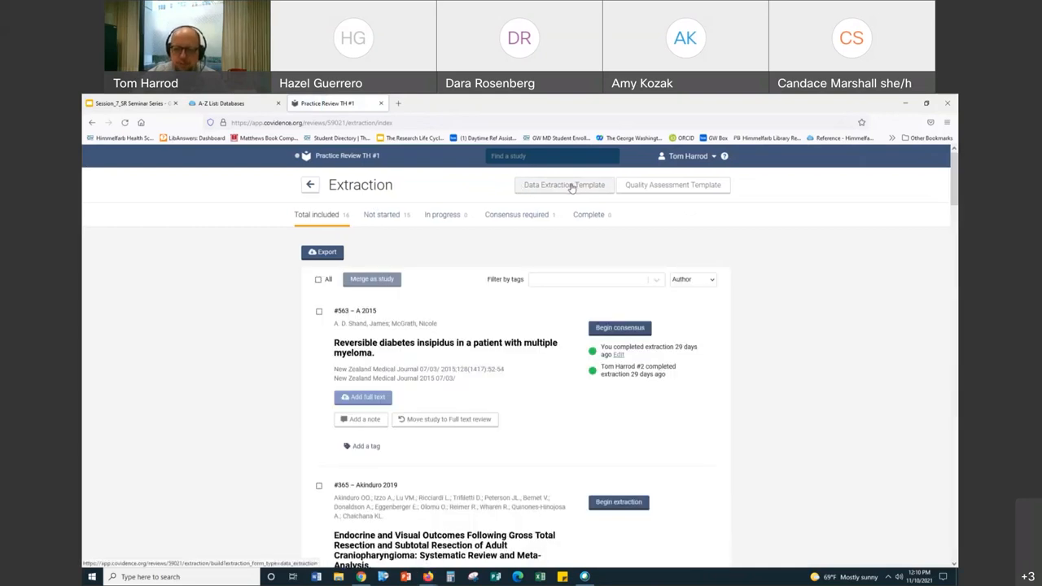
Delete the Study ID item from the data extraction template.
left_click(564, 185)
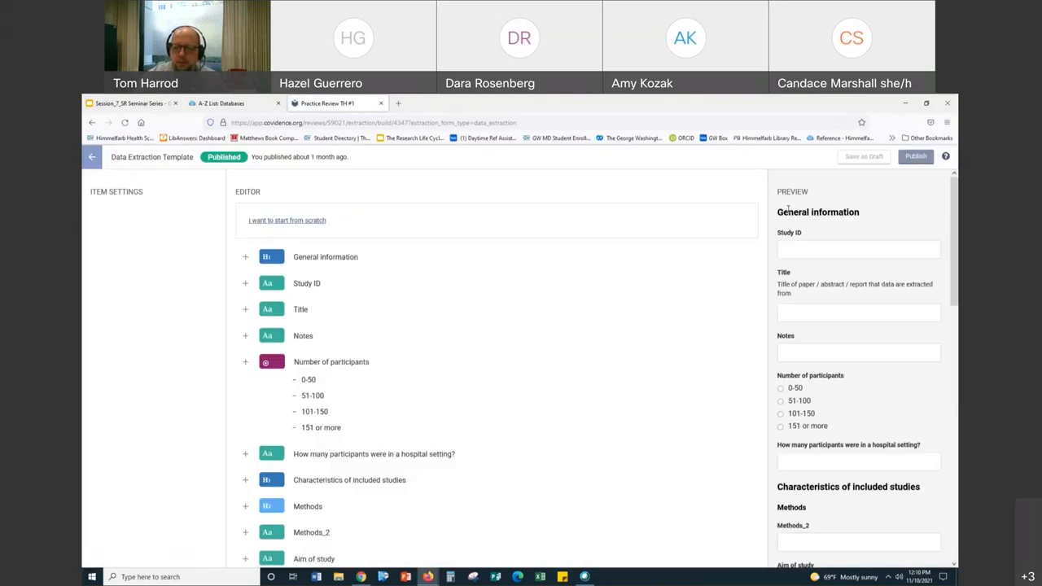
mouse_move(820, 228)
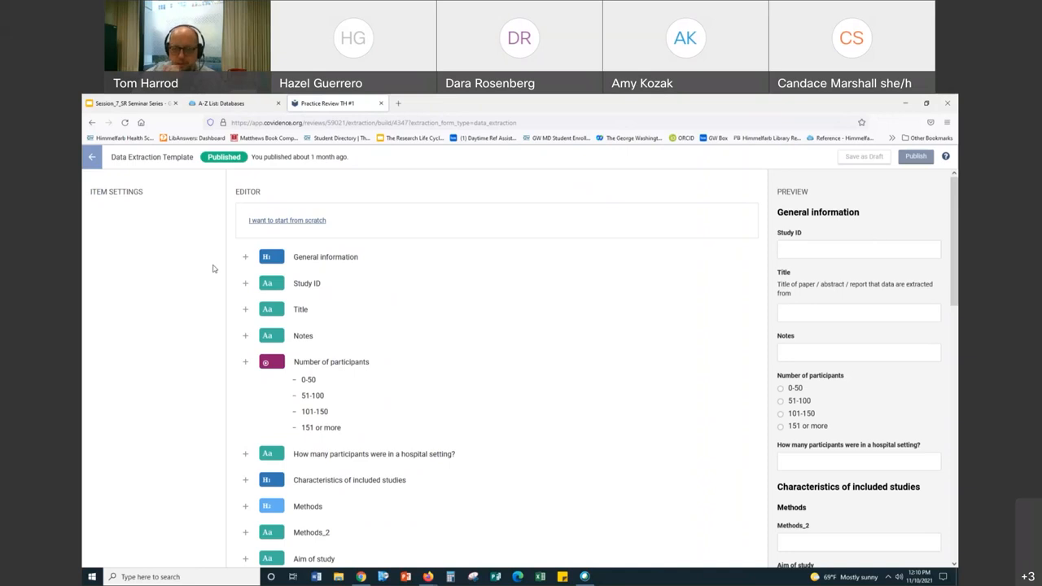
mouse_move(244, 283)
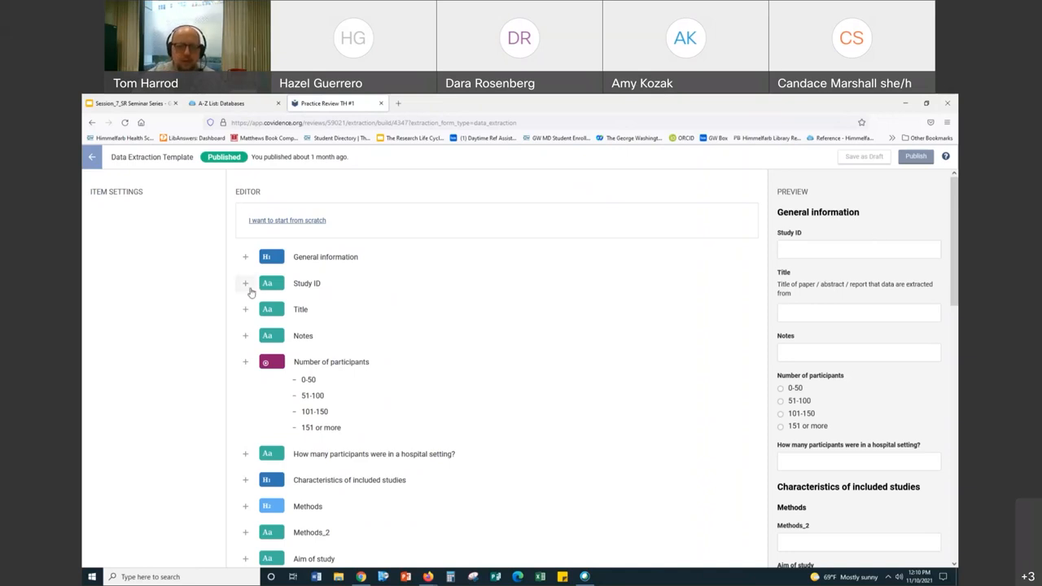
mouse_move(249, 289)
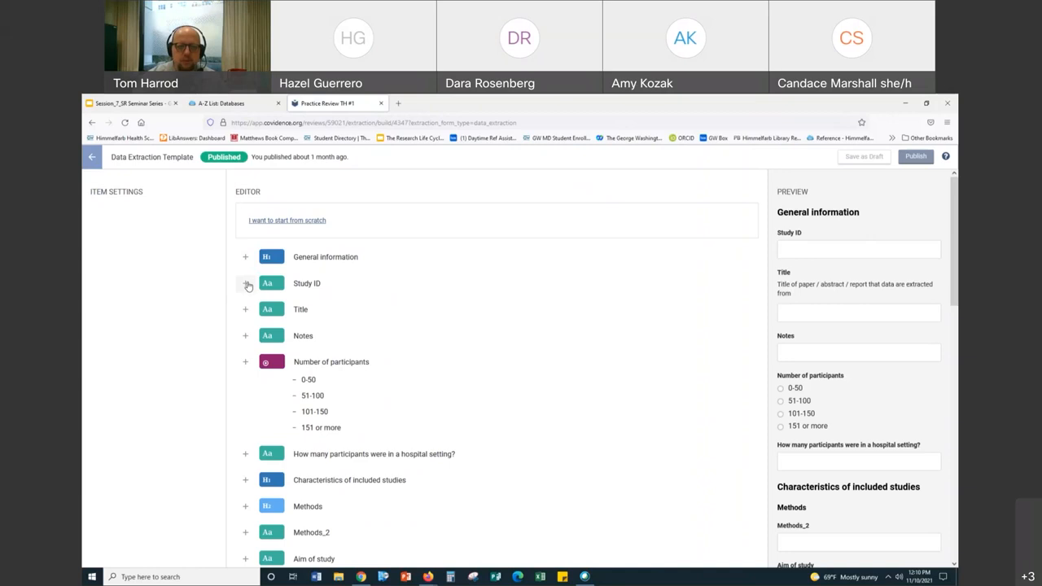
left_click(246, 283)
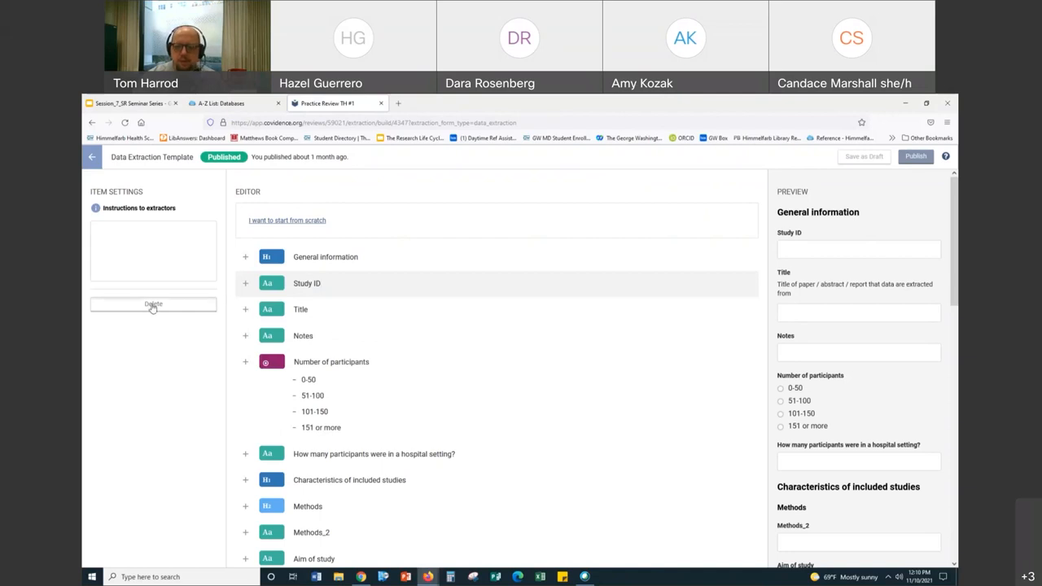
left_click(153, 305)
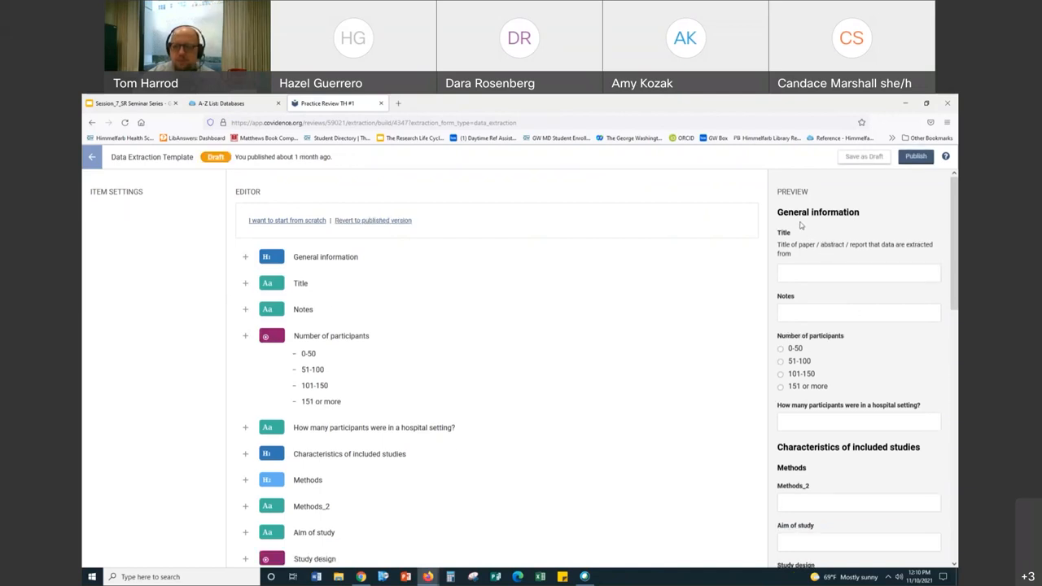
mouse_move(241, 342)
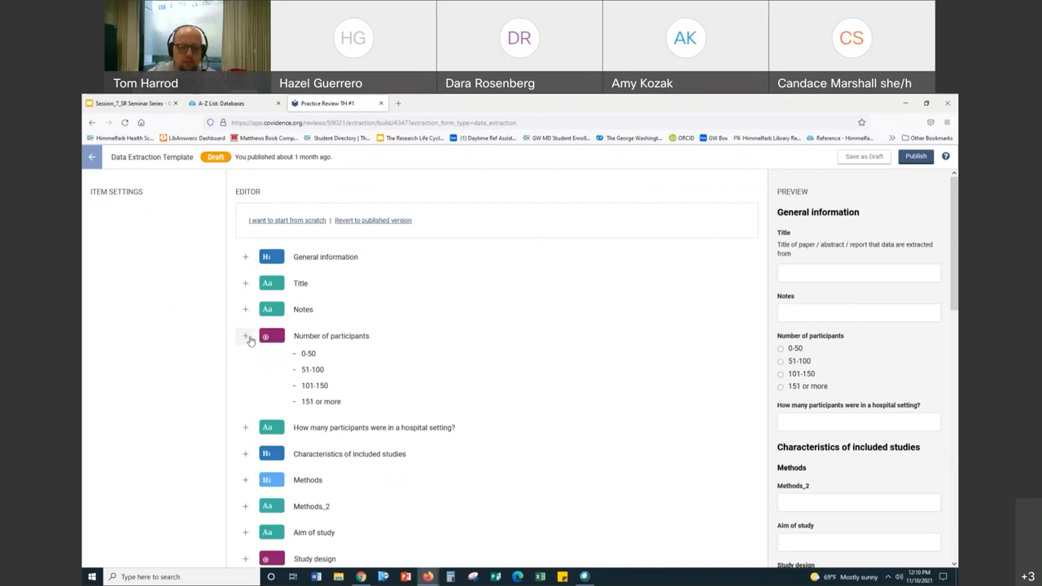
Add a 'Route of administration' item below Number of participants, then leave the editor.
left_click(244, 335)
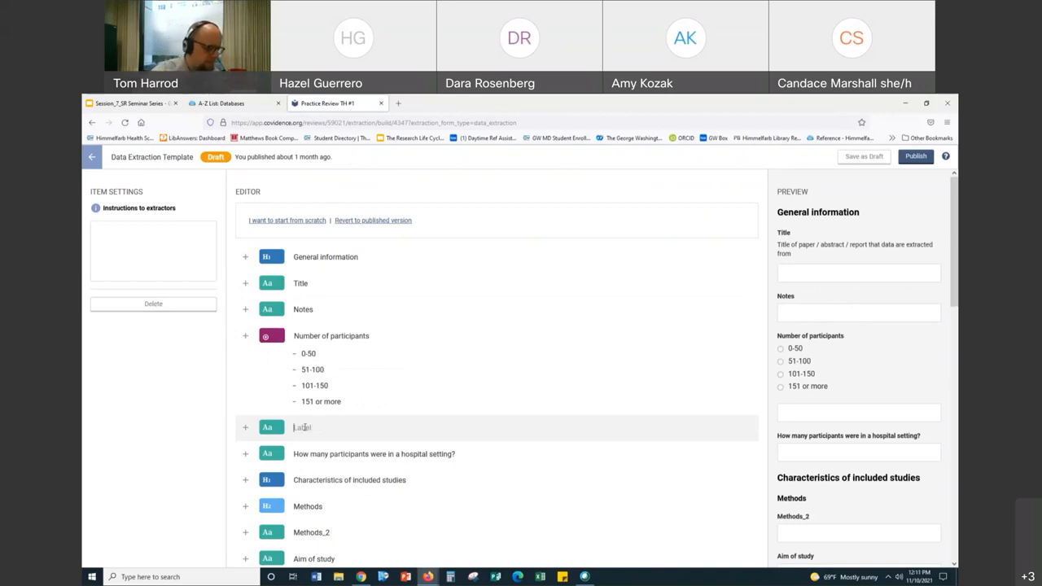
type("Route of adm")
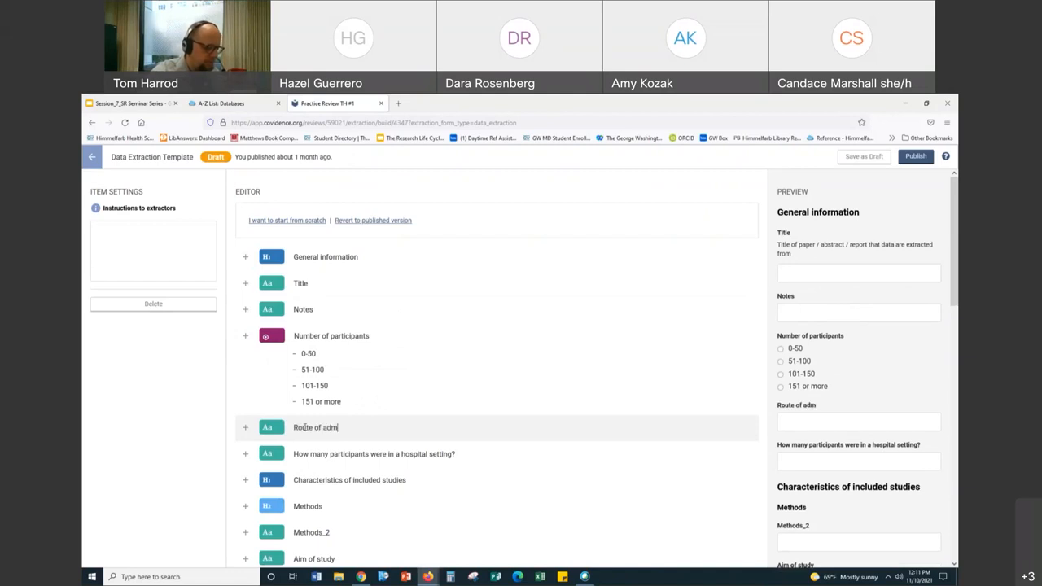
type("inistration")
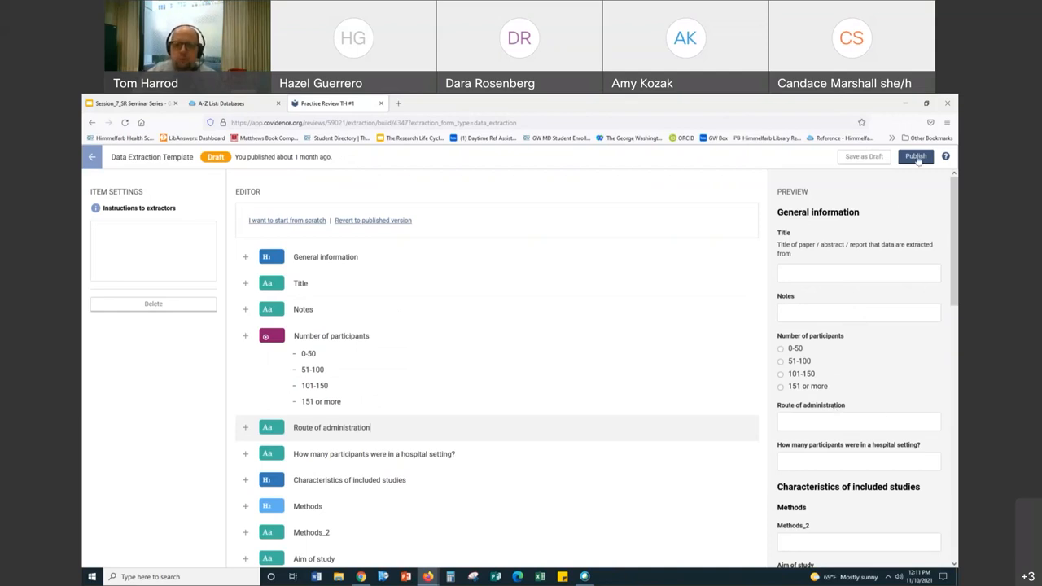
mouse_move(544, 341)
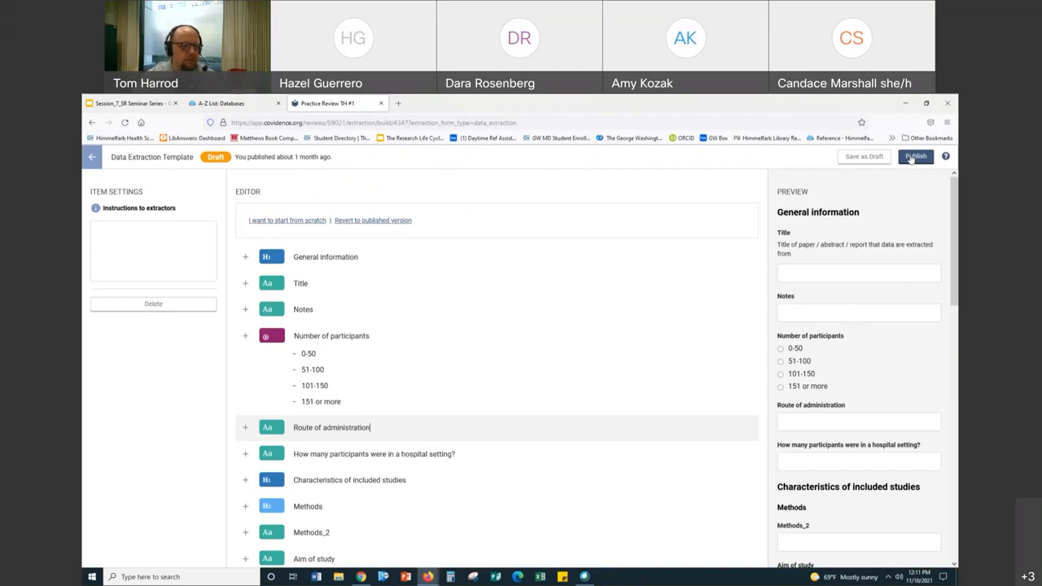
mouse_move(825, 202)
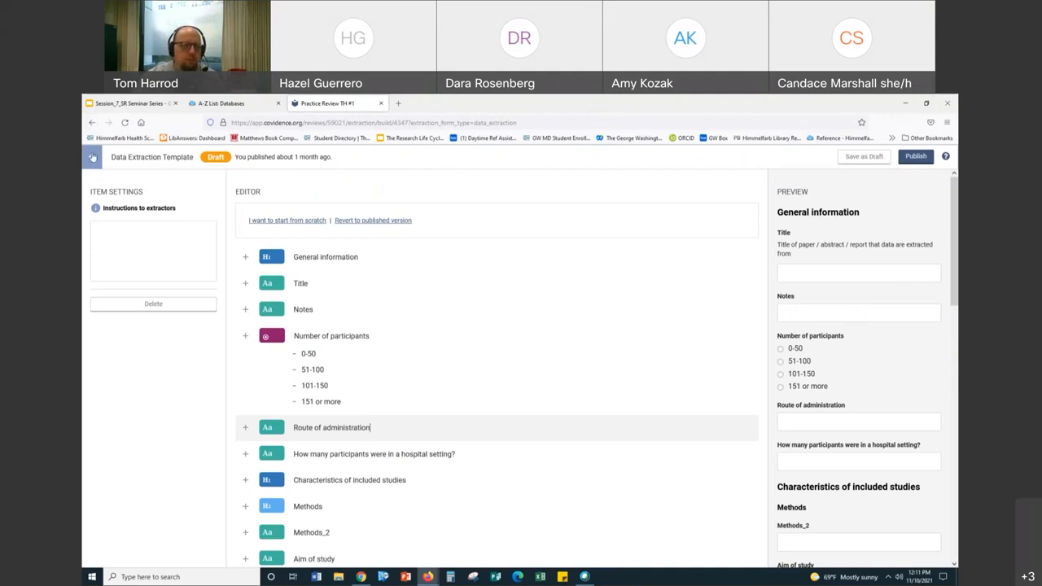
left_click(91, 156)
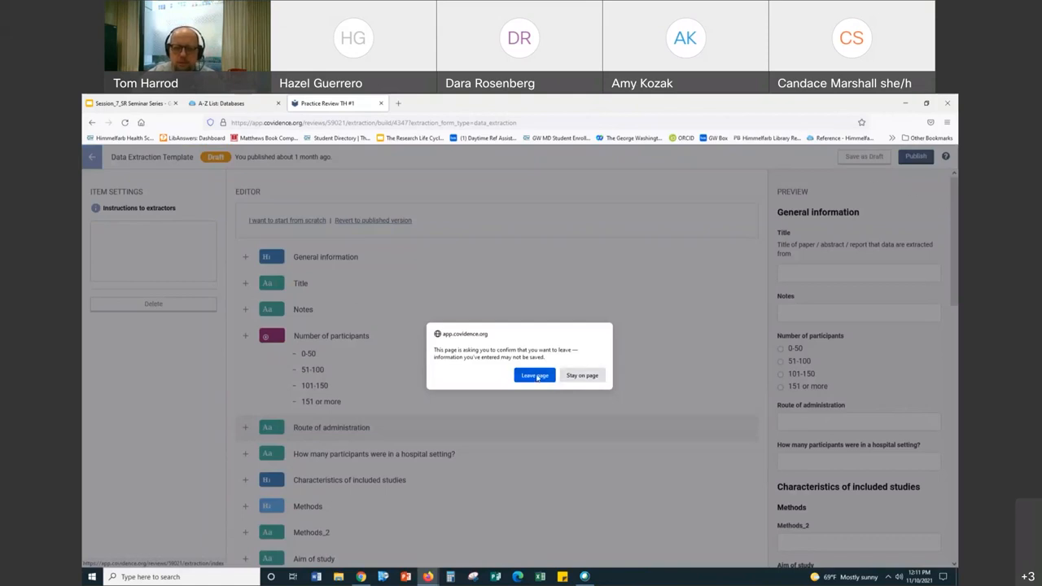
Resolve the first study's hospital-setting participant conflict with a final decision of 7.
left_click(534, 374)
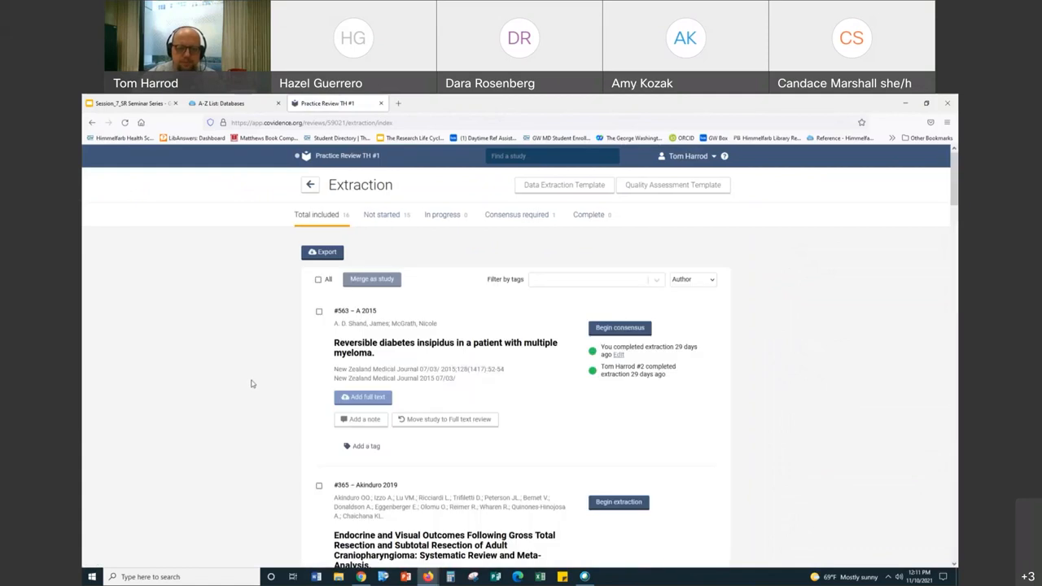
mouse_move(622, 333)
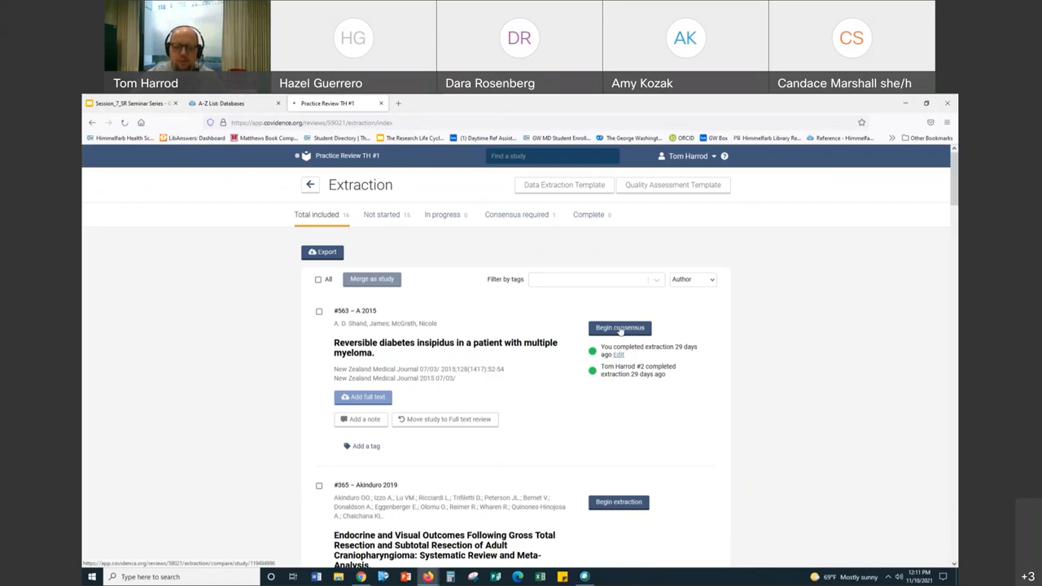
left_click(619, 327)
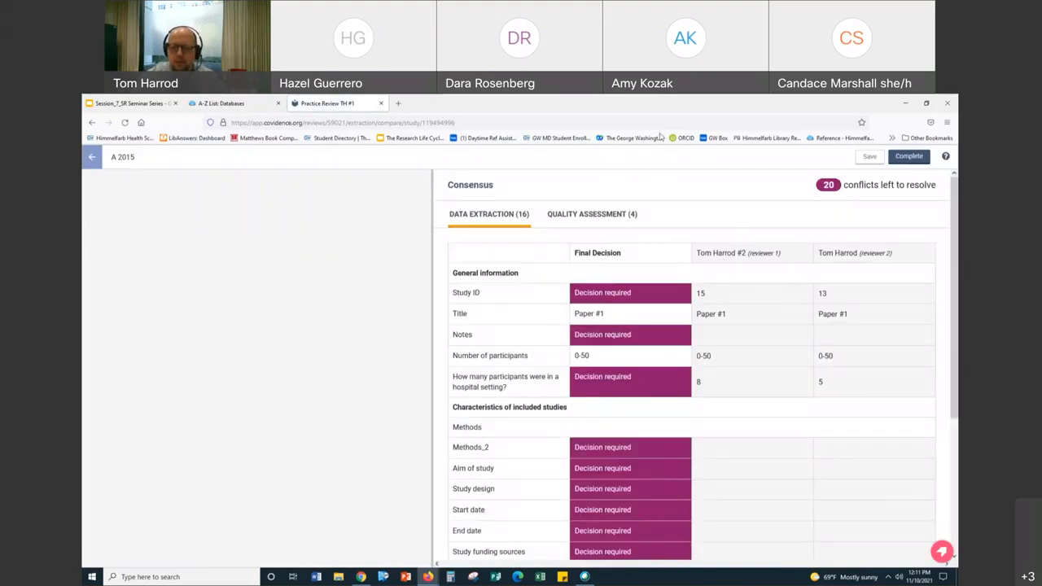
mouse_move(806, 267)
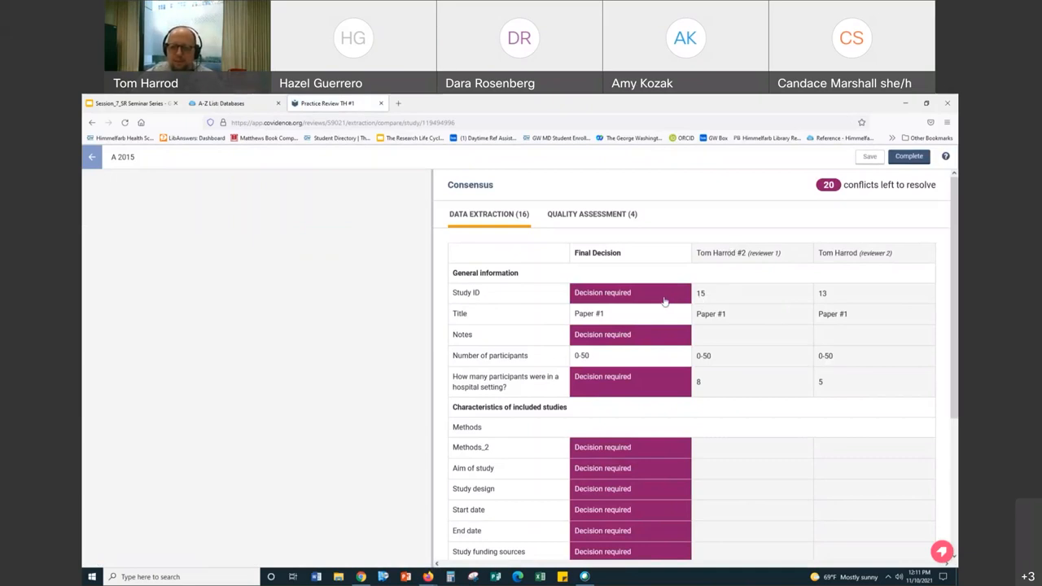
mouse_move(617, 326)
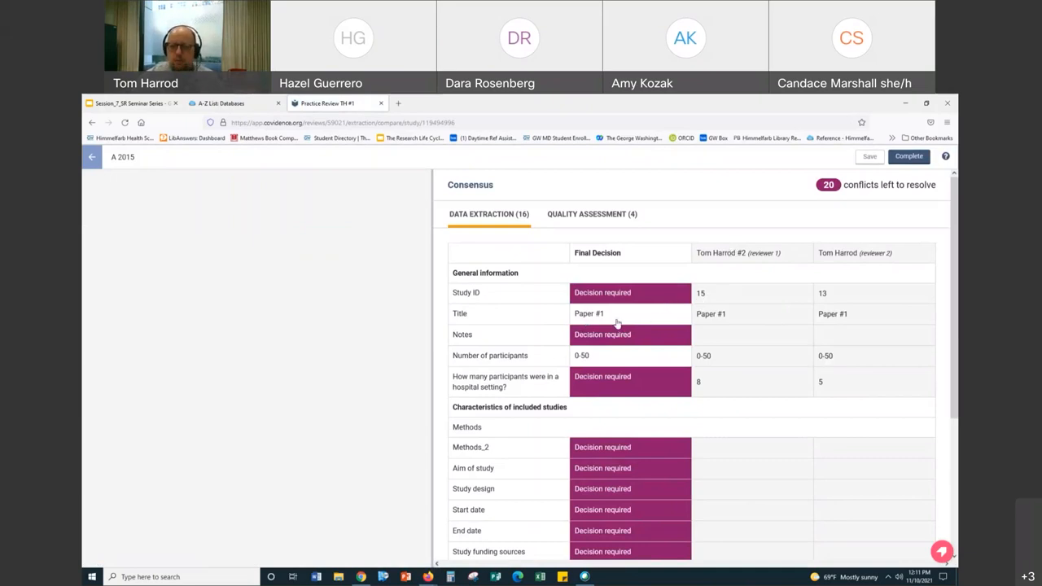
mouse_move(632, 354)
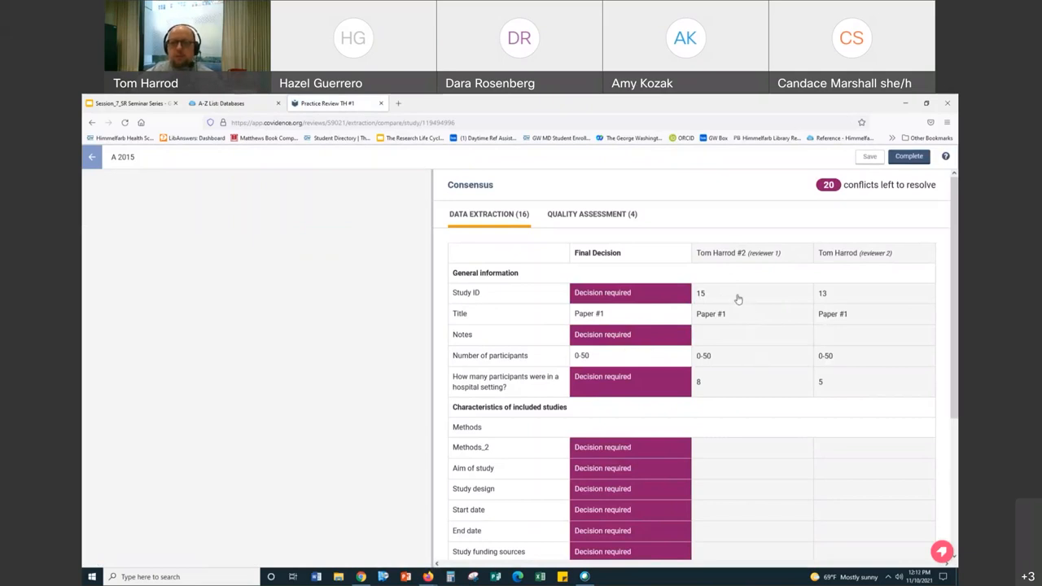
mouse_move(728, 396)
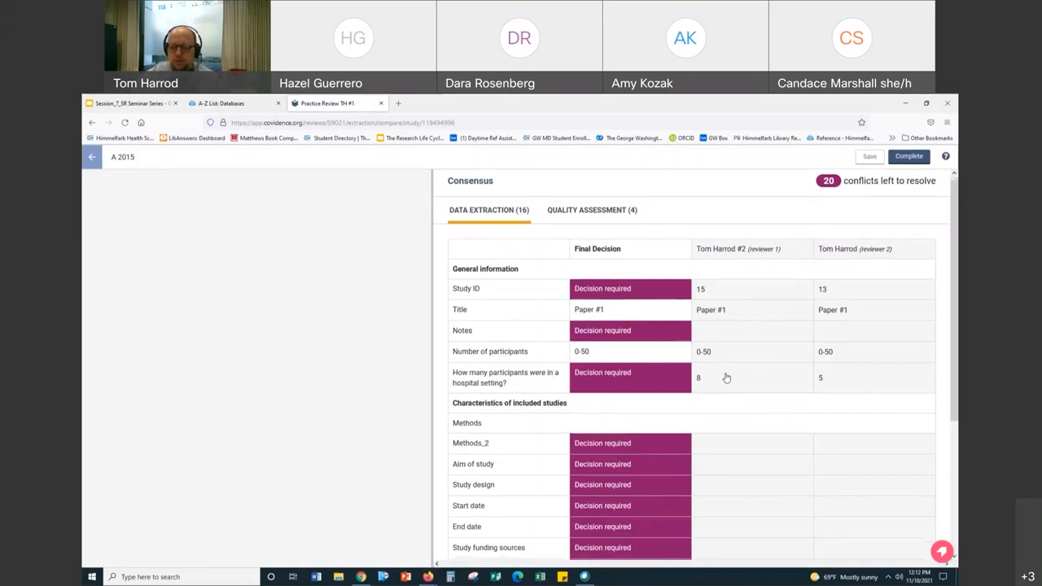
left_click(629, 377)
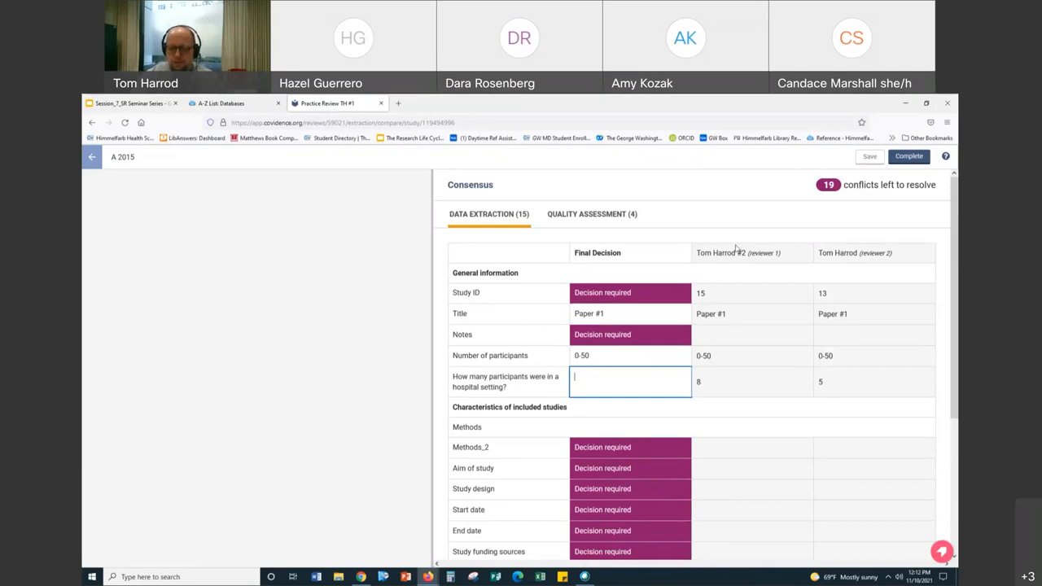
type("7")
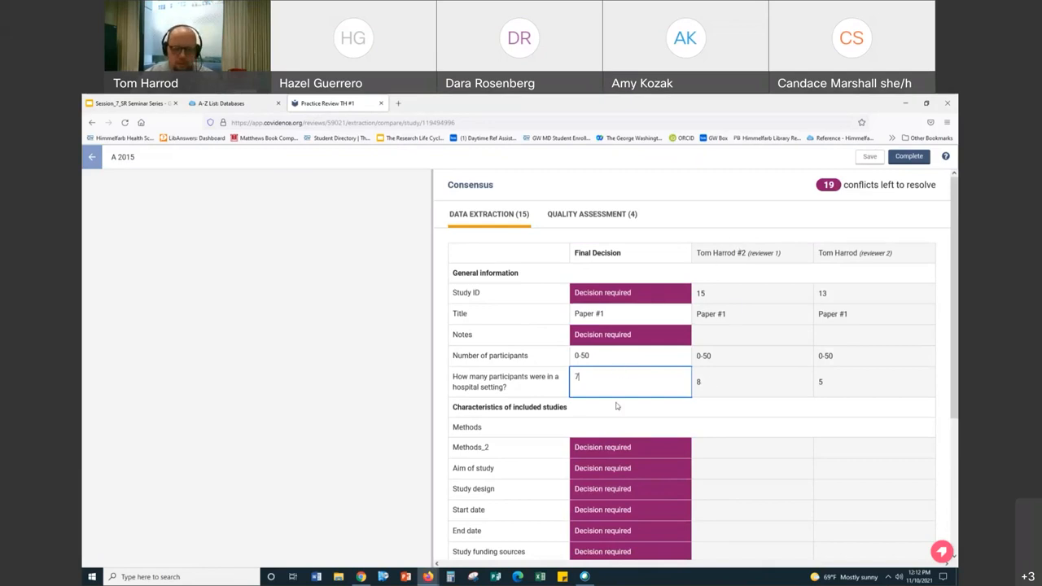
left_click(613, 410)
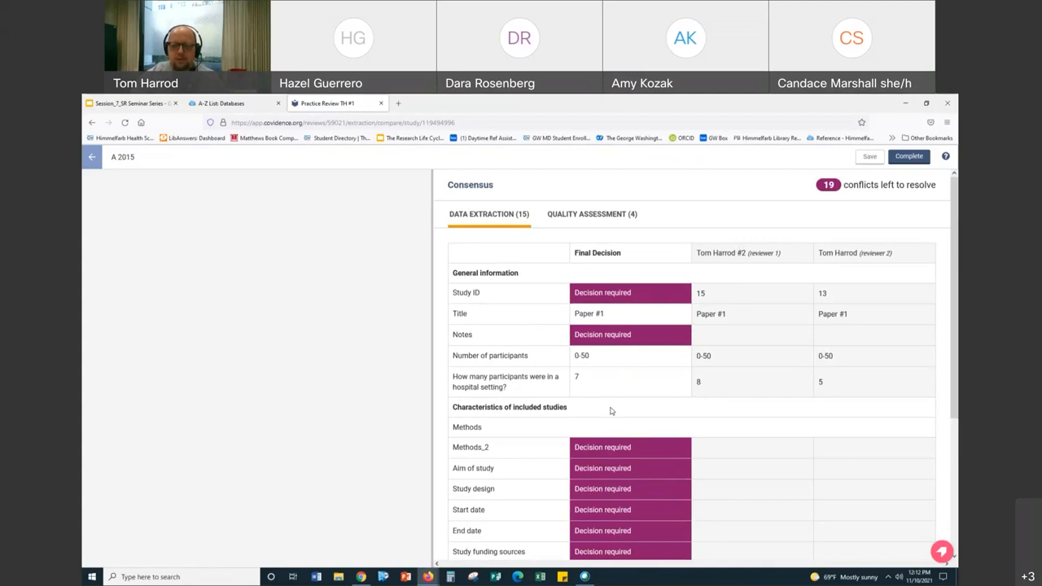
Accept reviewer 1's Study ID value of 15 as the final decision and review the consensus table.
scroll("down", 3)
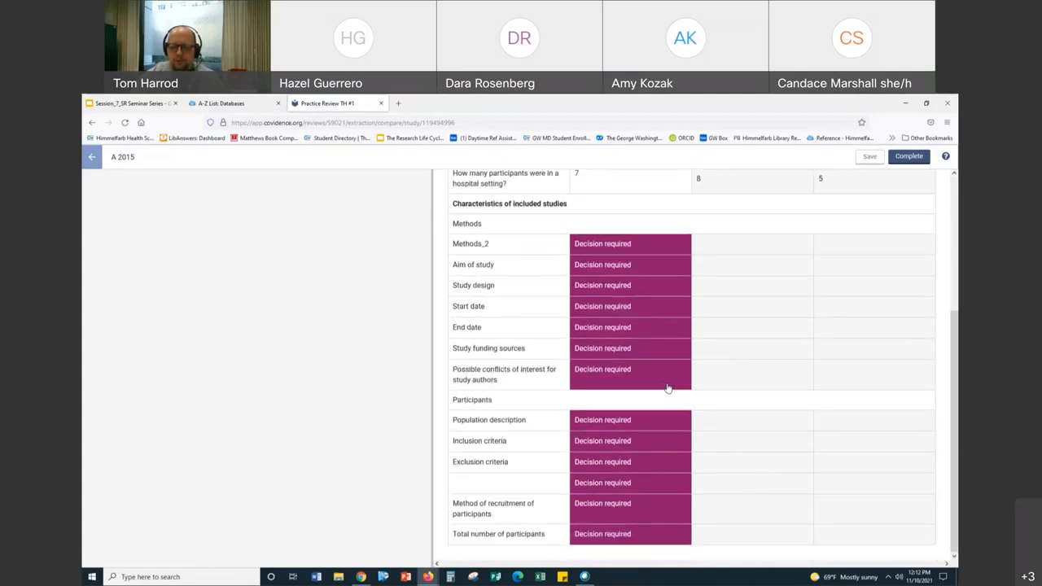
scroll("up", 3)
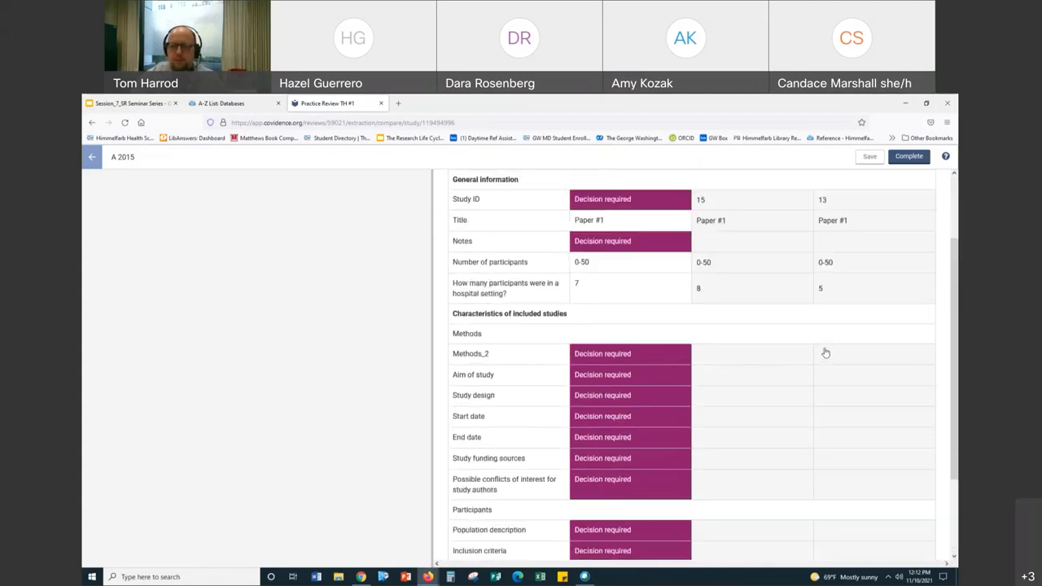
scroll("up", 3)
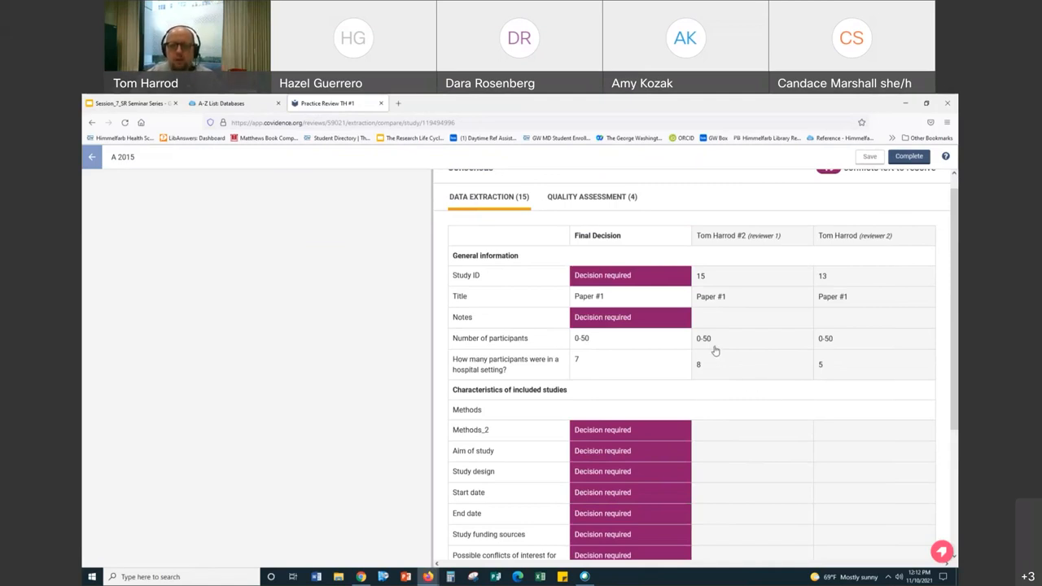
mouse_move(873, 392)
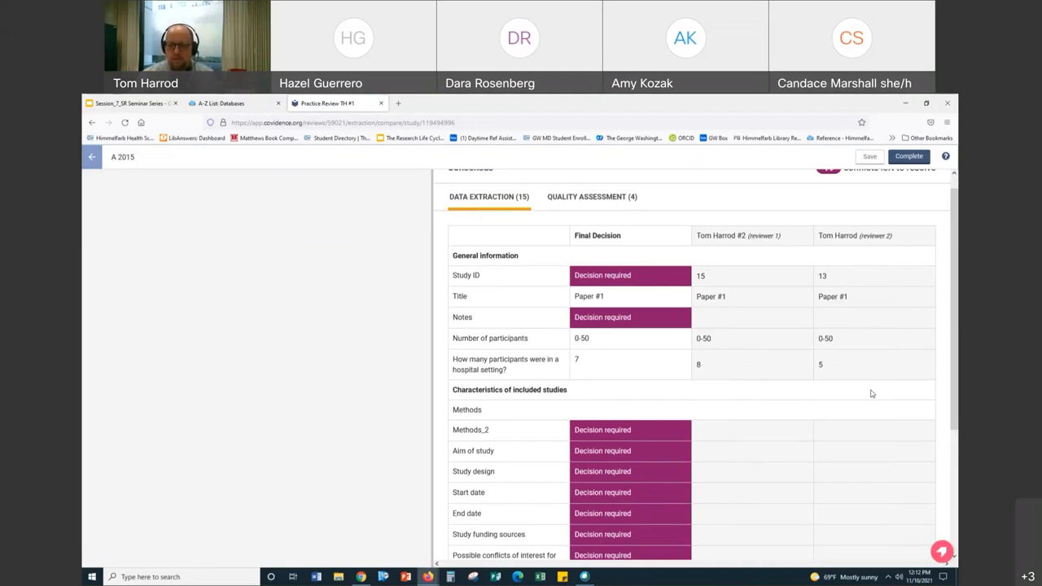
mouse_move(793, 299)
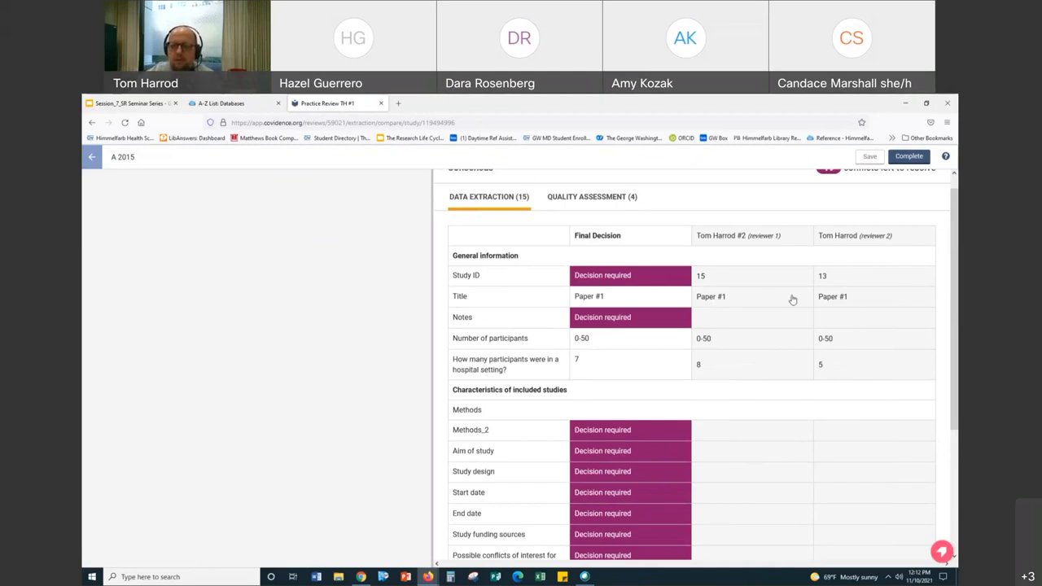
mouse_move(606, 284)
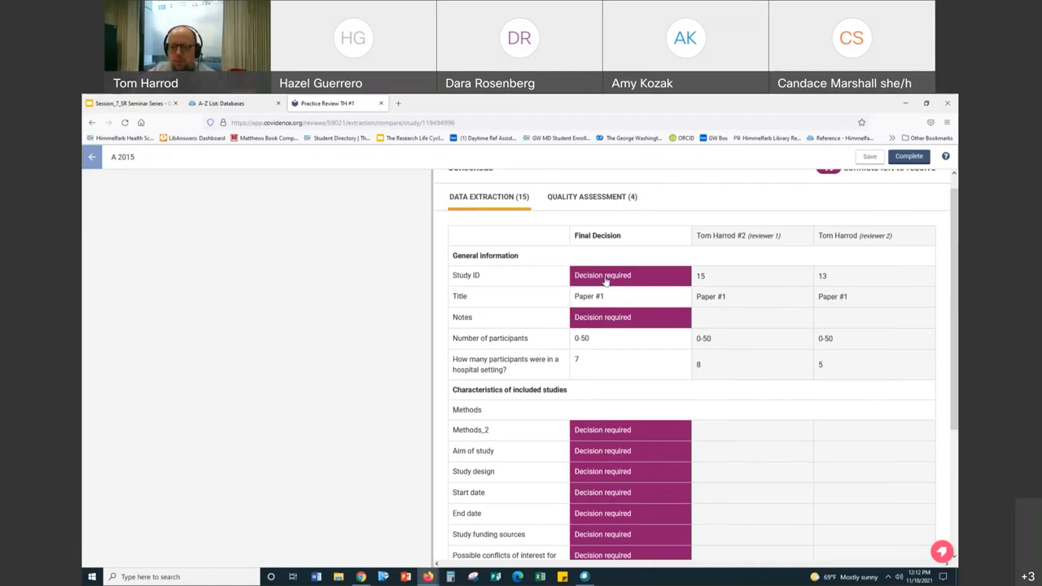
left_click(629, 276)
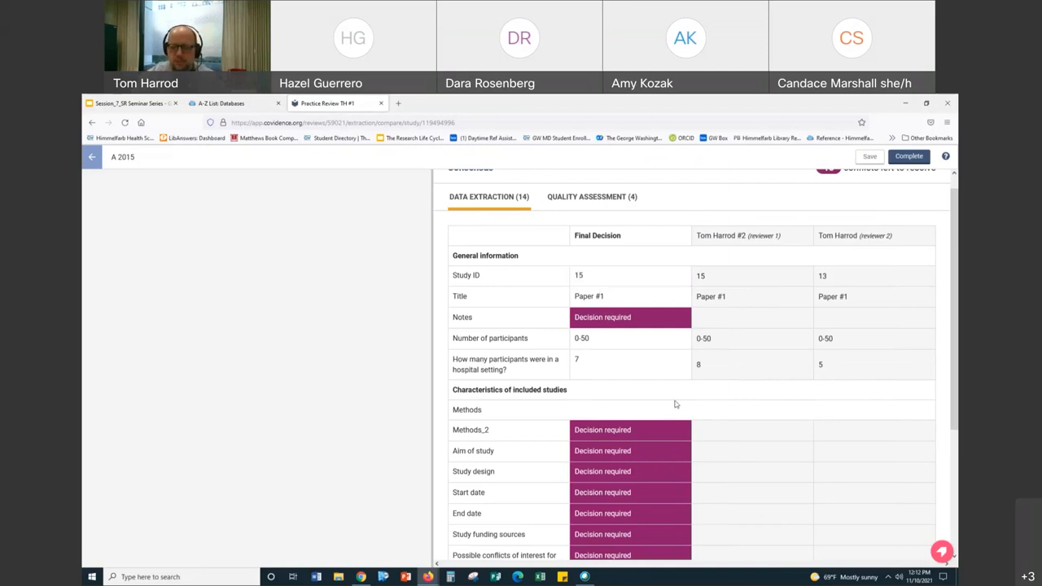
scroll("down", 3)
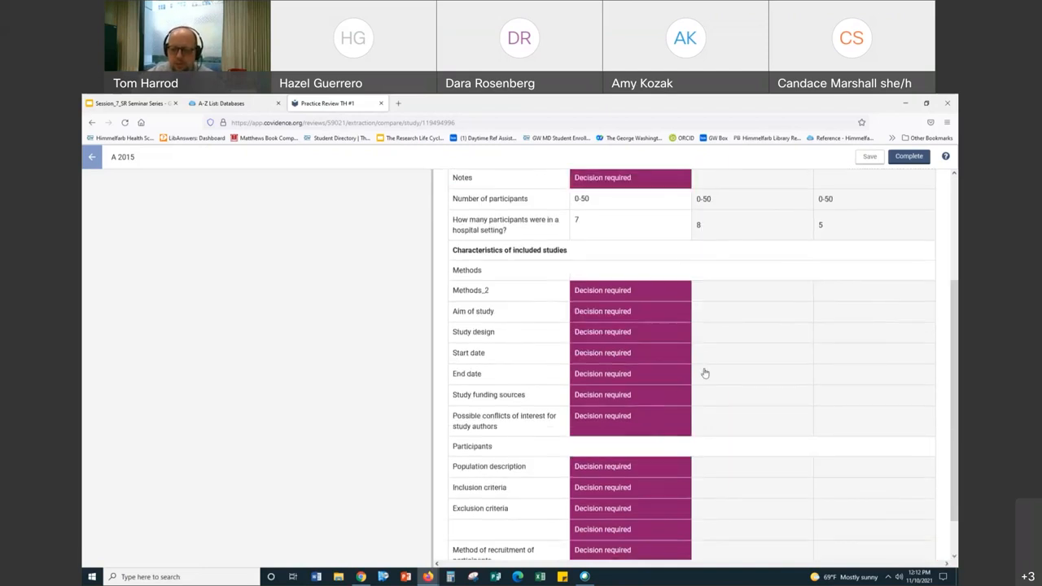
scroll("up", 3)
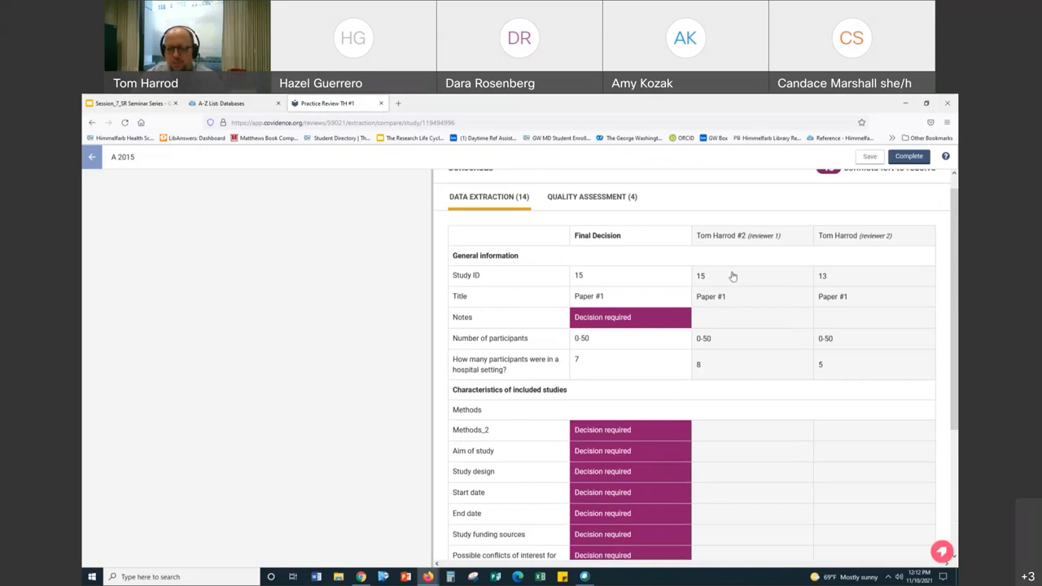
mouse_move(762, 354)
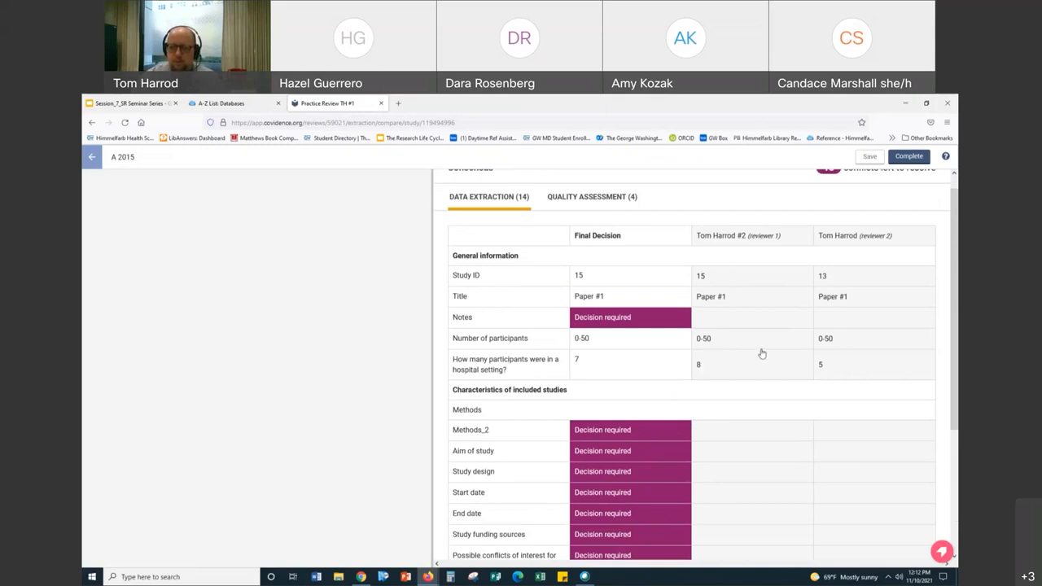
scroll("down", 3)
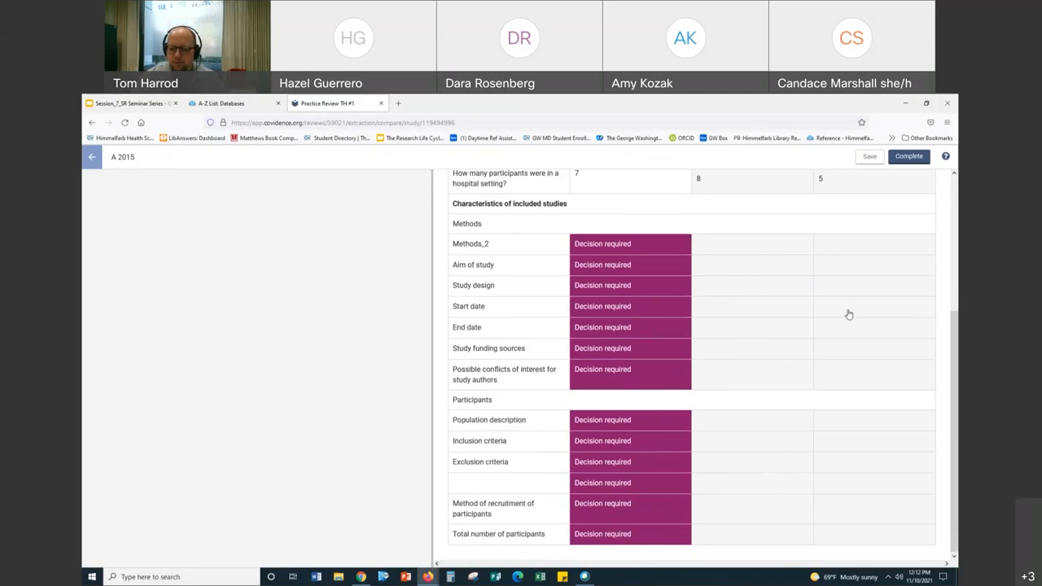
mouse_move(866, 400)
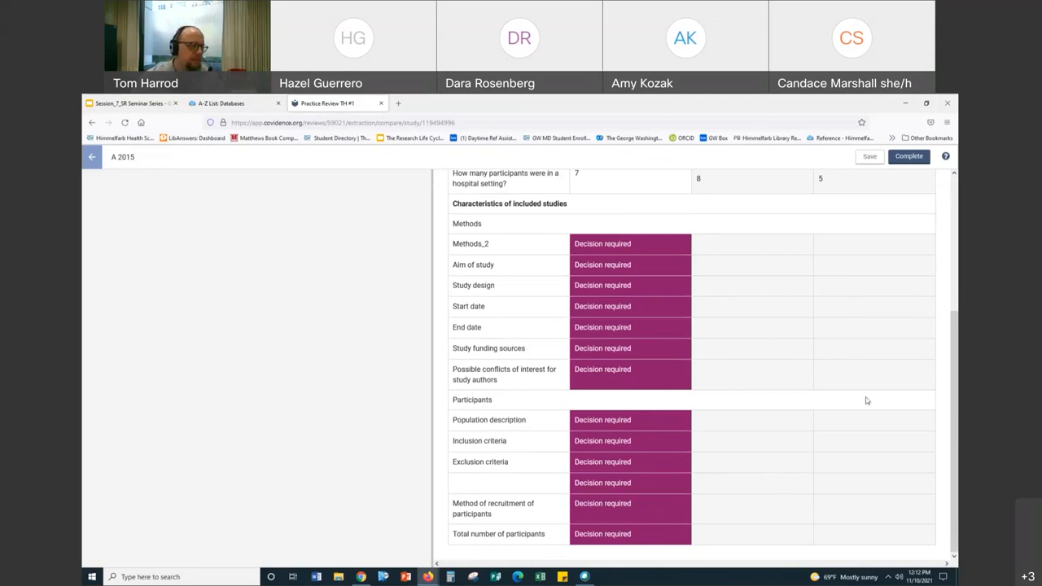
scroll("up", 3)
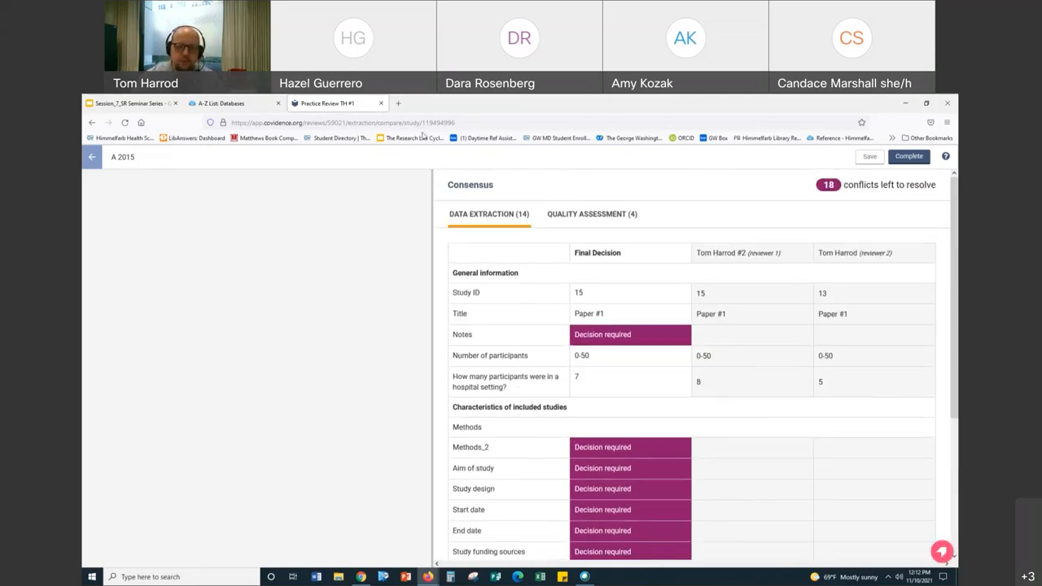
mouse_move(350, 186)
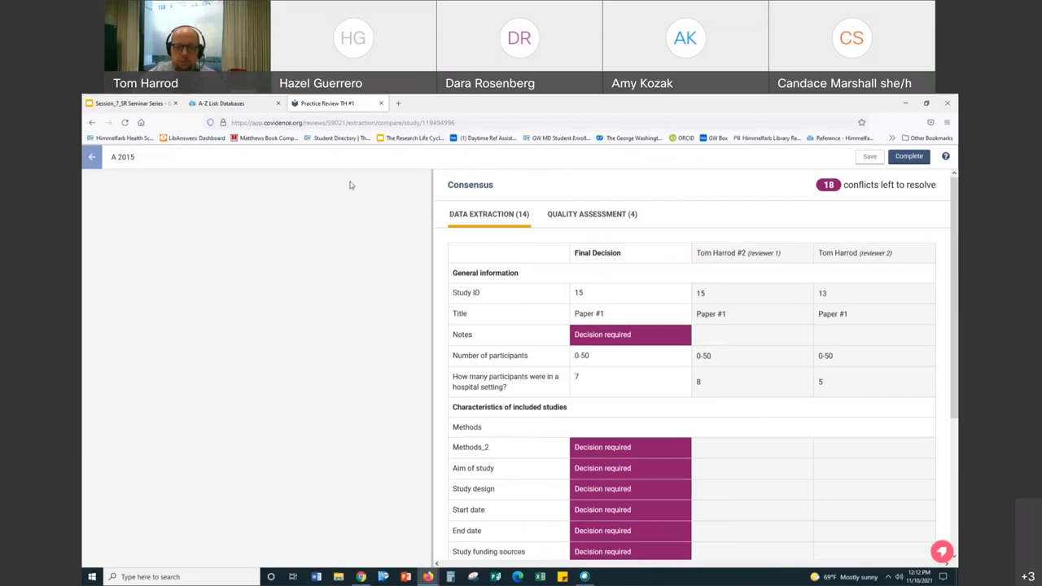
mouse_move(130, 104)
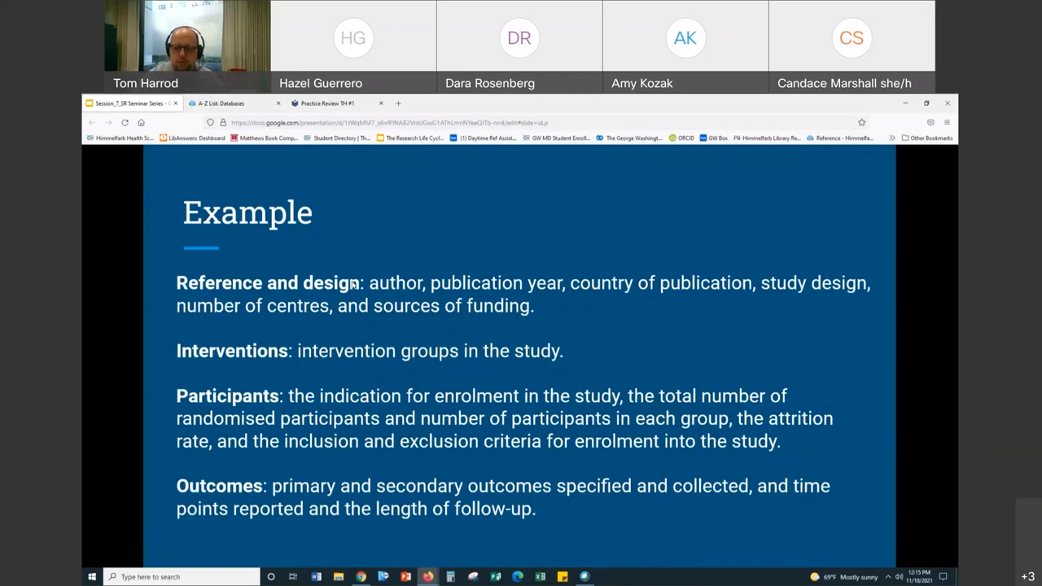
mouse_move(309, 316)
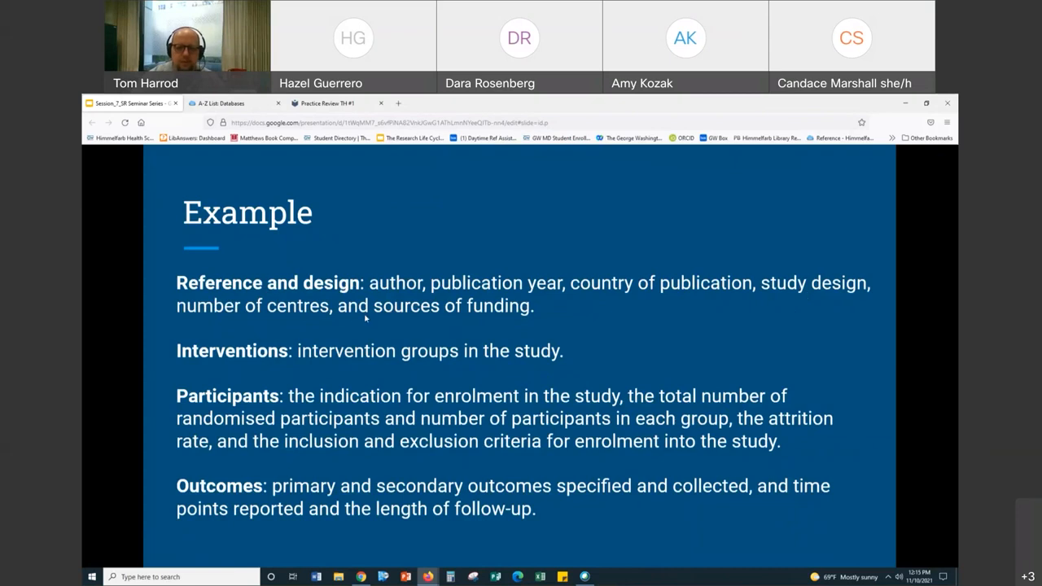
mouse_move(339, 316)
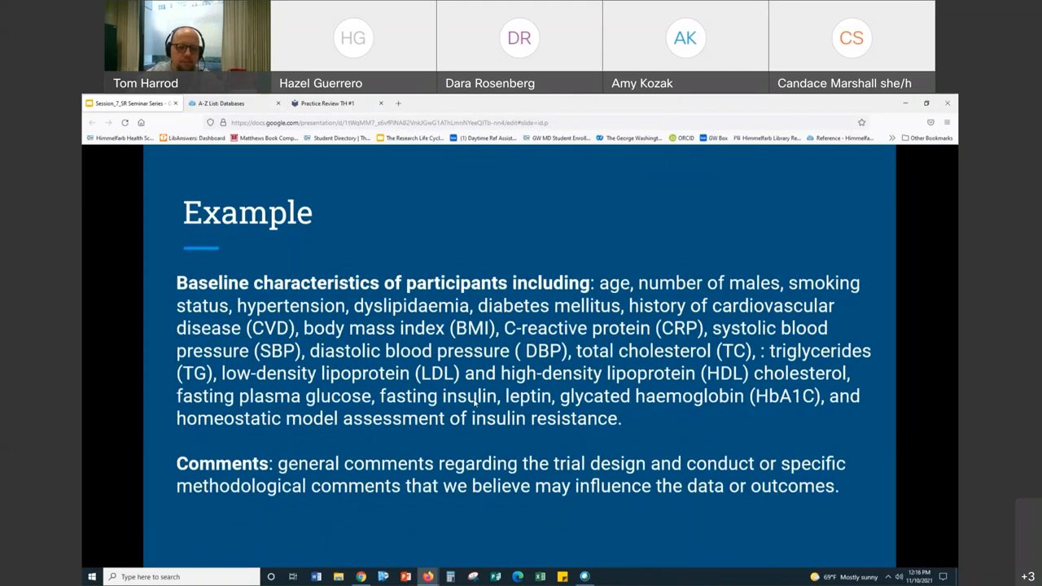
mouse_move(578, 304)
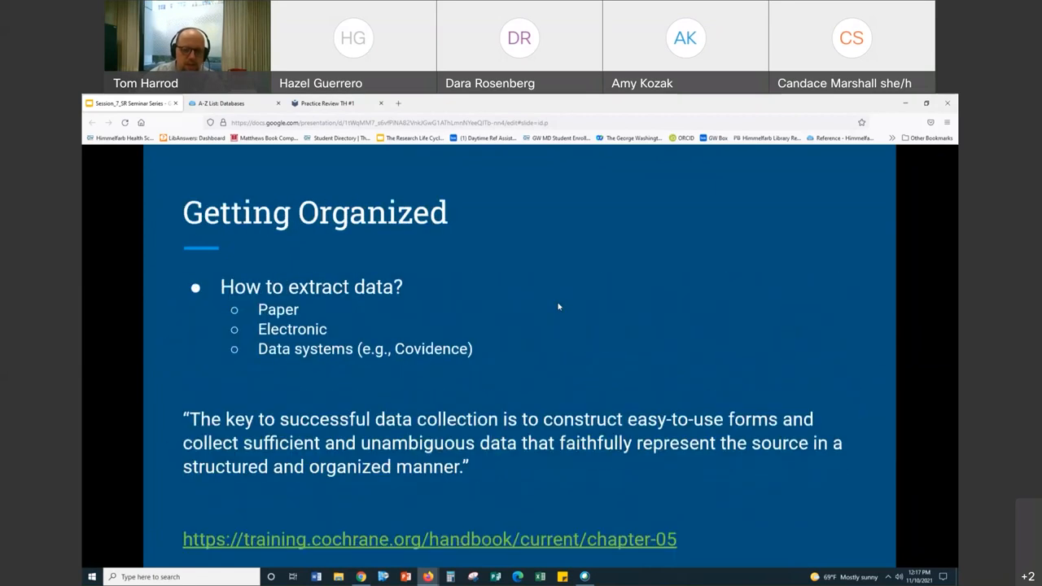
mouse_move(551, 311)
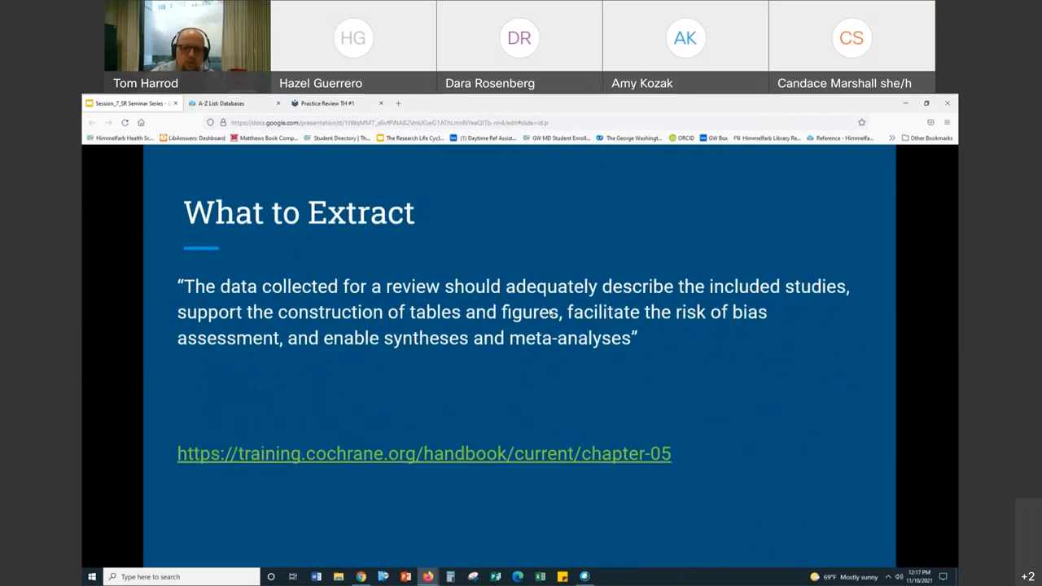
mouse_move(436, 358)
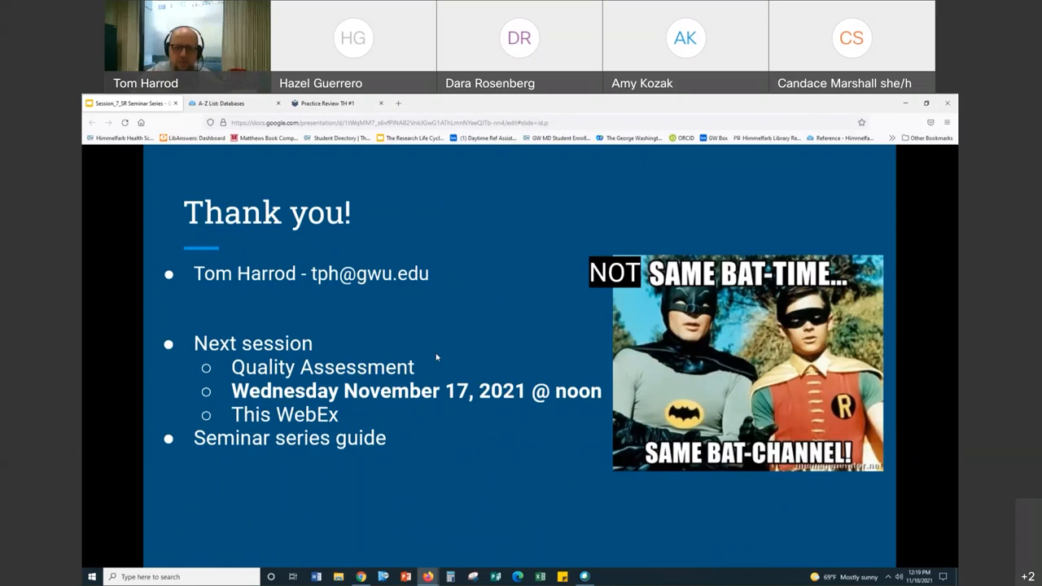
Return from the consensus page to the Practice Review TH #1 review summary.
left_click(326, 104)
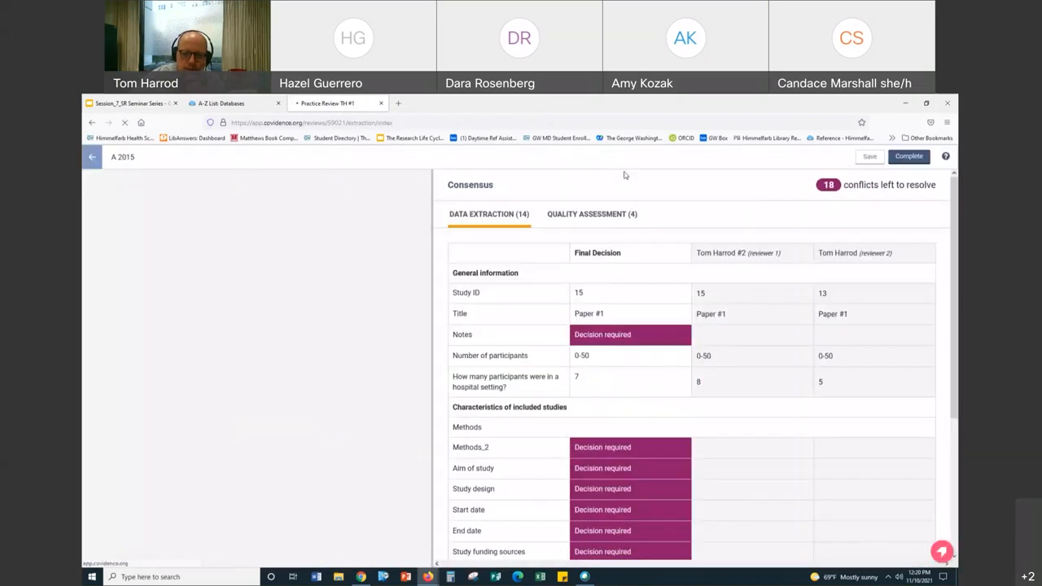
left_click(92, 156)
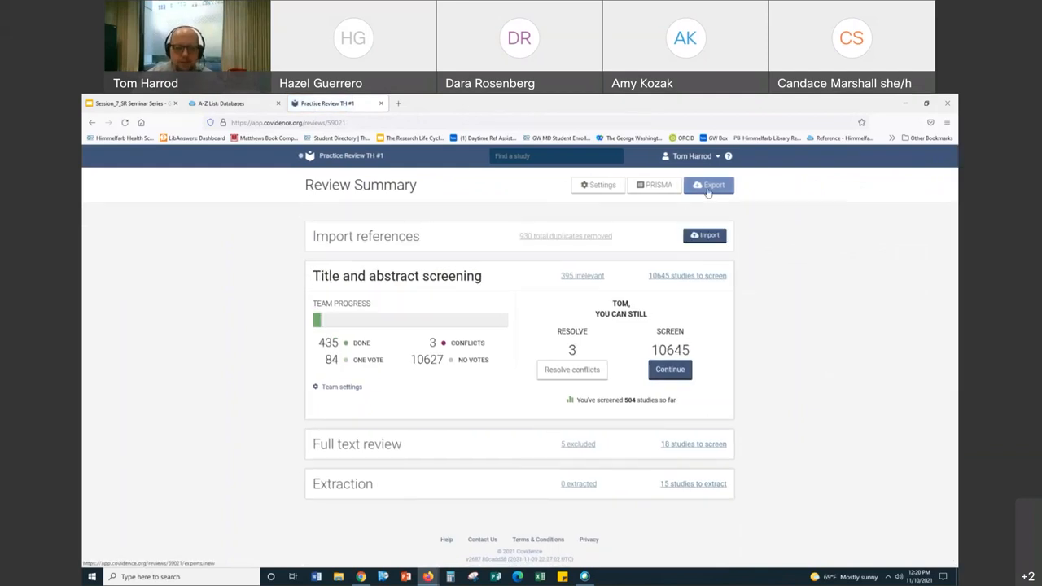
On the Export page, choose Full text review as the references stage and recheck the stage list.
left_click(709, 186)
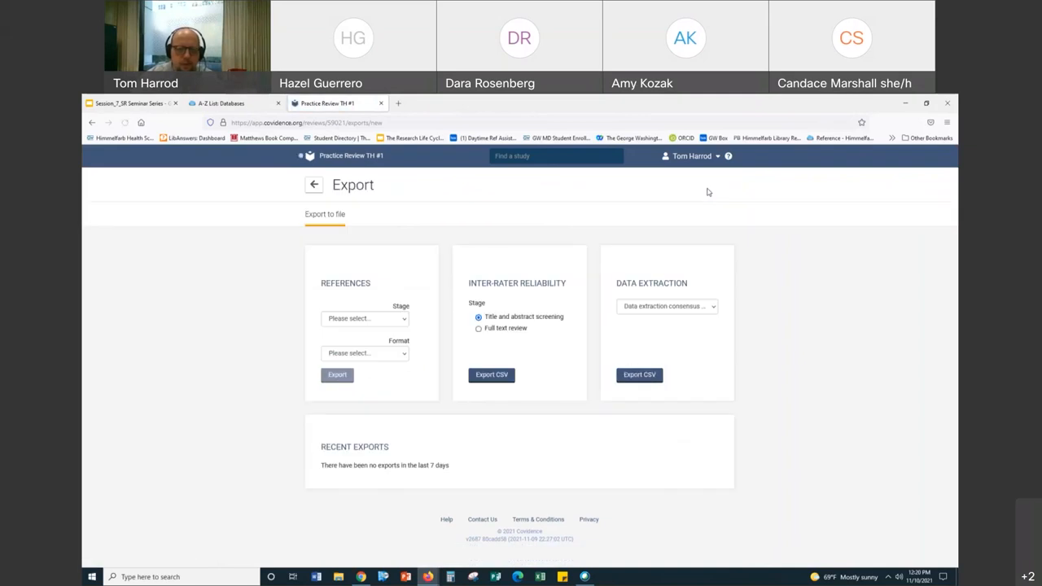
left_click(365, 317)
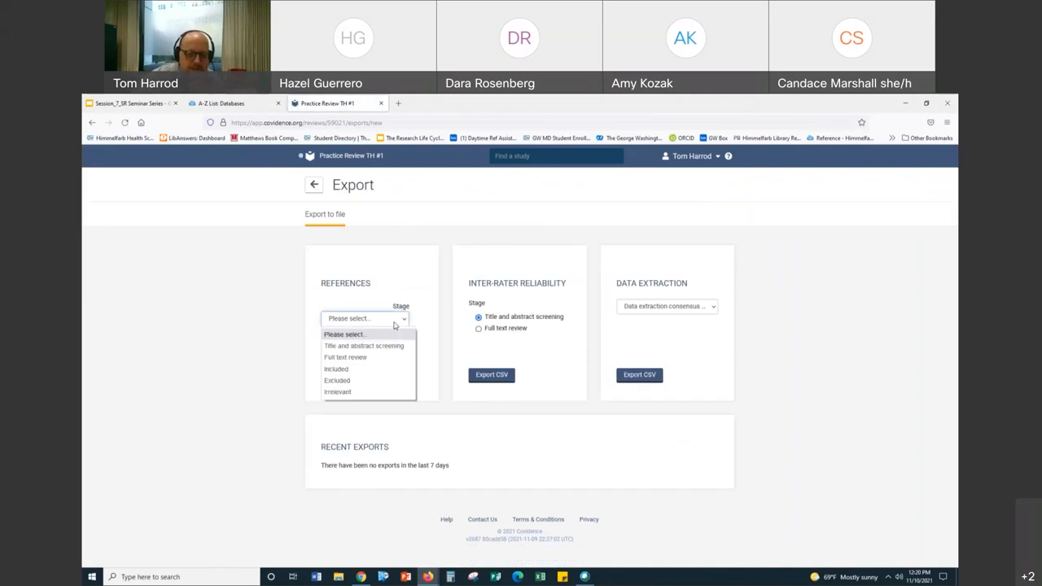
mouse_move(385, 355)
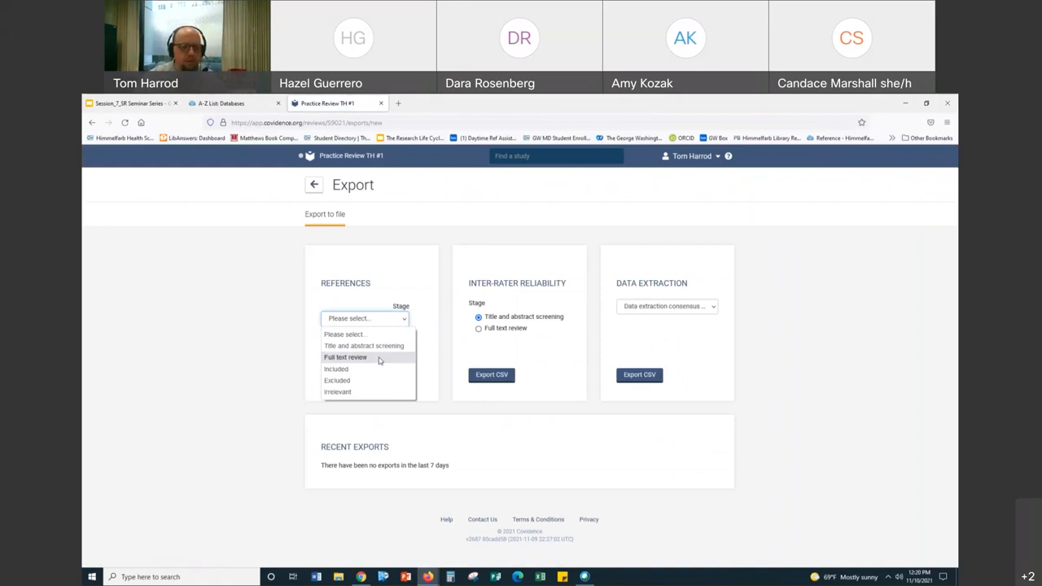
mouse_move(349, 358)
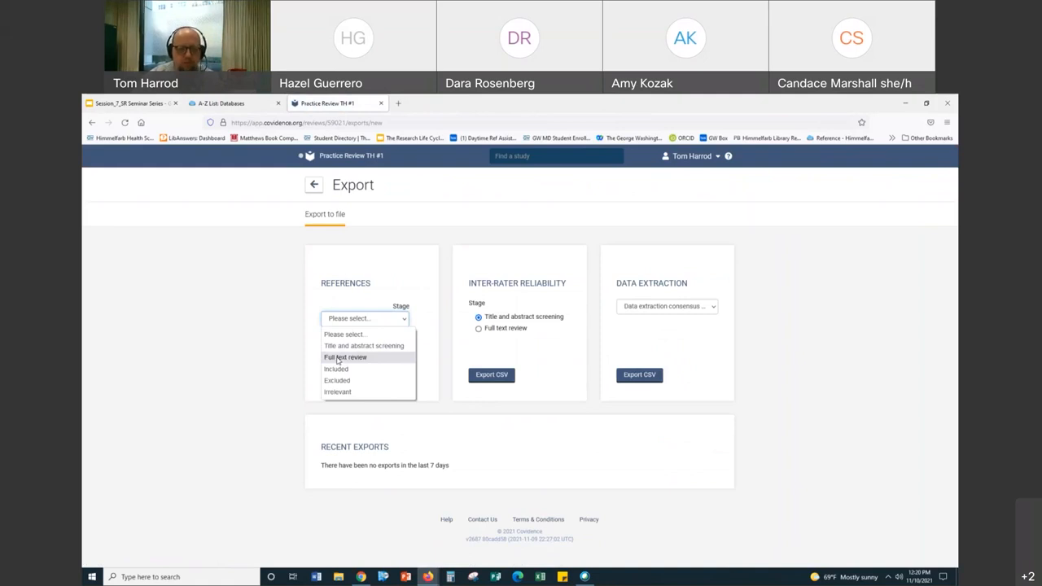
left_click(346, 357)
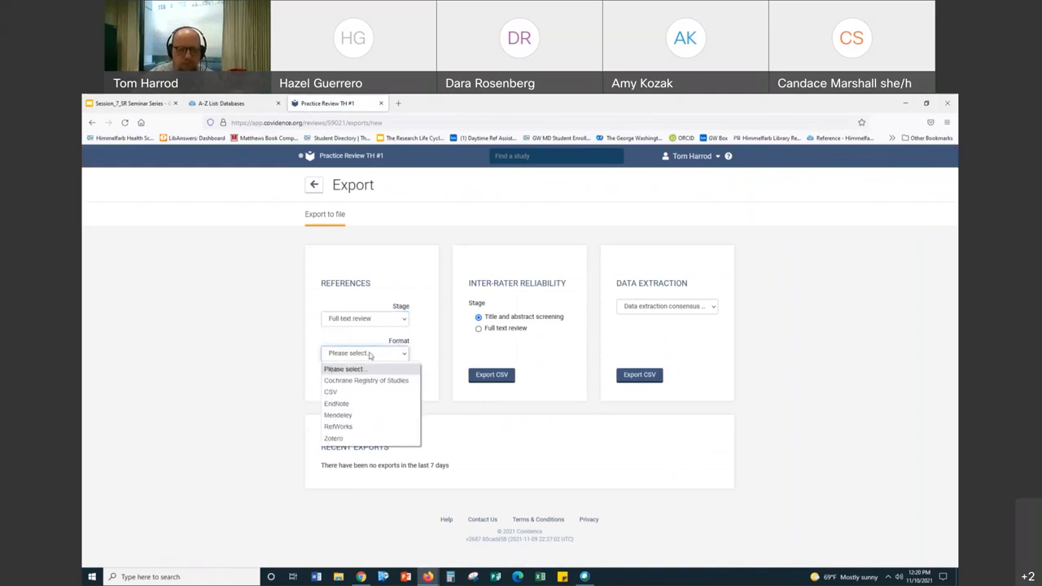
mouse_move(331, 390)
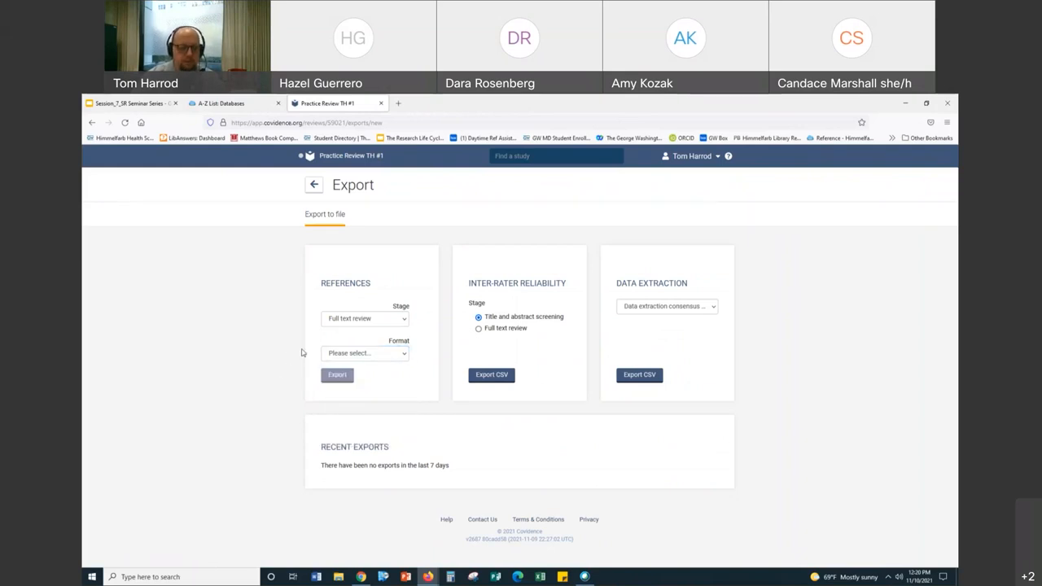
left_click(365, 318)
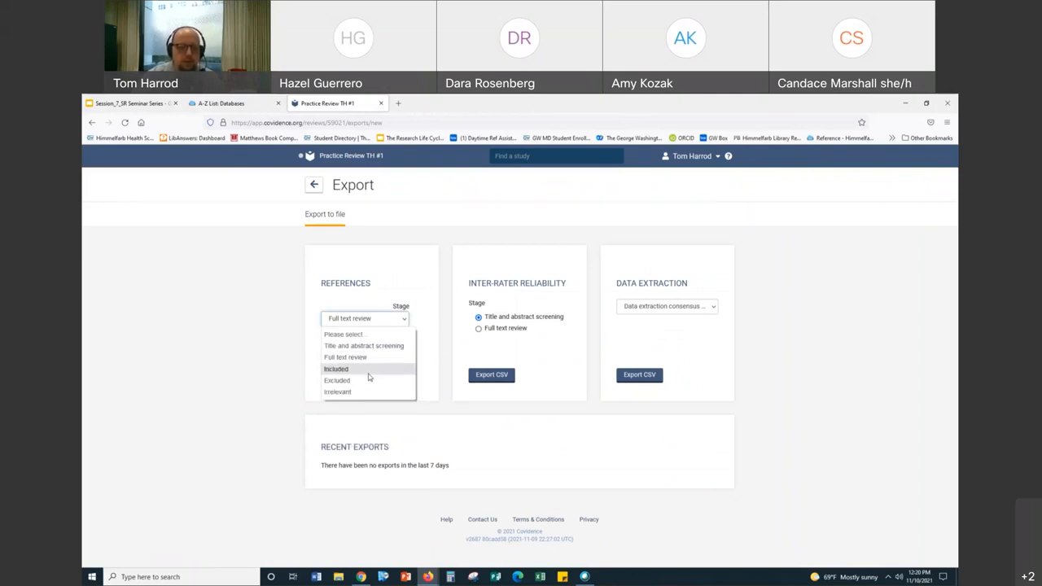
mouse_move(359, 391)
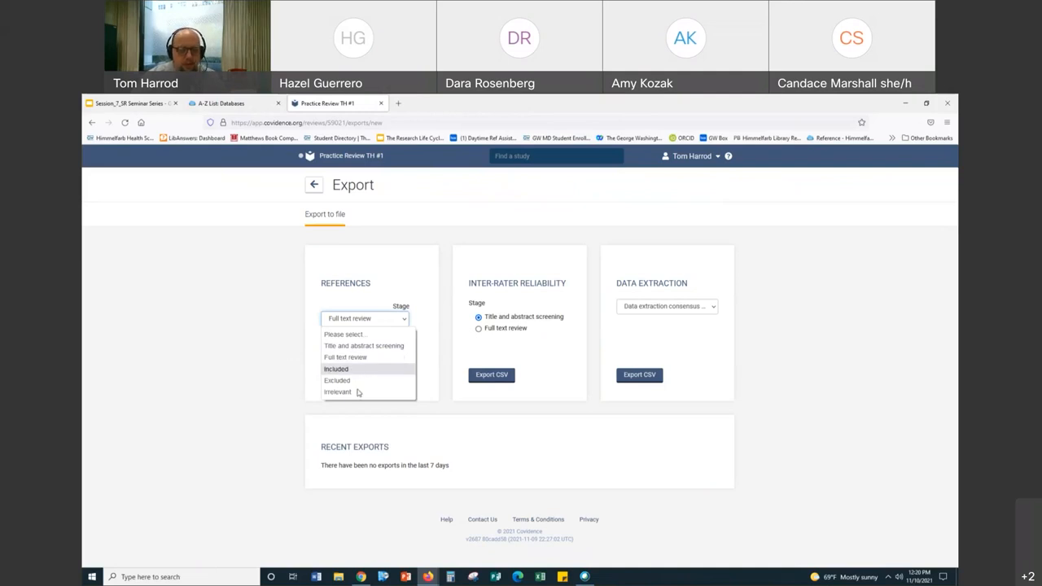
mouse_move(337, 391)
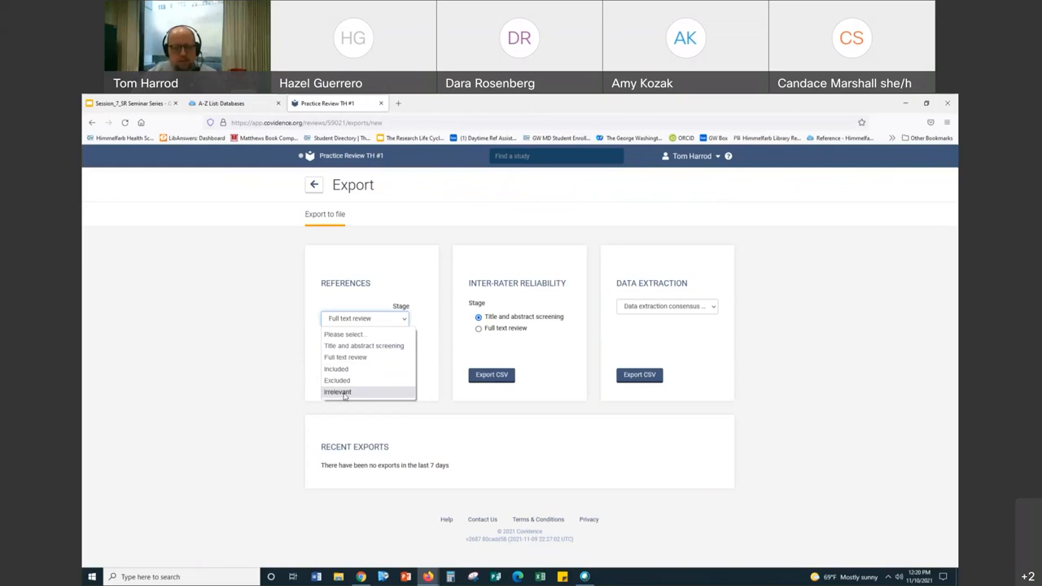
mouse_move(275, 396)
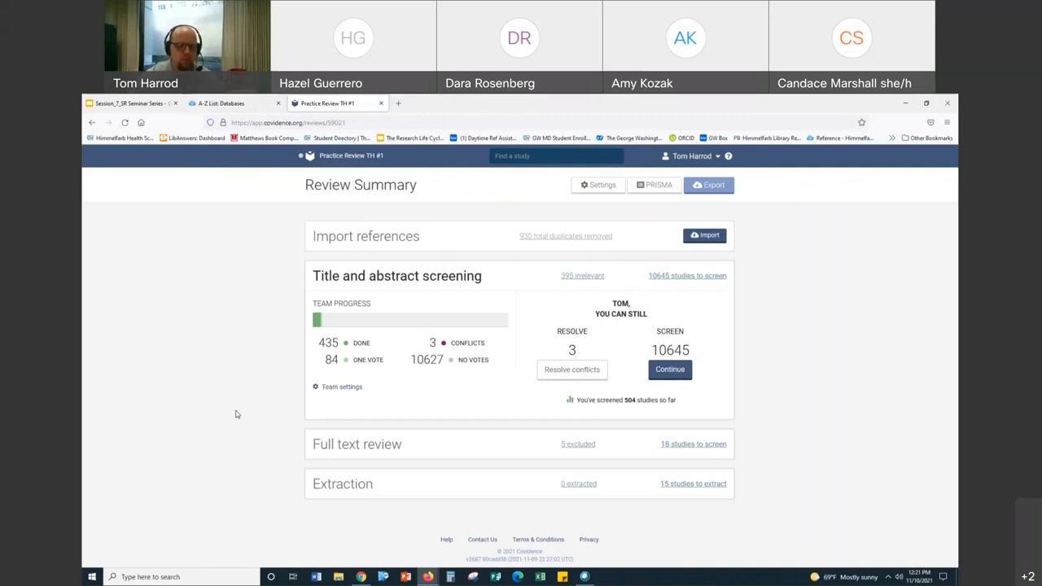
mouse_move(218, 420)
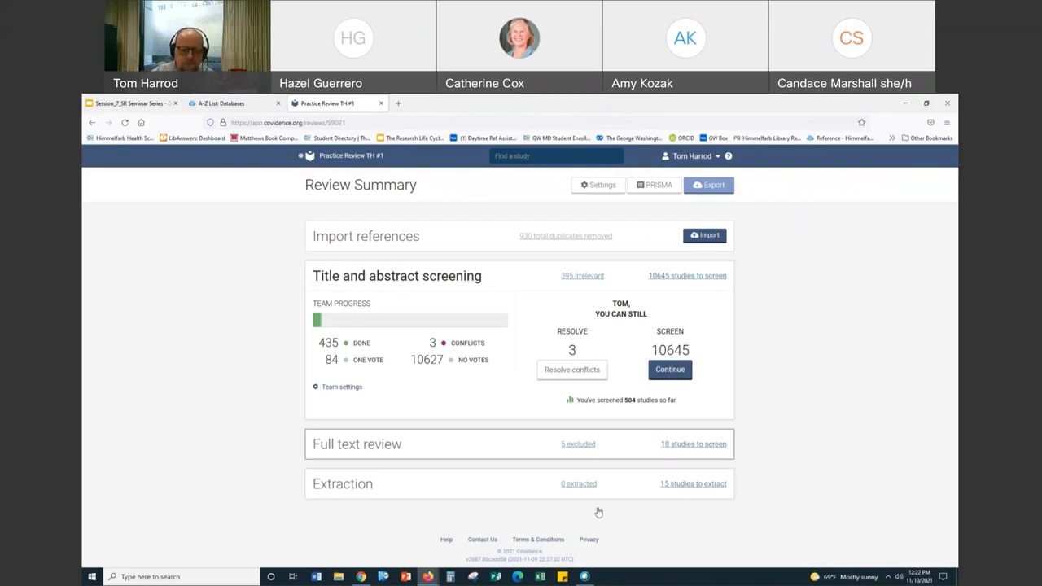
Open the data extraction template editor from the 19 studies awaiting extraction.
left_click(694, 484)
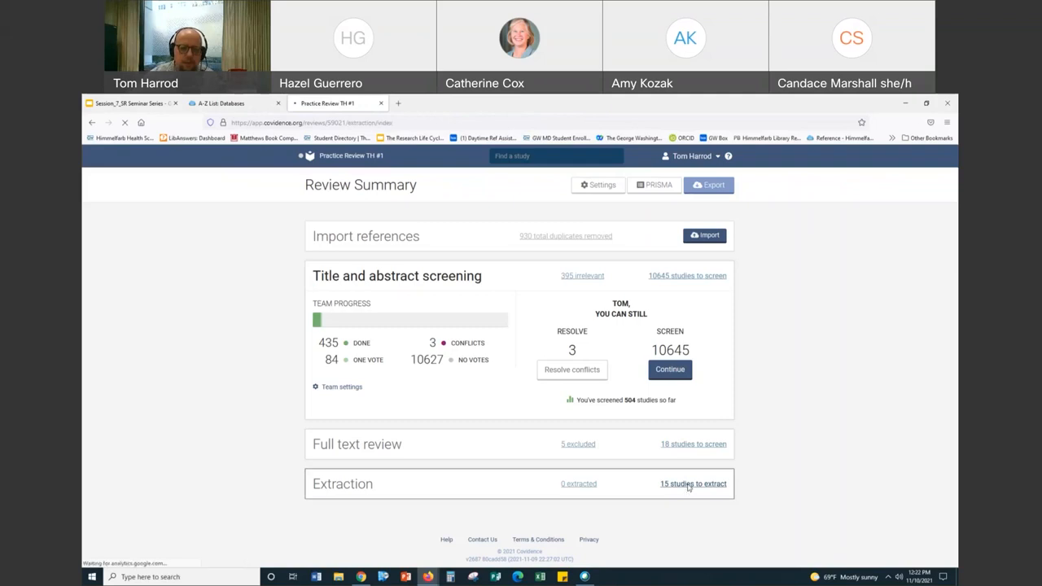
left_click(694, 484)
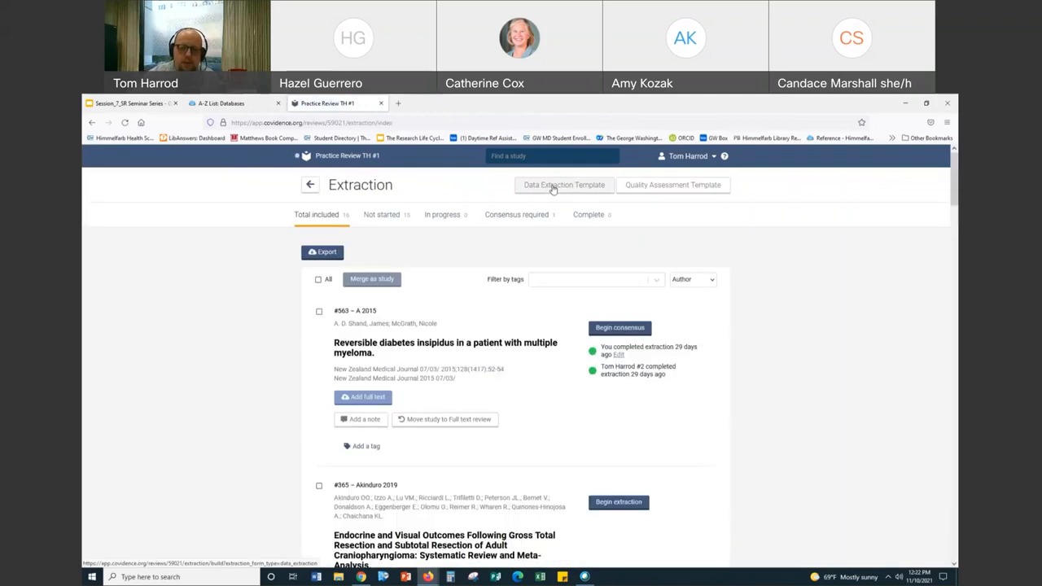
left_click(564, 185)
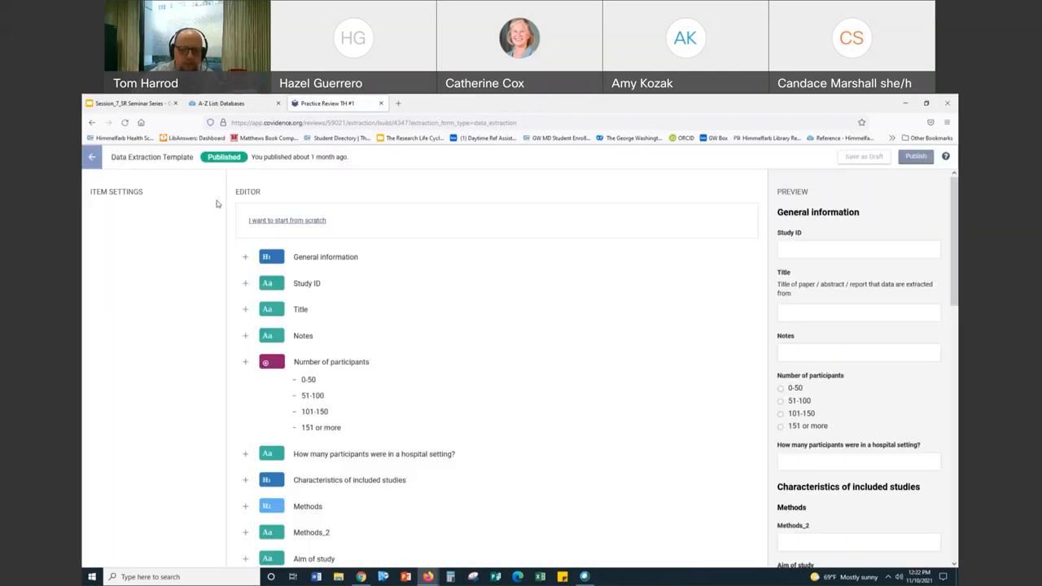
Add a single-choice question below Aim of study with the 'Add Other option' enabled.
scroll("down", 3)
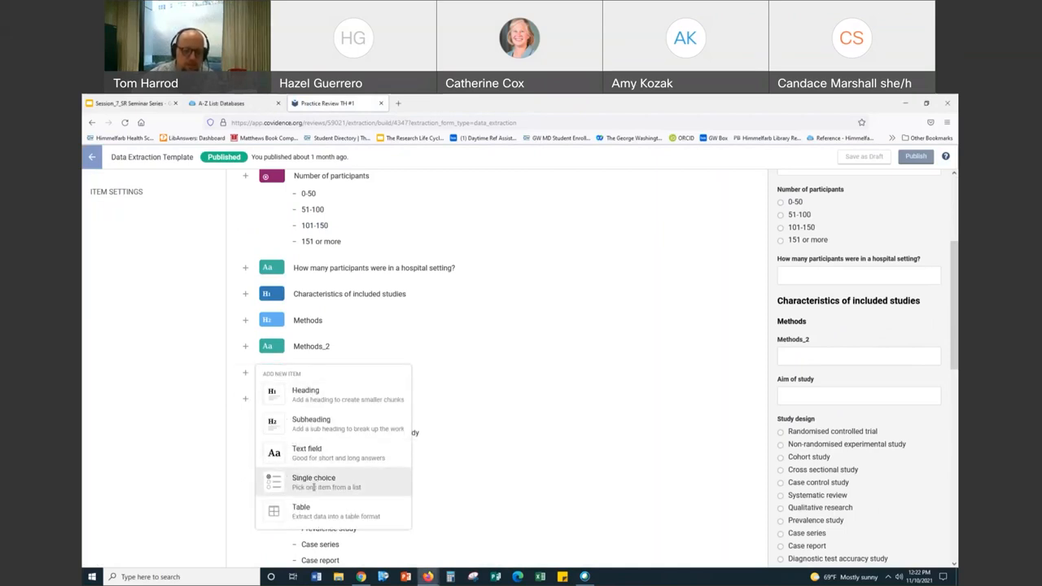
left_click(313, 479)
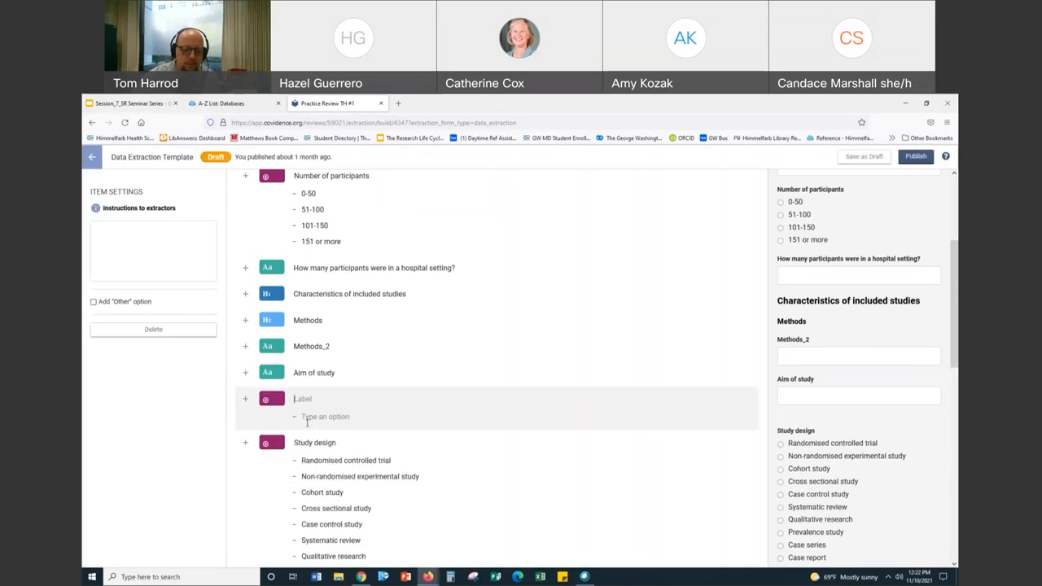
left_click(93, 301)
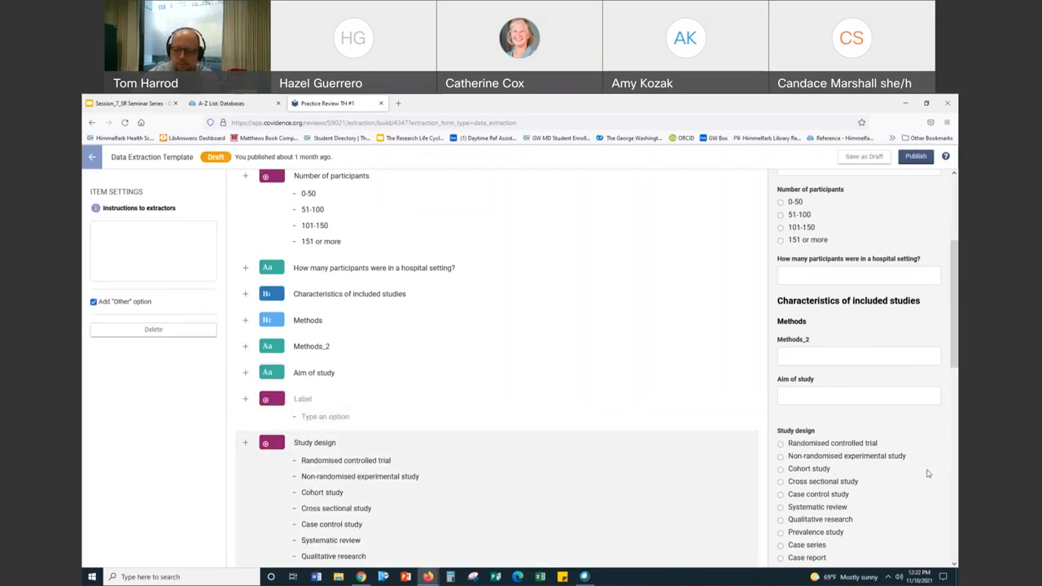
scroll("down", 3)
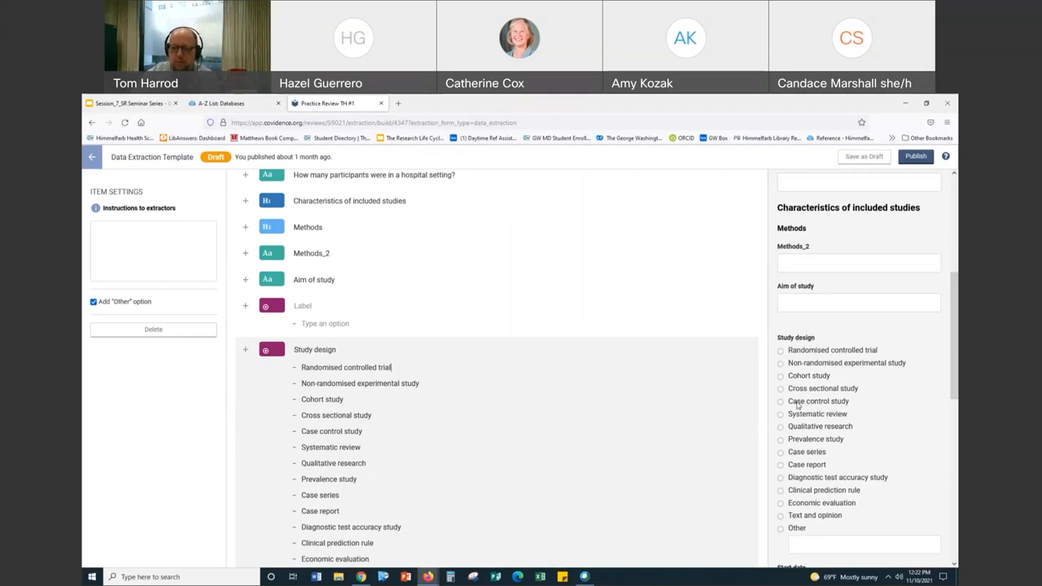
scroll("up", 3)
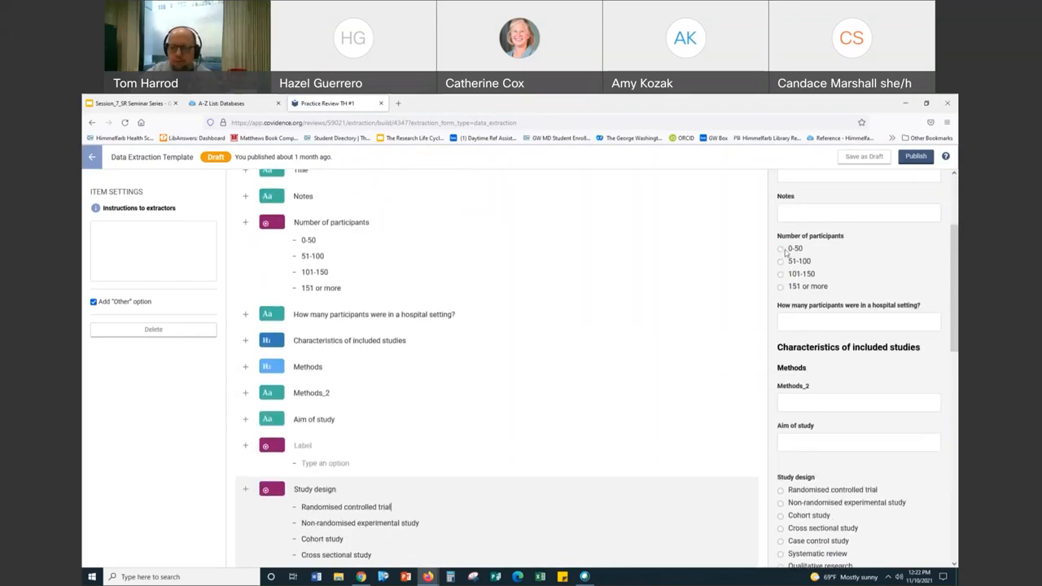
mouse_move(788, 293)
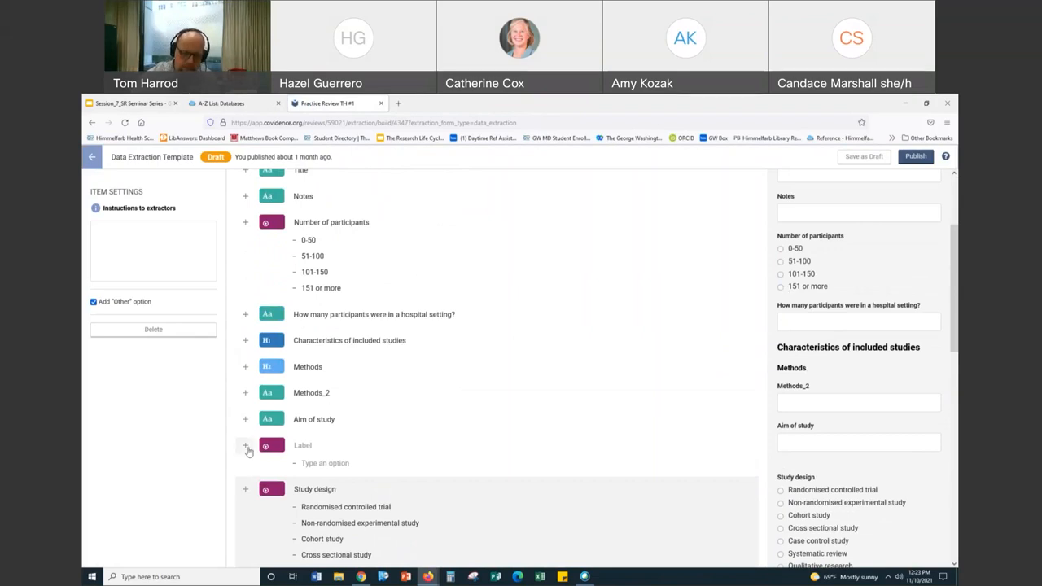
mouse_move(349, 442)
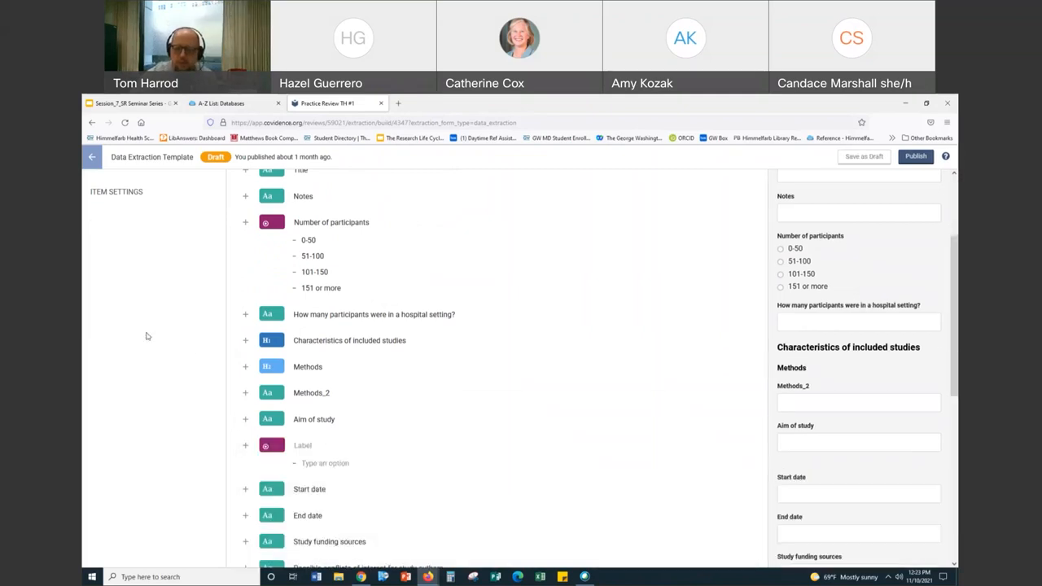
mouse_move(417, 414)
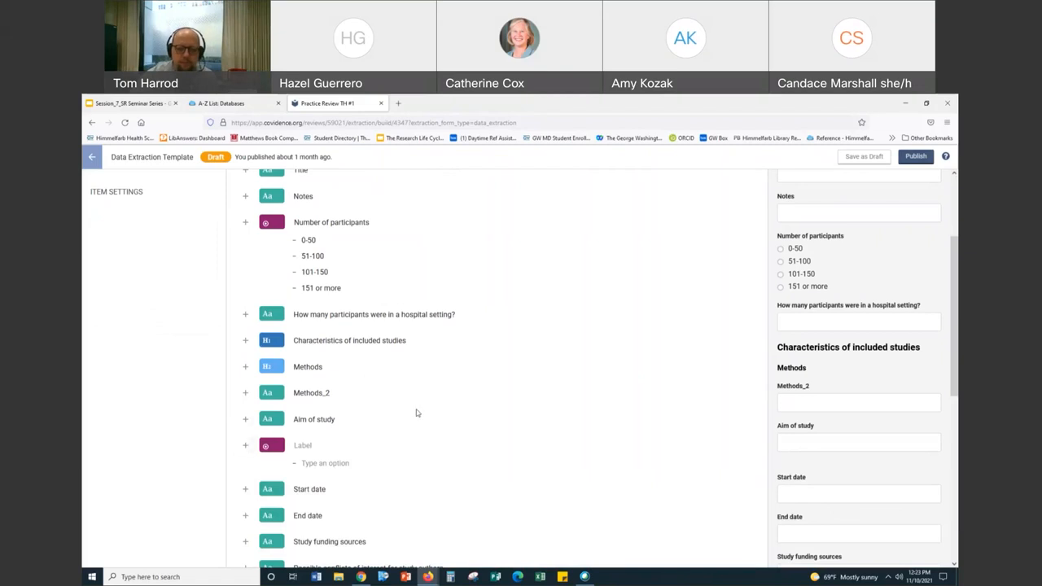
scroll("up", 3)
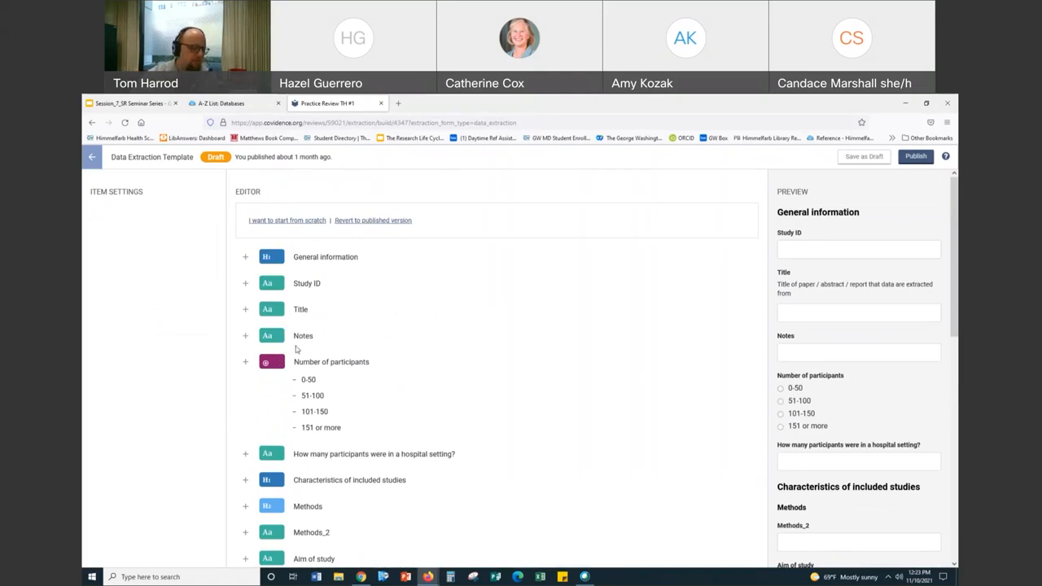
mouse_move(287, 391)
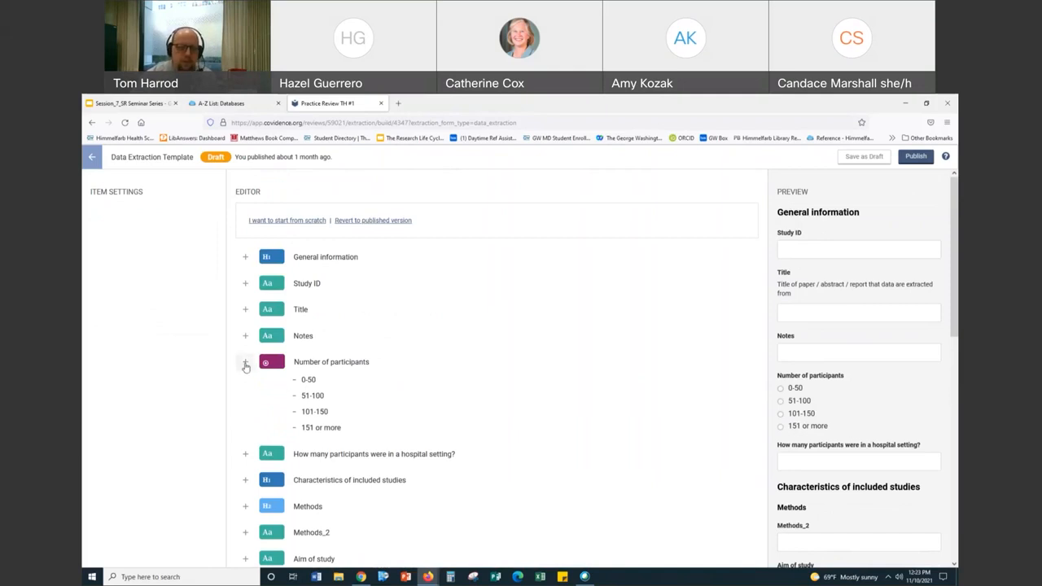
Add a Table item below Number of participants and focus its Instructions to extractors box.
left_click(244, 361)
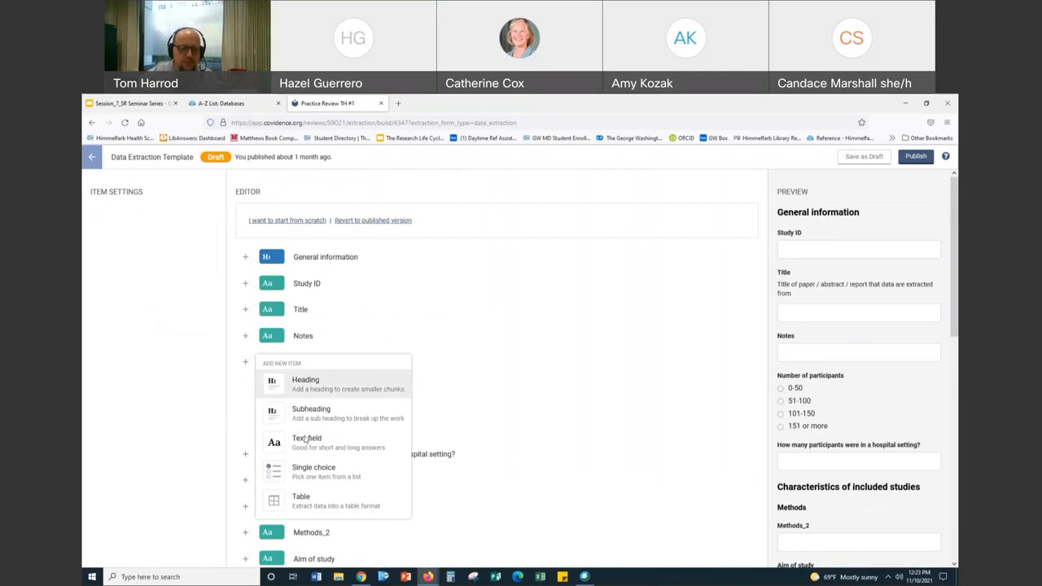
mouse_move(306, 443)
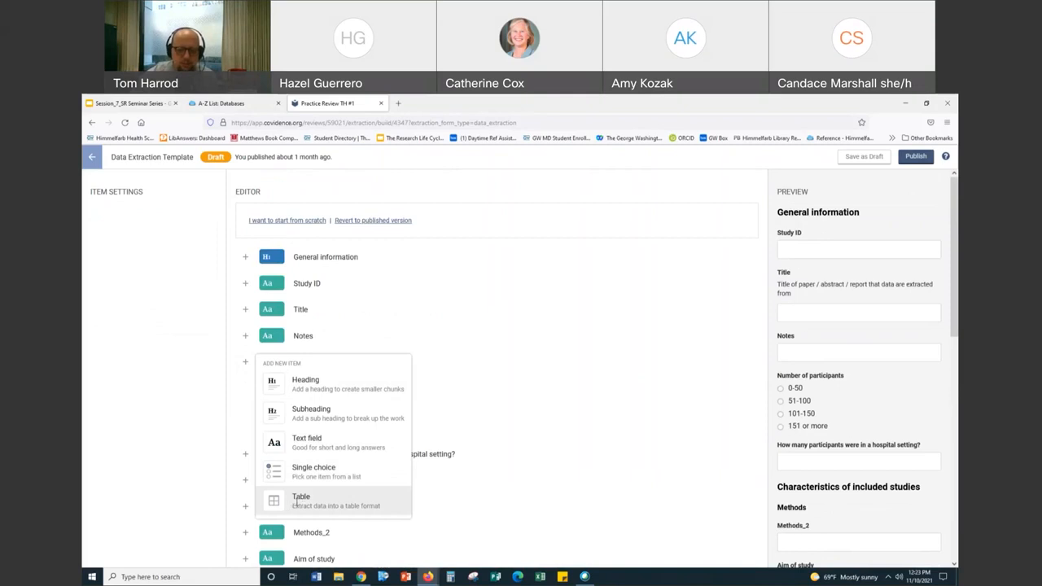
left_click(302, 502)
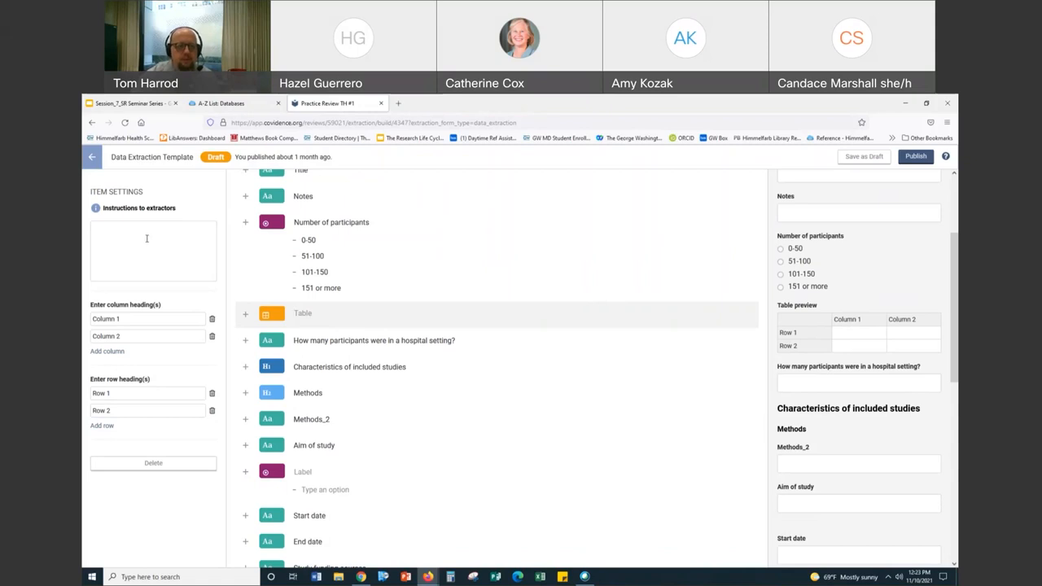
left_click(154, 251)
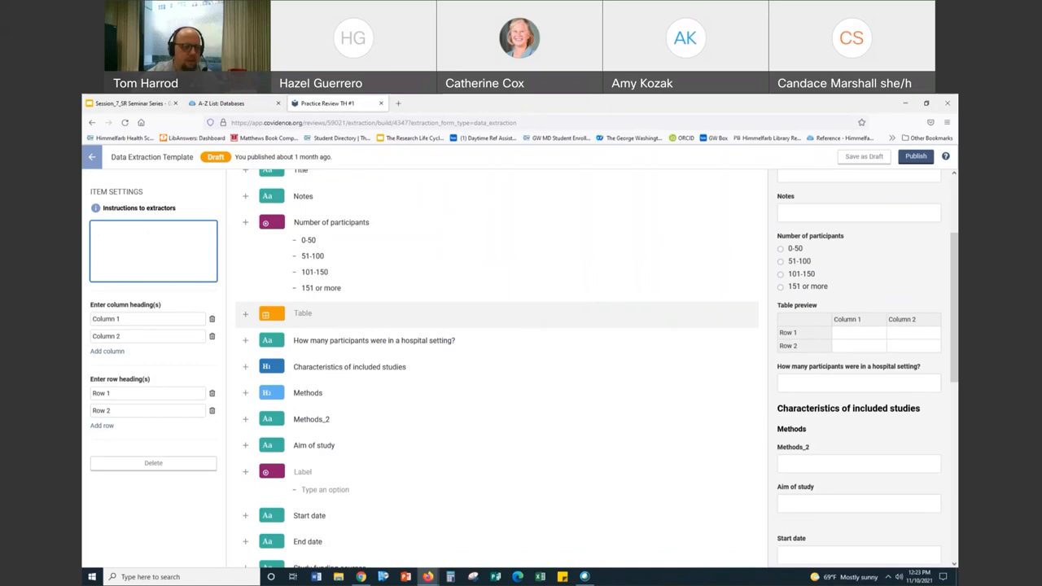
left_click(153, 251)
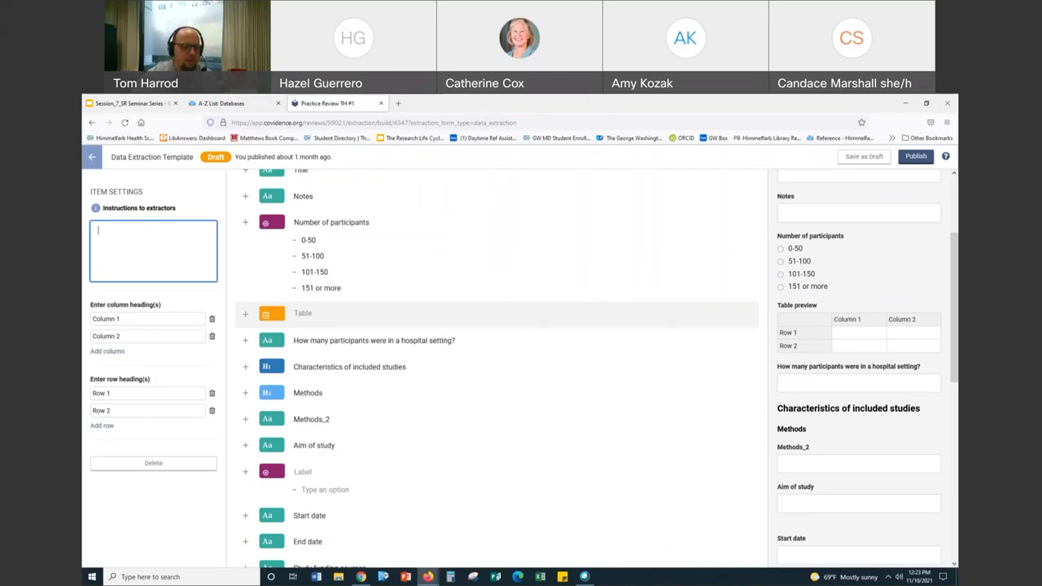